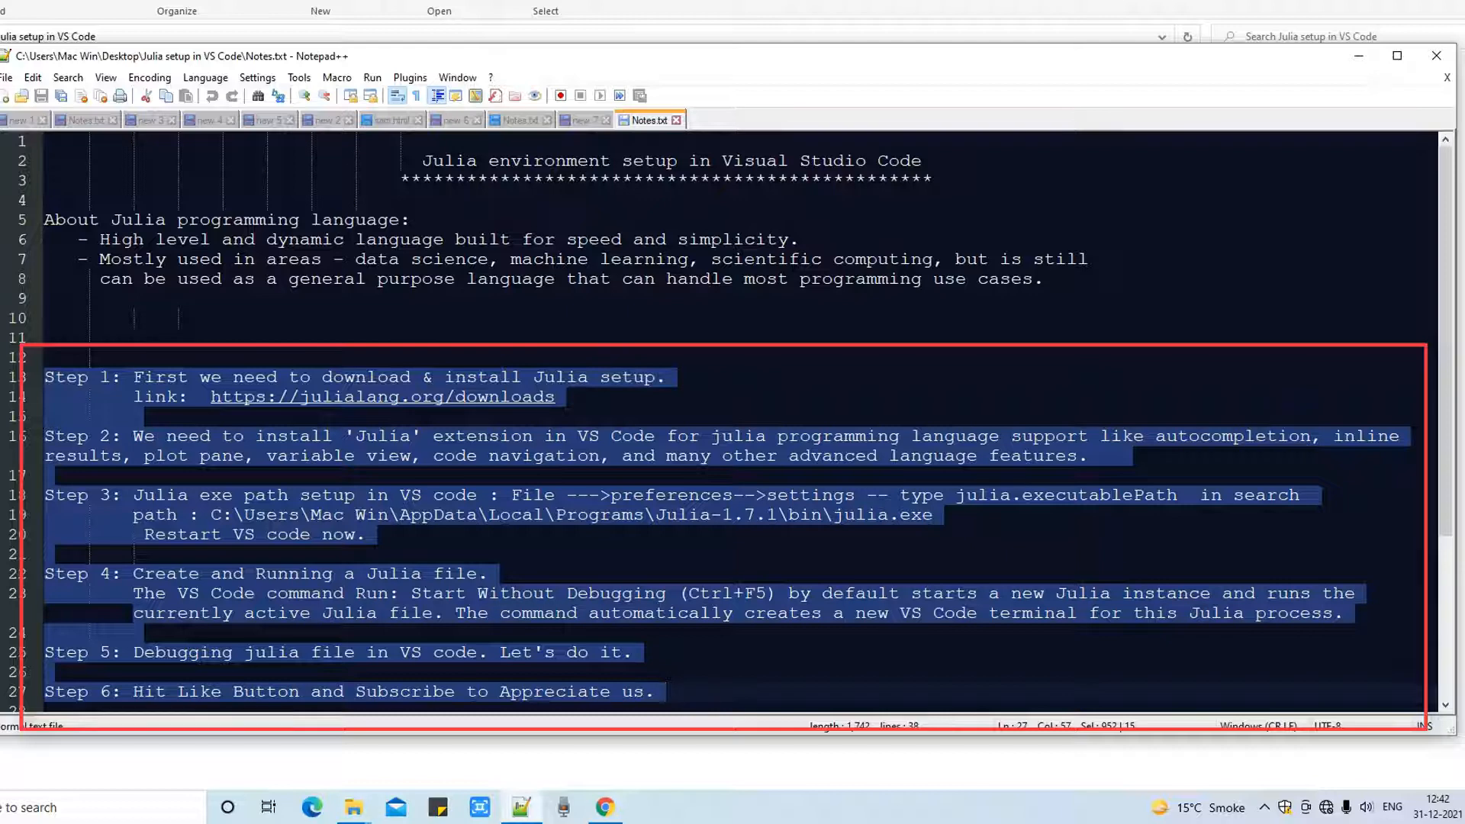
pyautogui.click(112, 376)
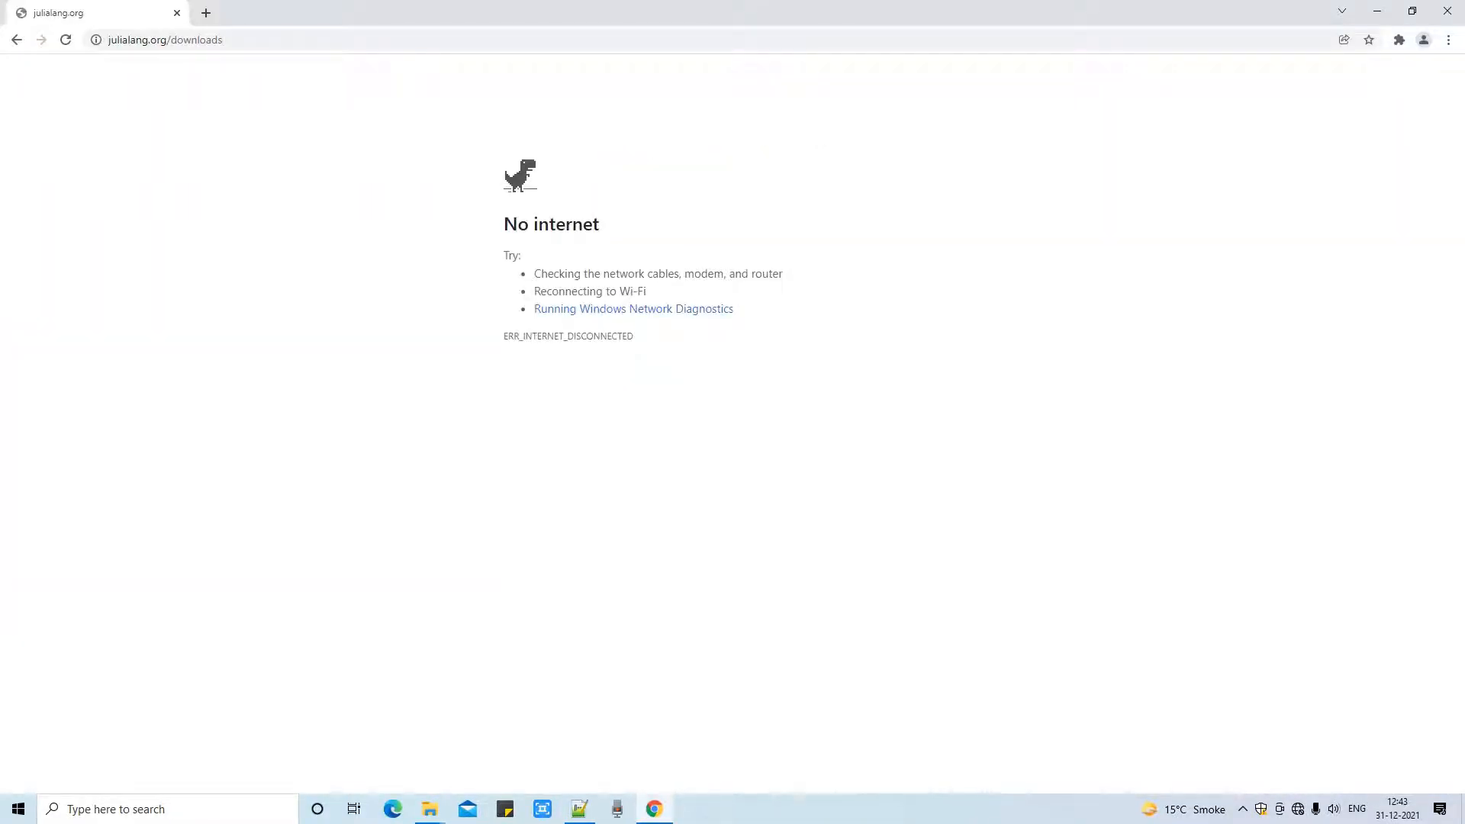
# Step: Reload the Download Julia page and point out the Windows 64-bit installer link
pyautogui.click(1297, 808)
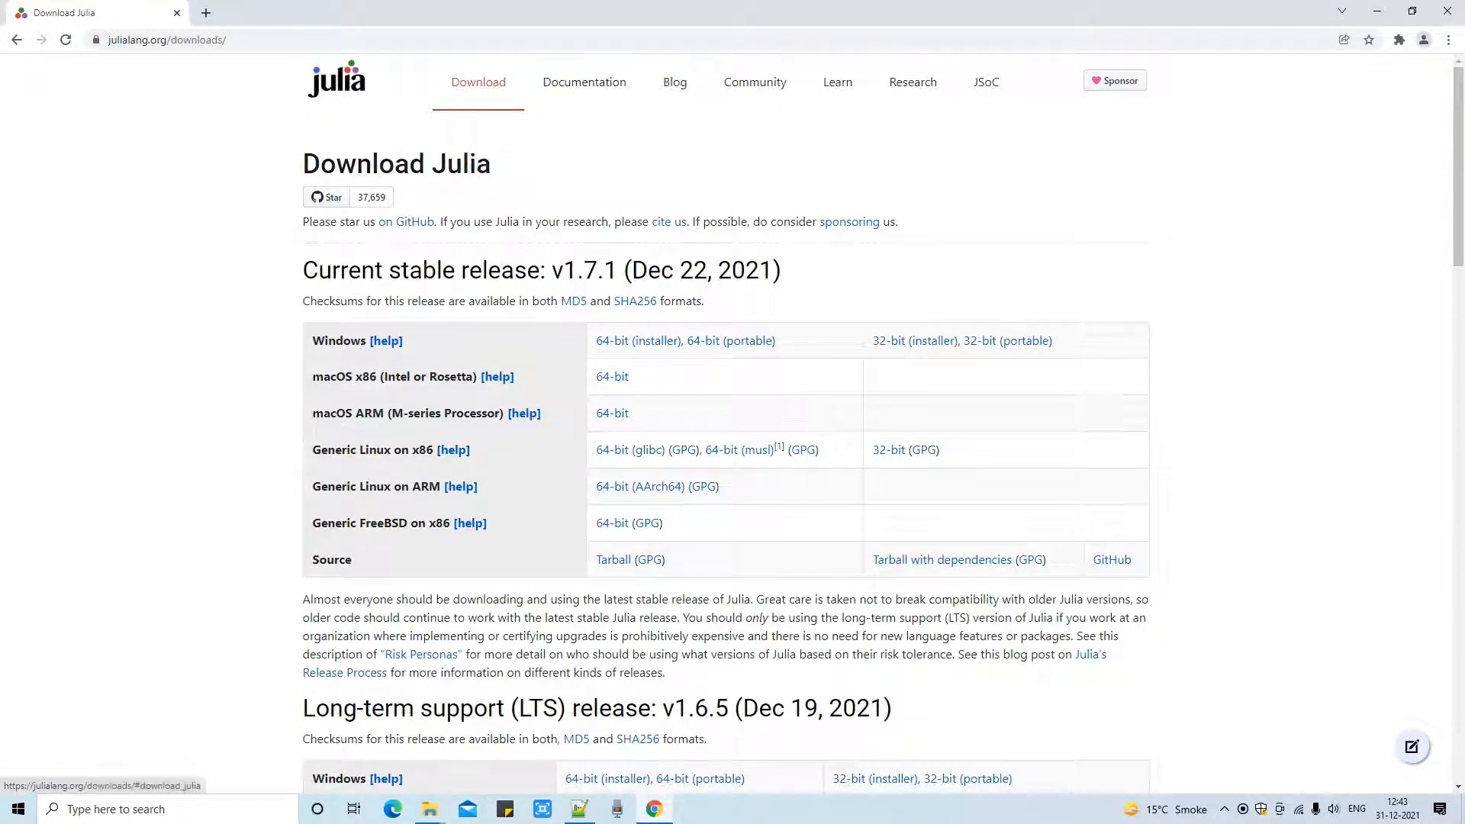
pyautogui.doubleClick(395, 163)
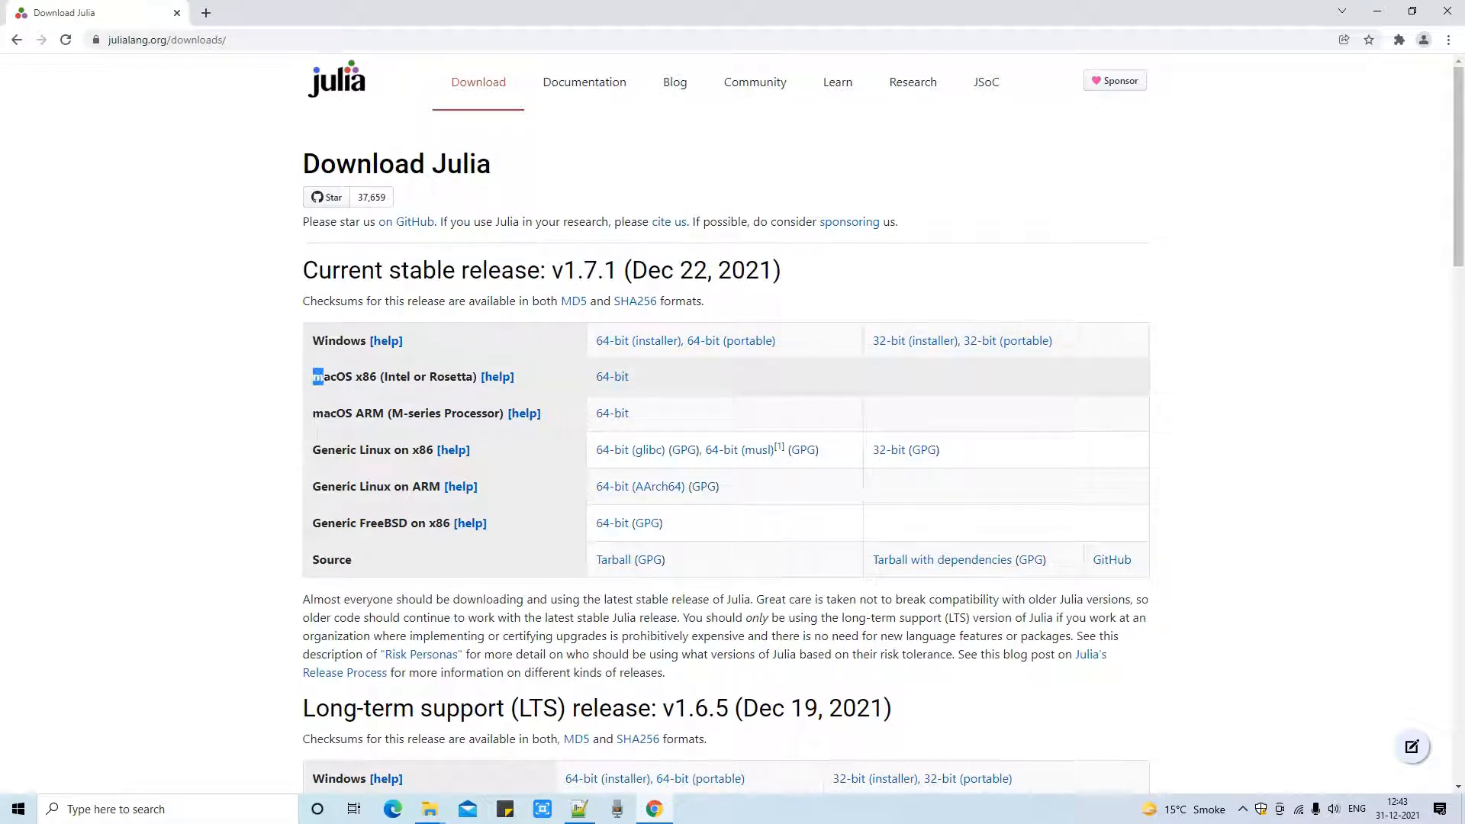
pyautogui.doubleClick(392, 376)
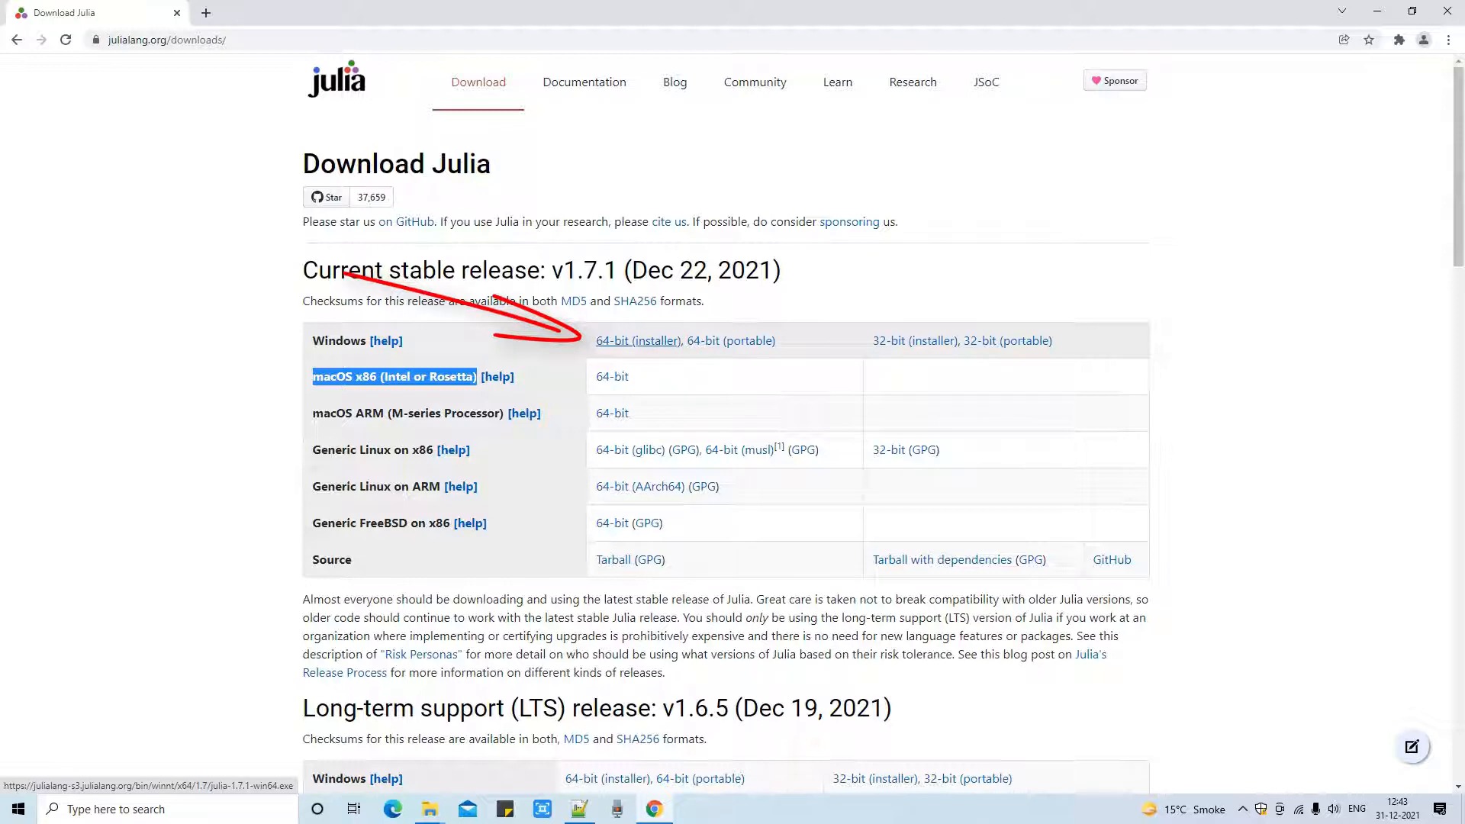
pyautogui.click(637, 340)
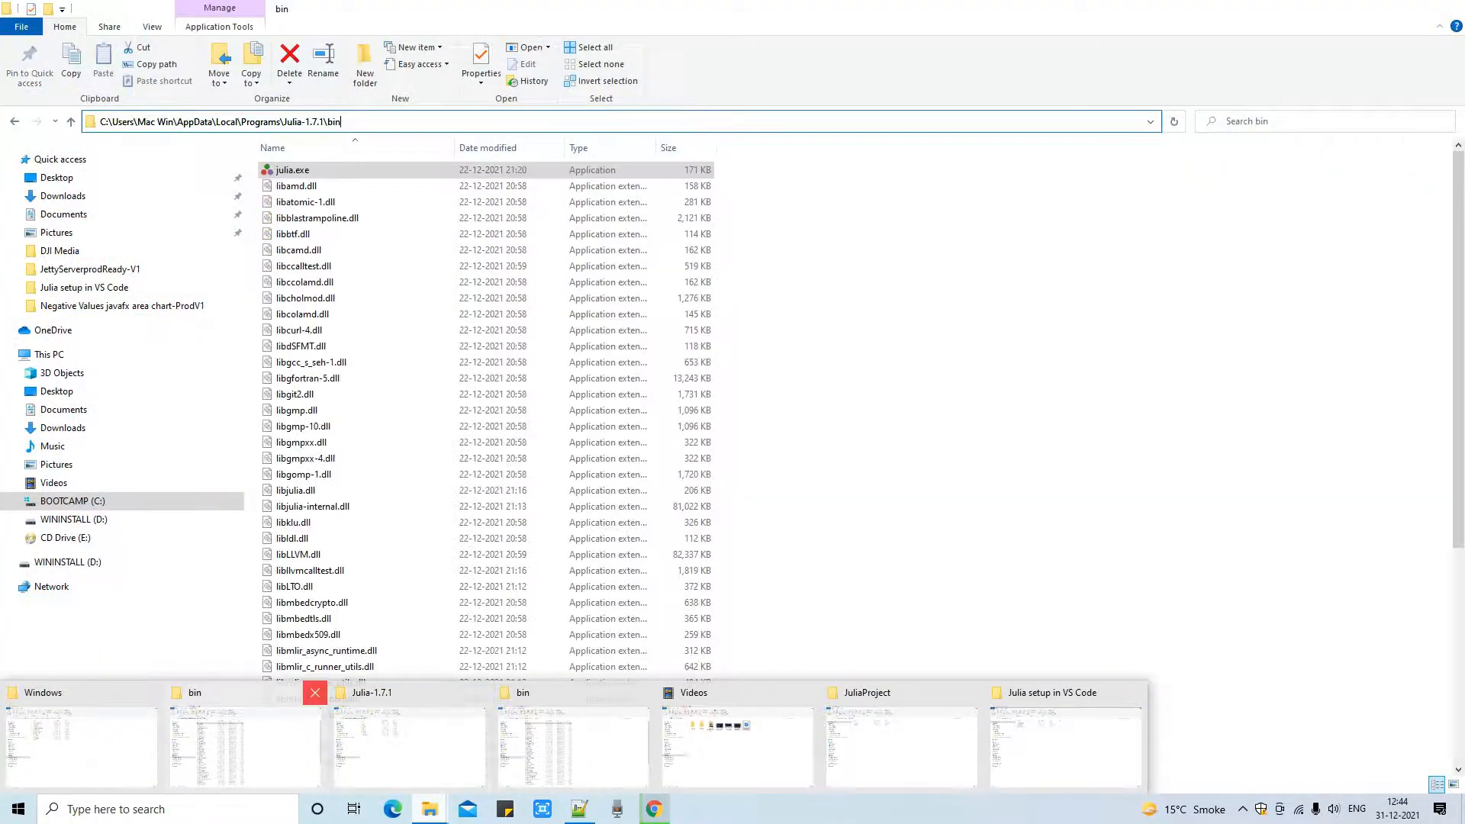
# Step: Switch to the Julia setup in VS Code folder holding julia-1.7.1-win64.exe
pyautogui.click(653, 809)
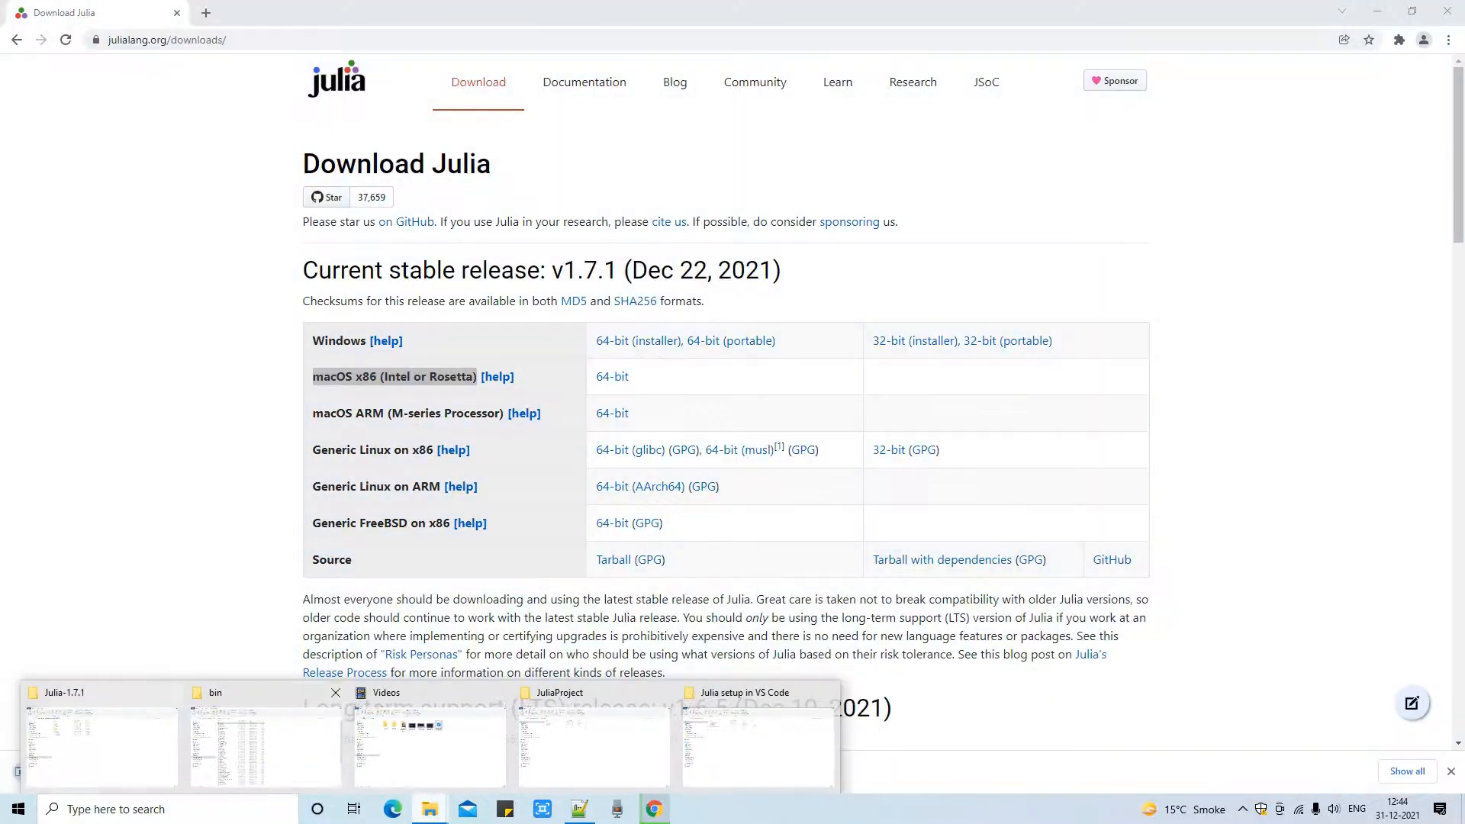
pyautogui.click(263, 738)
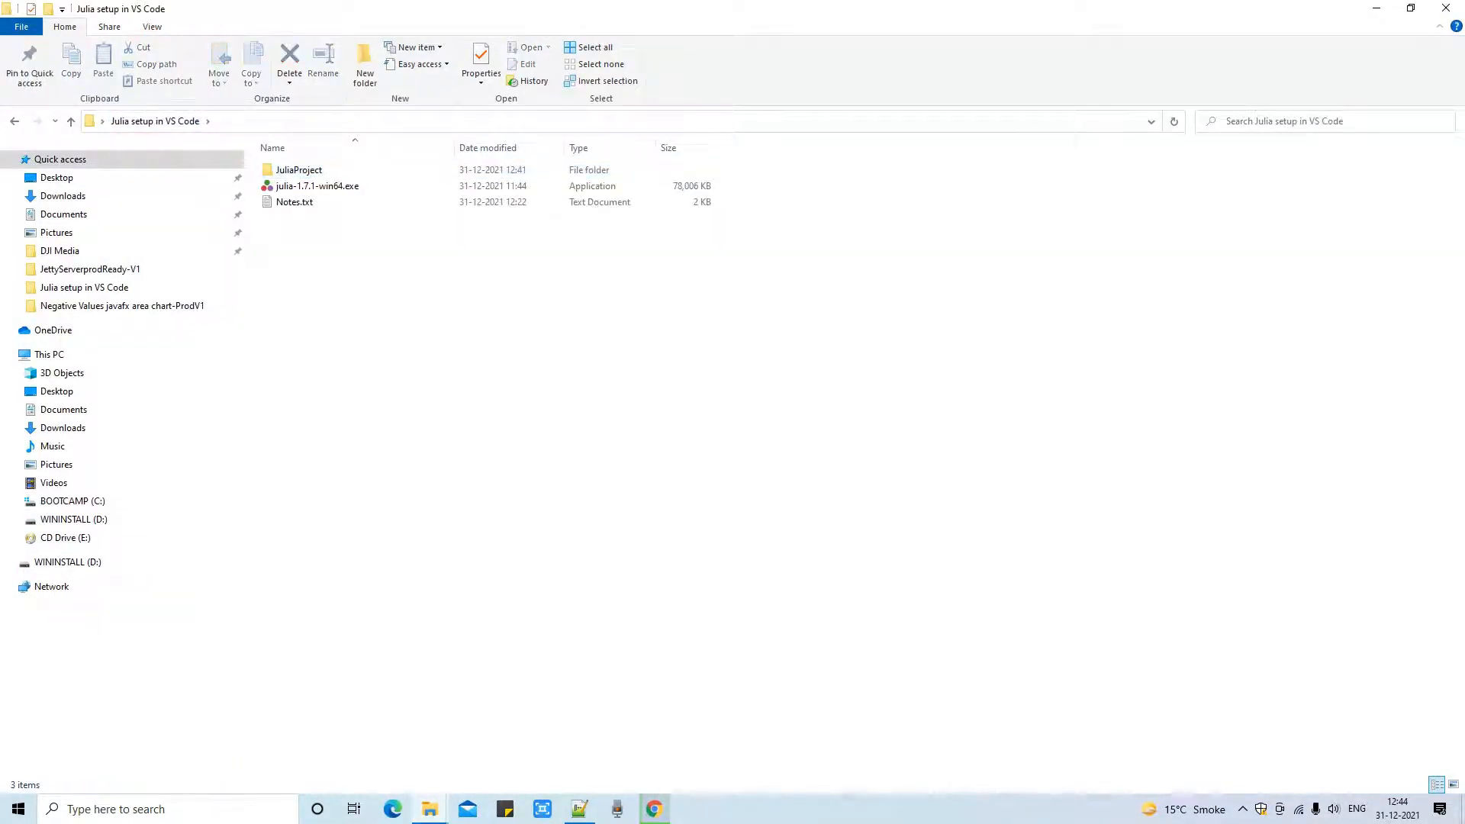
# Step: Launch julia-1.7.1-win64.exe and keep the default installation directory
pyautogui.click(316, 186)
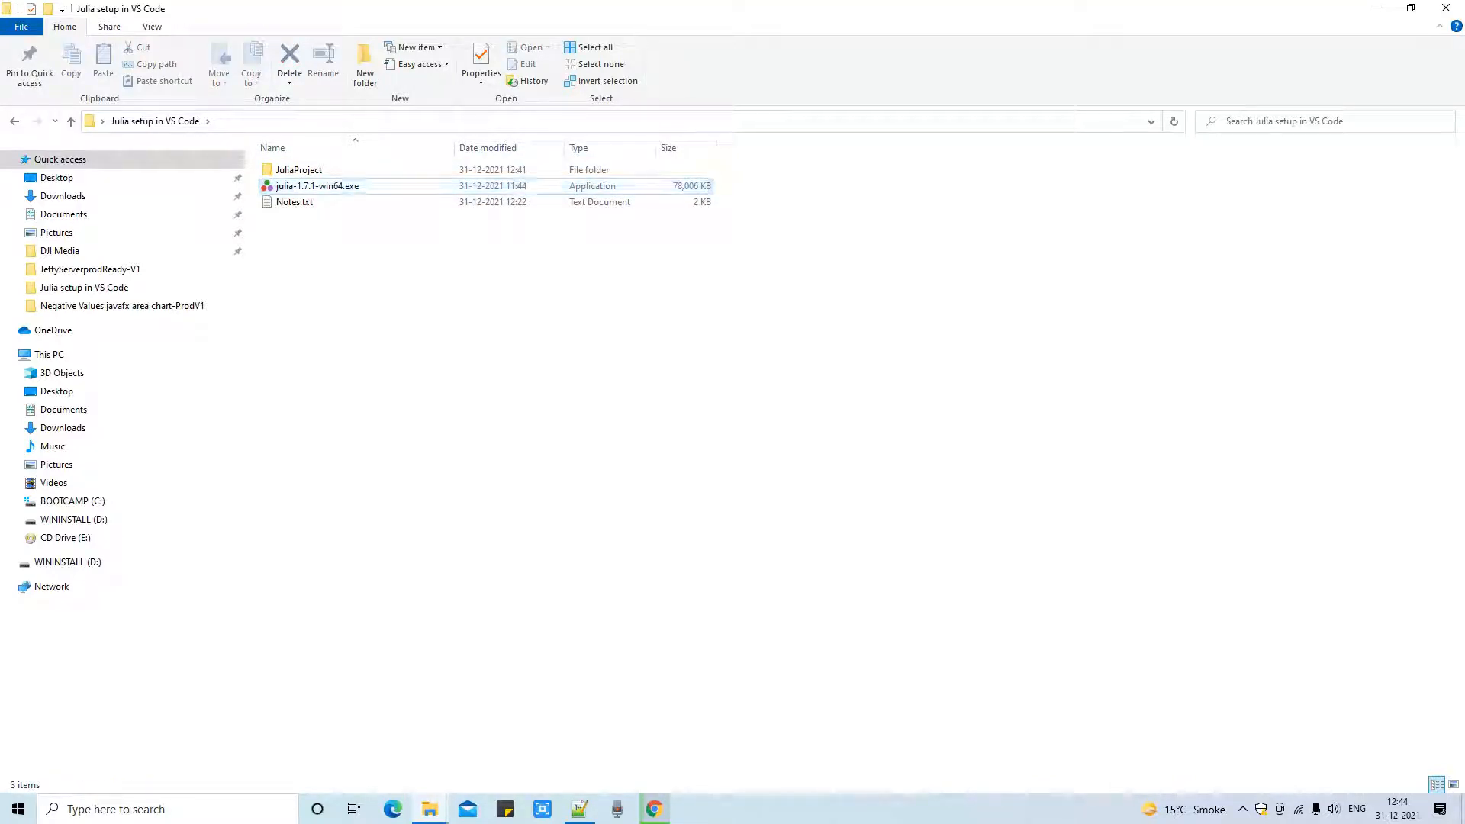
pyautogui.click(654, 809)
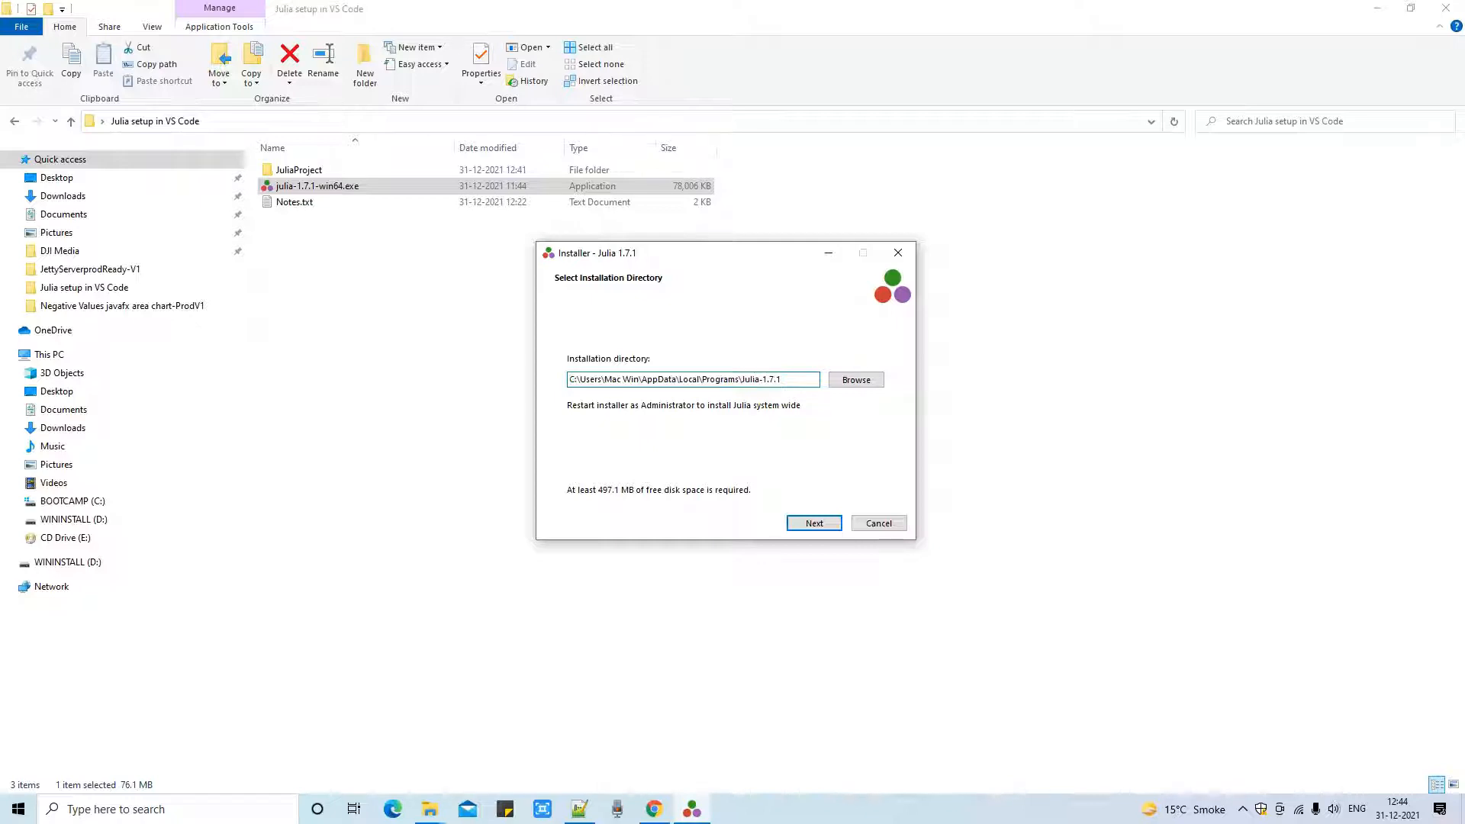
pyautogui.tripleClick(691, 378)
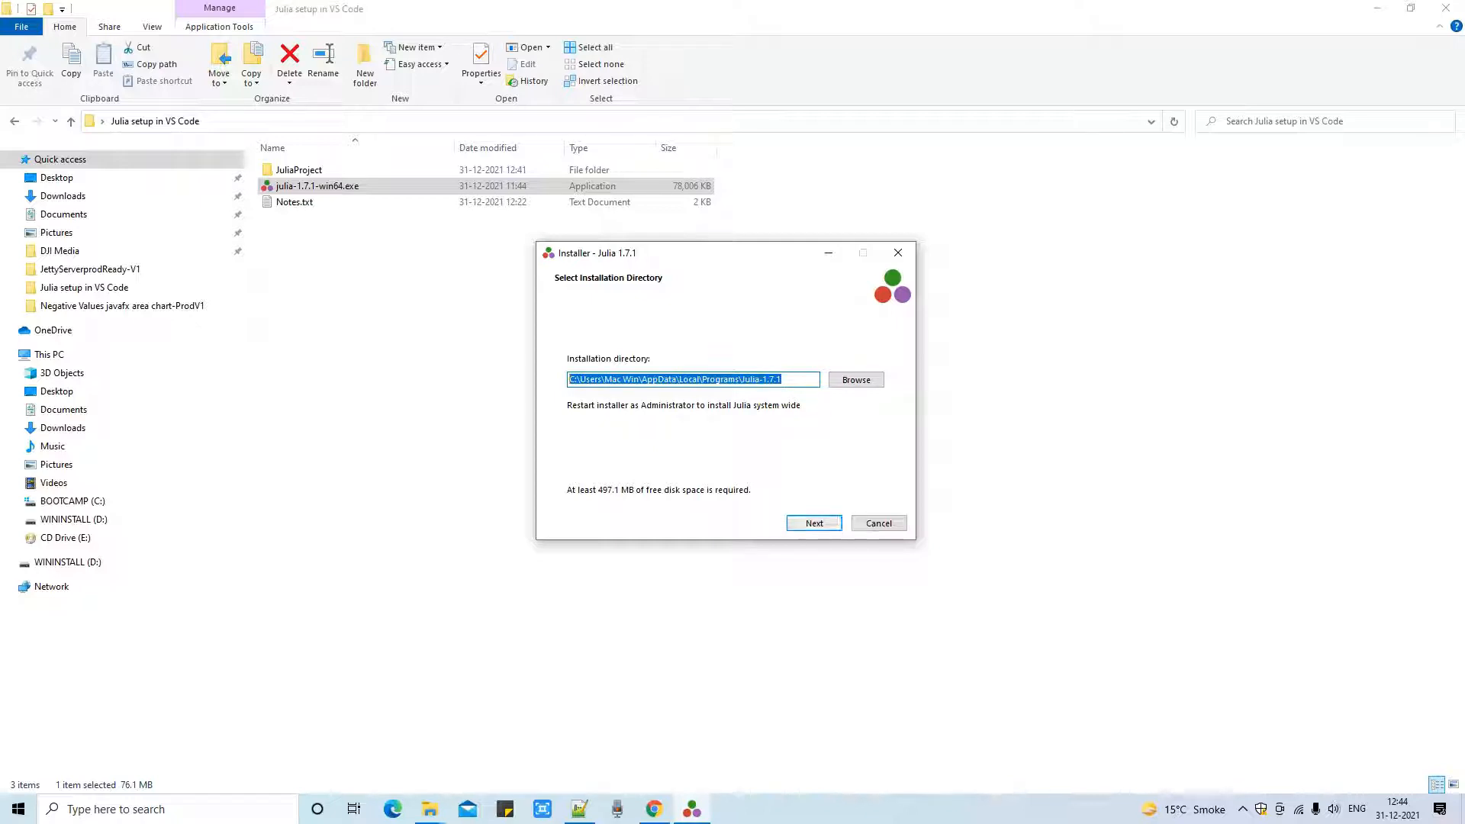
pyautogui.click(812, 522)
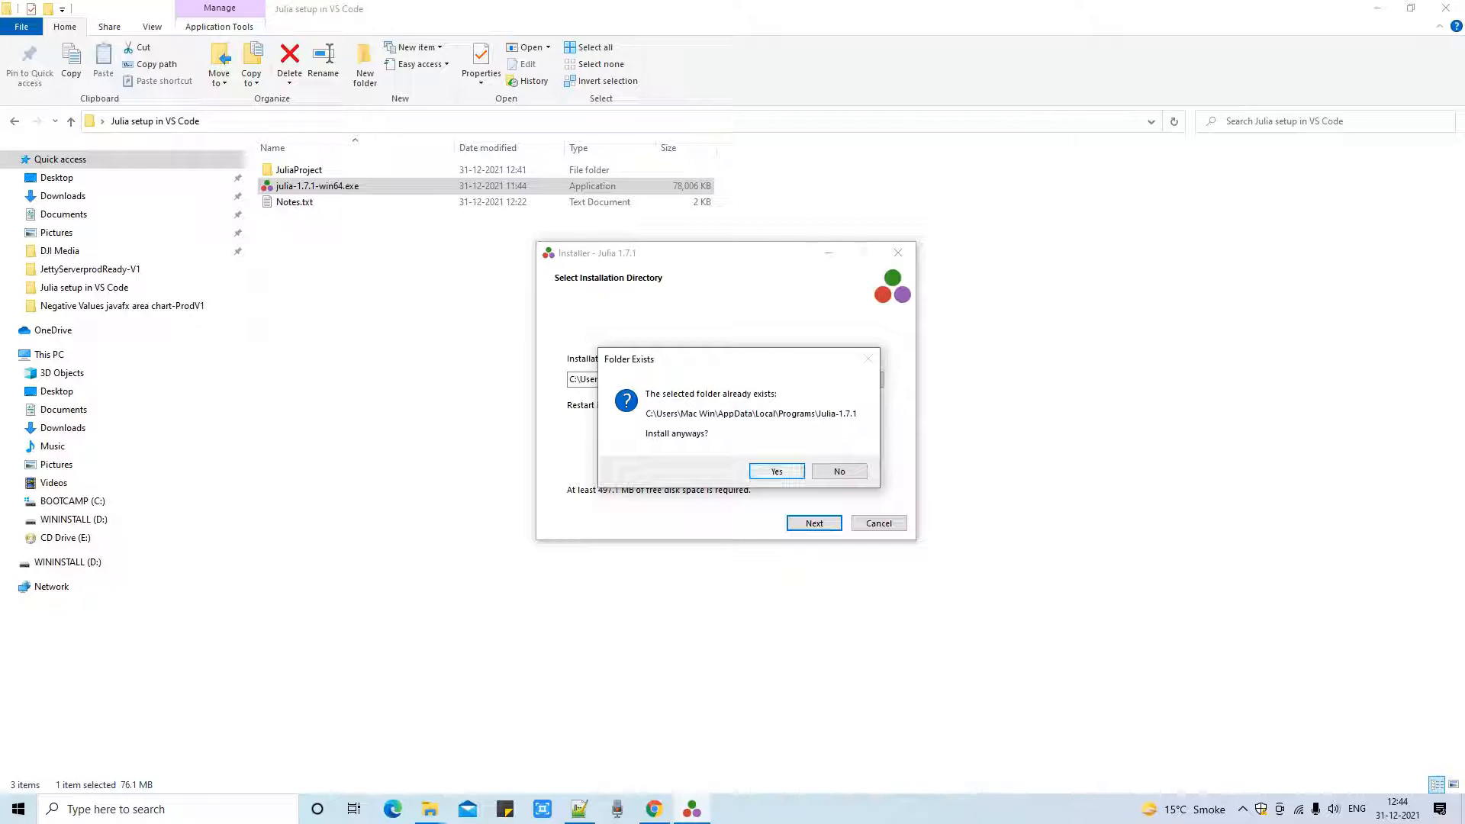
# Step: Install into the existing folder anyway and finish the installer after it succeeds
pyautogui.click(777, 471)
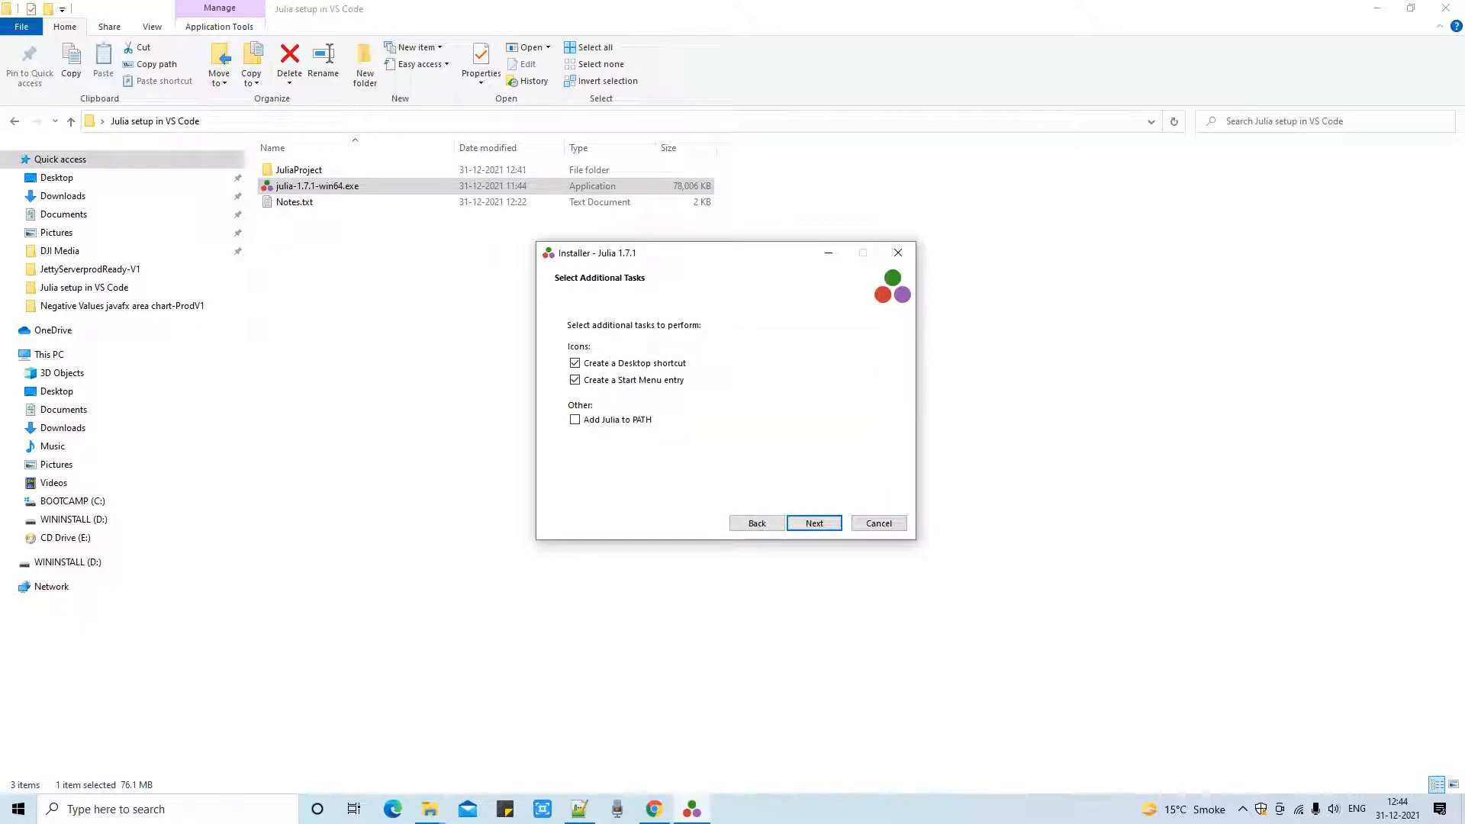
pyautogui.click(813, 524)
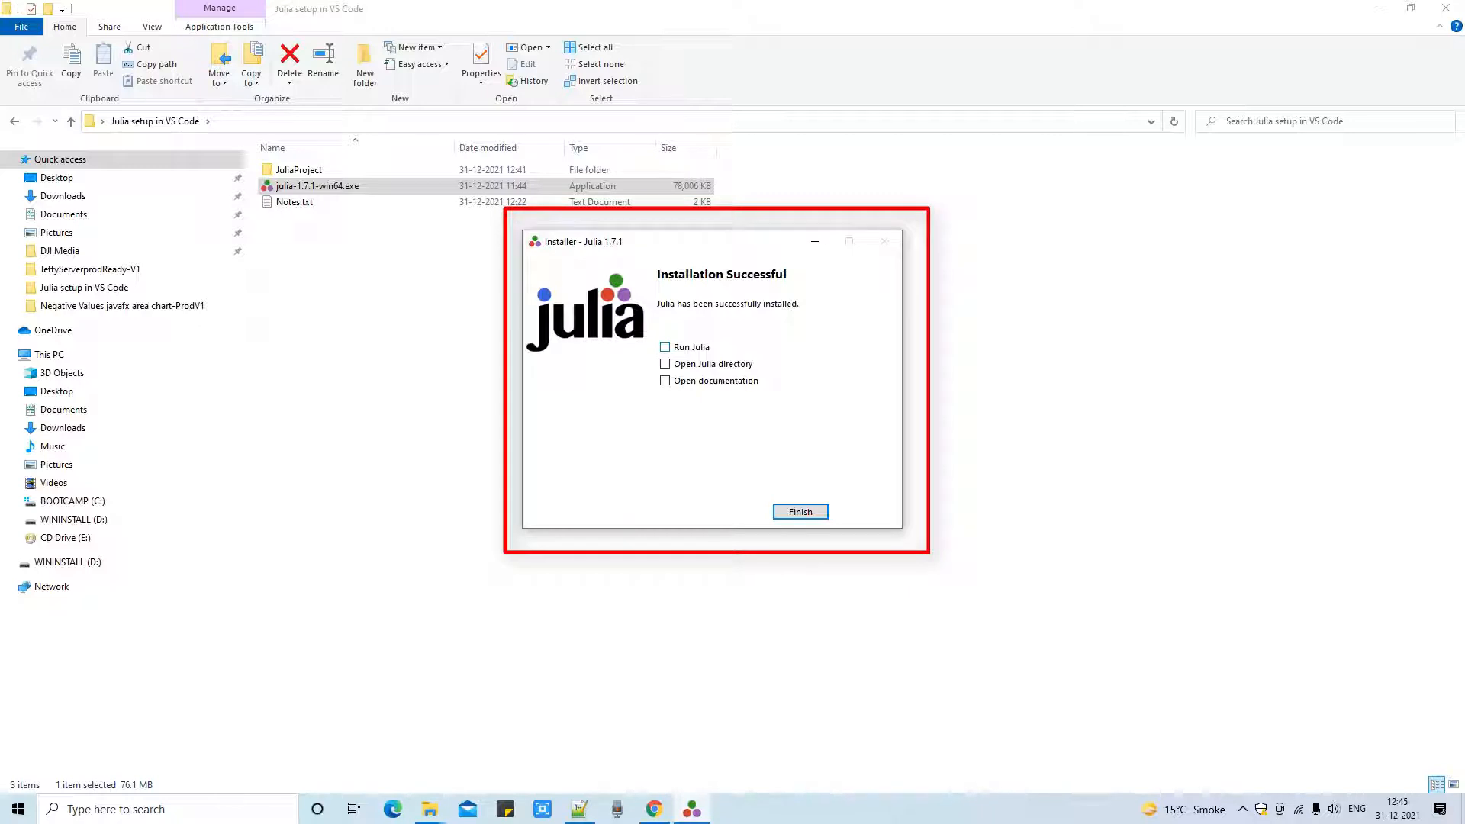
pyautogui.click(799, 512)
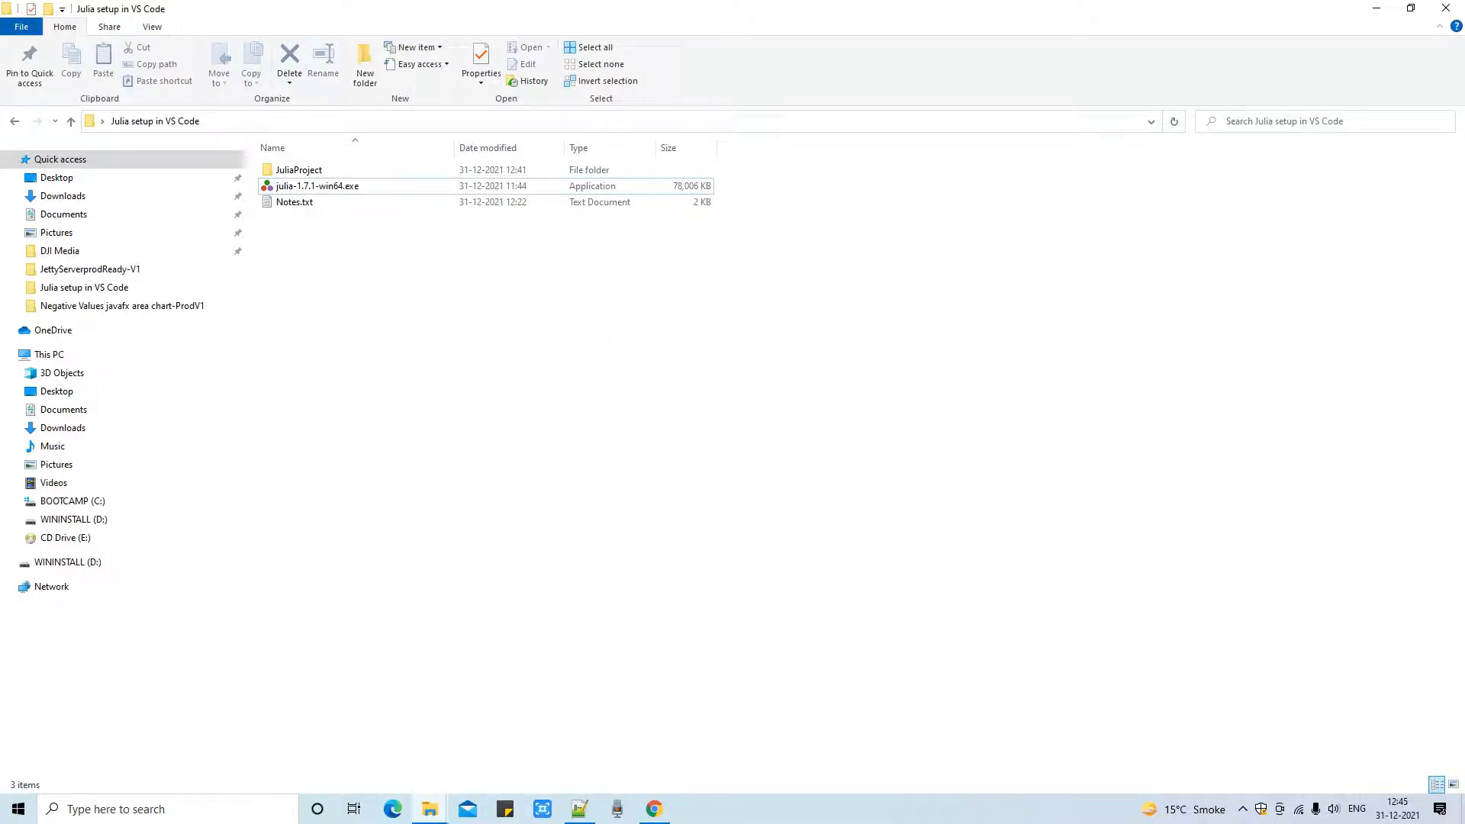
# Step: Review Step 2 in Notes.txt, then bring up the JuliaProject workspace in VS Code
pyautogui.doubleClick(295, 202)
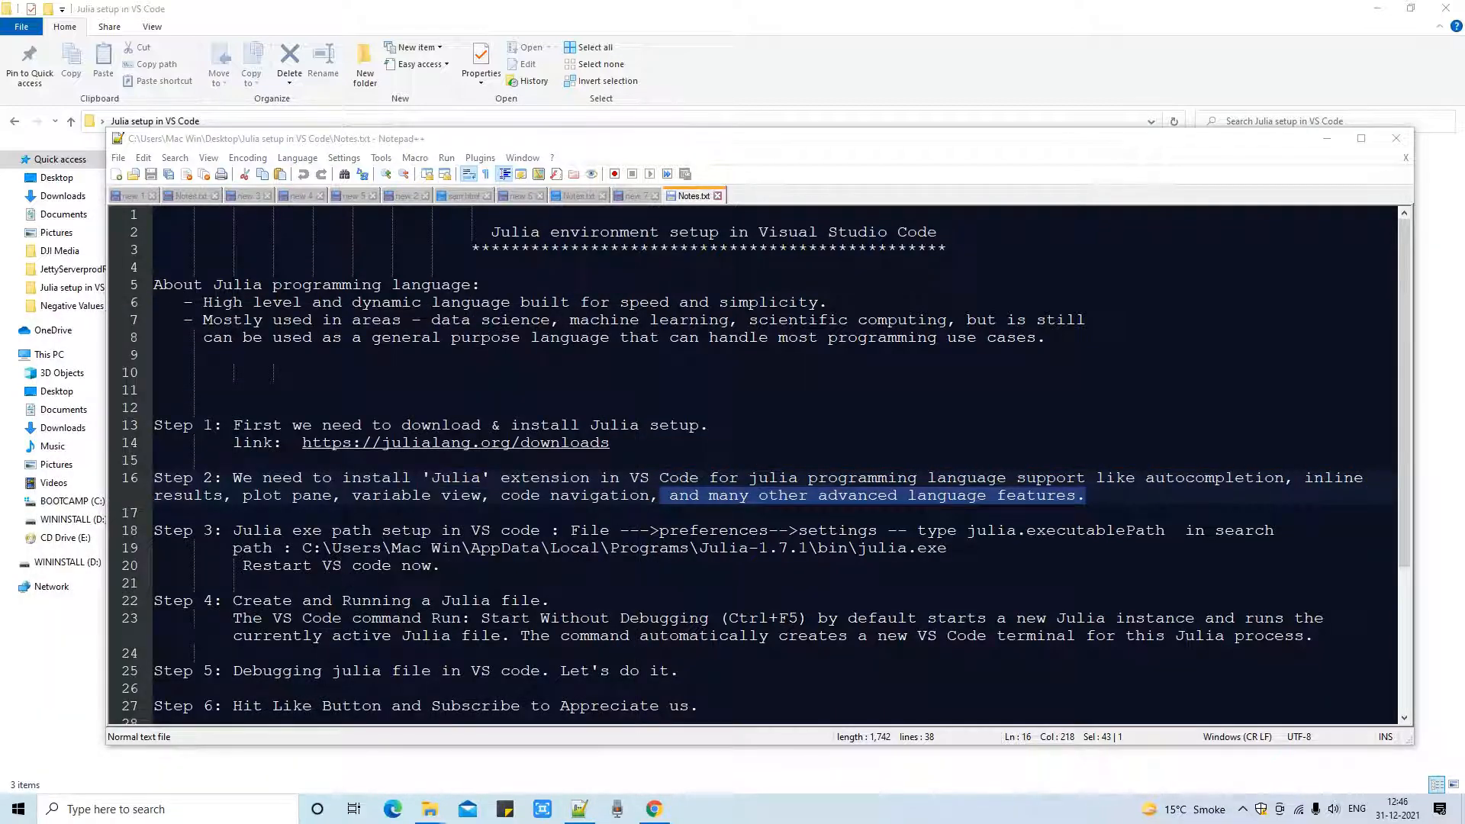
pyautogui.click(691, 809)
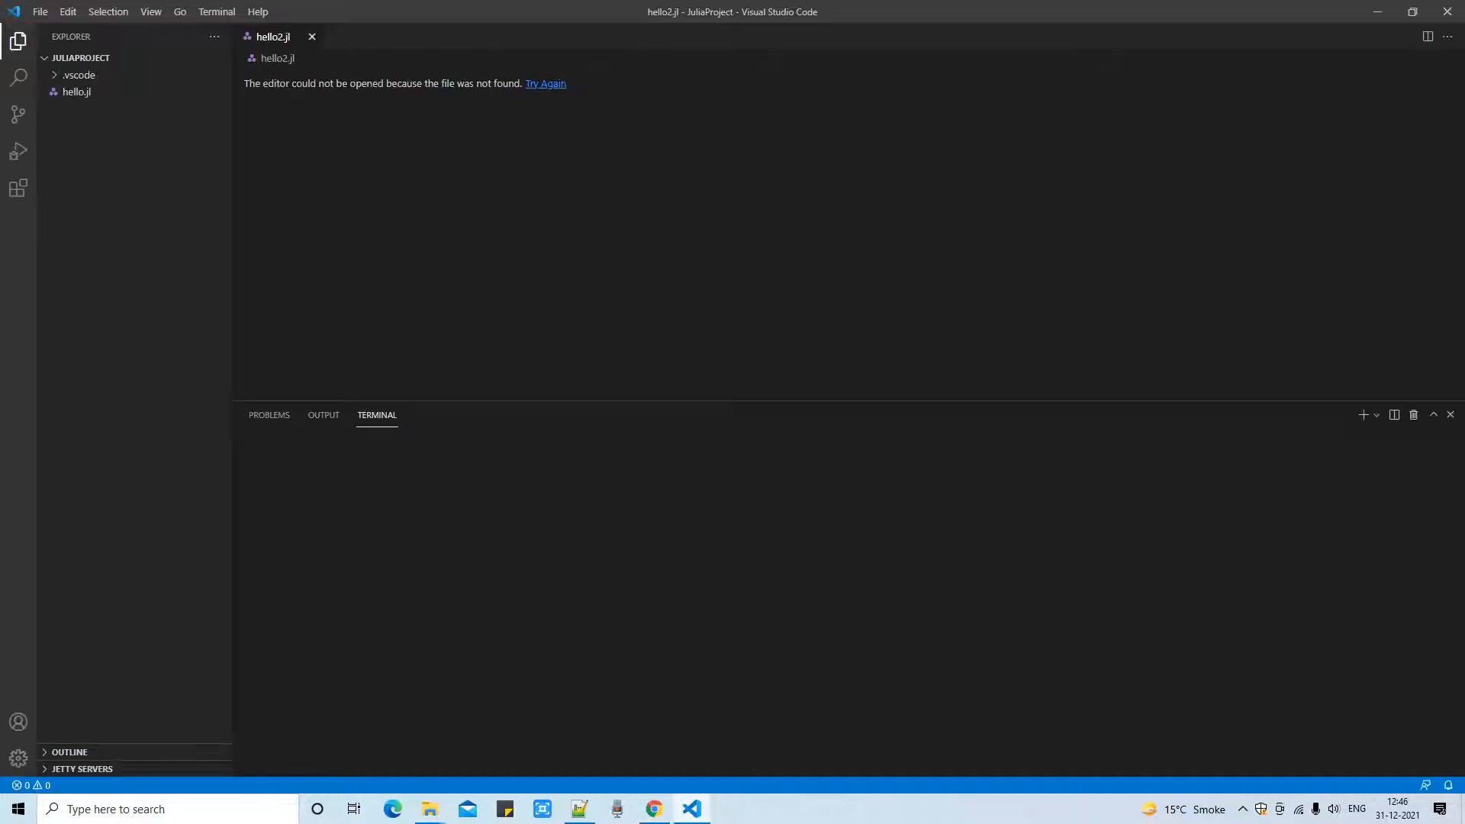
# Step: Search the Extensions view for 'julia' and show the Julia extension's details page
pyautogui.click(81, 58)
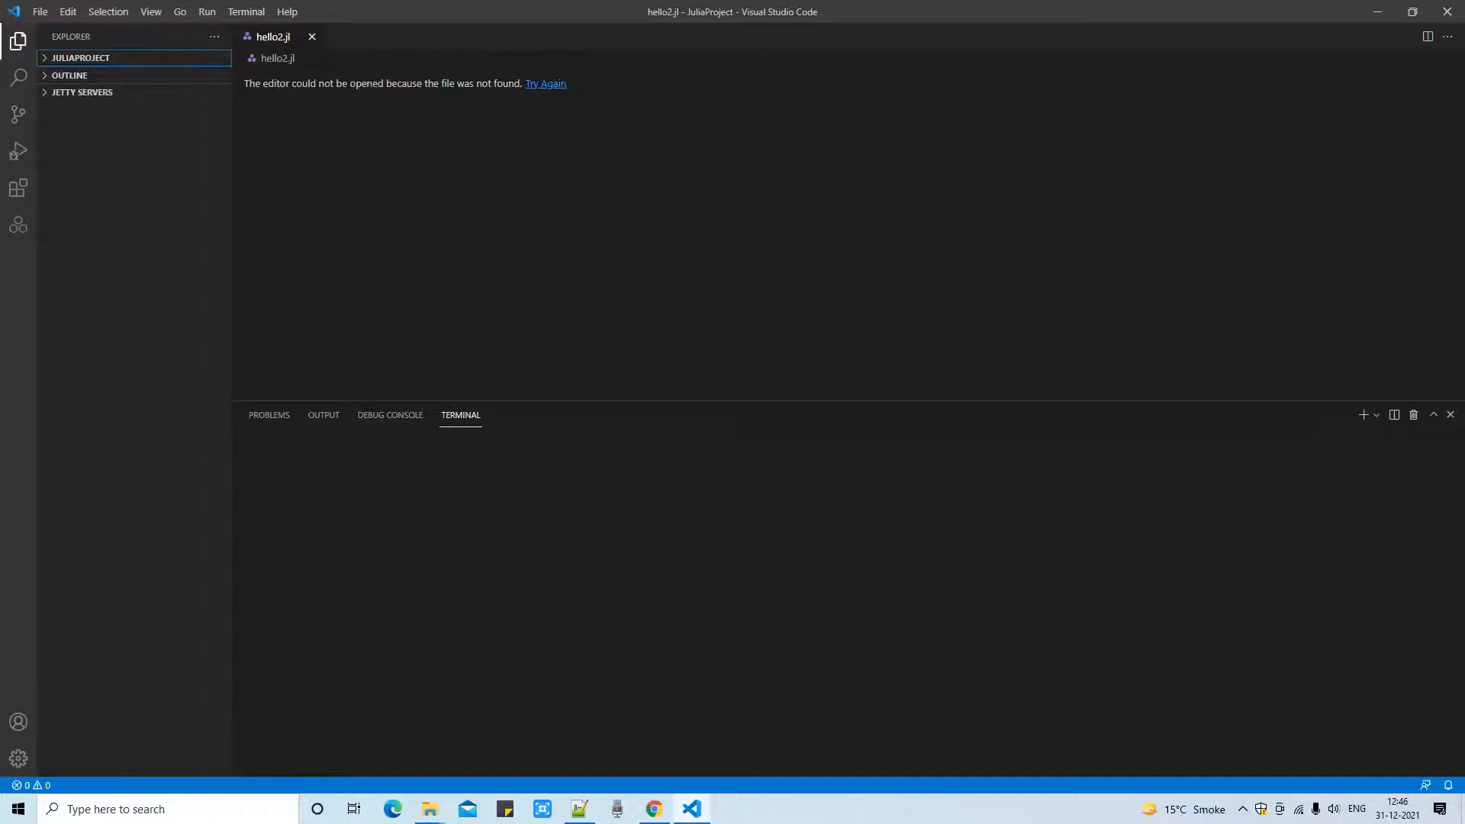
pyautogui.click(18, 187)
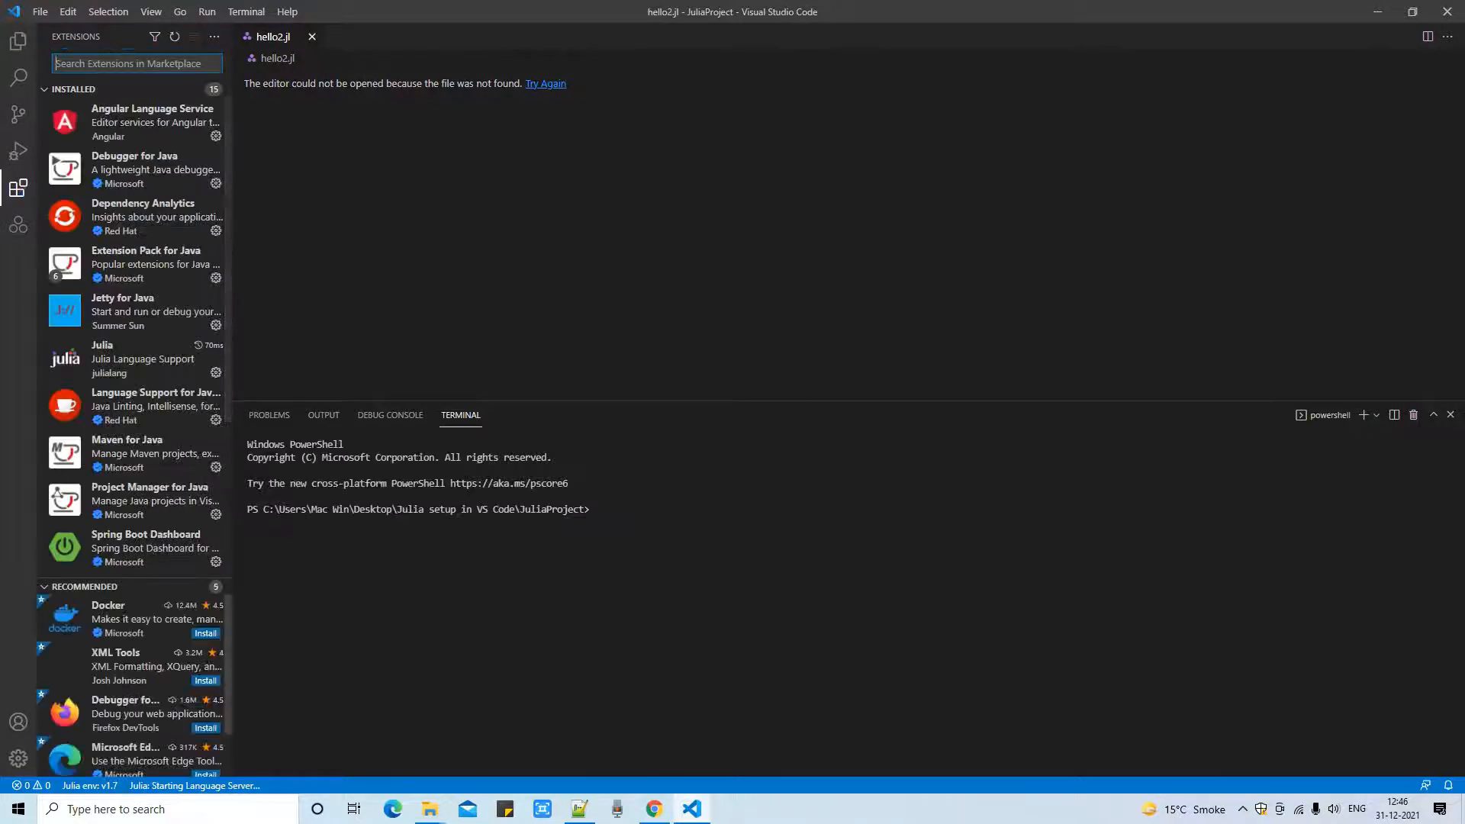
pyautogui.write('julia')
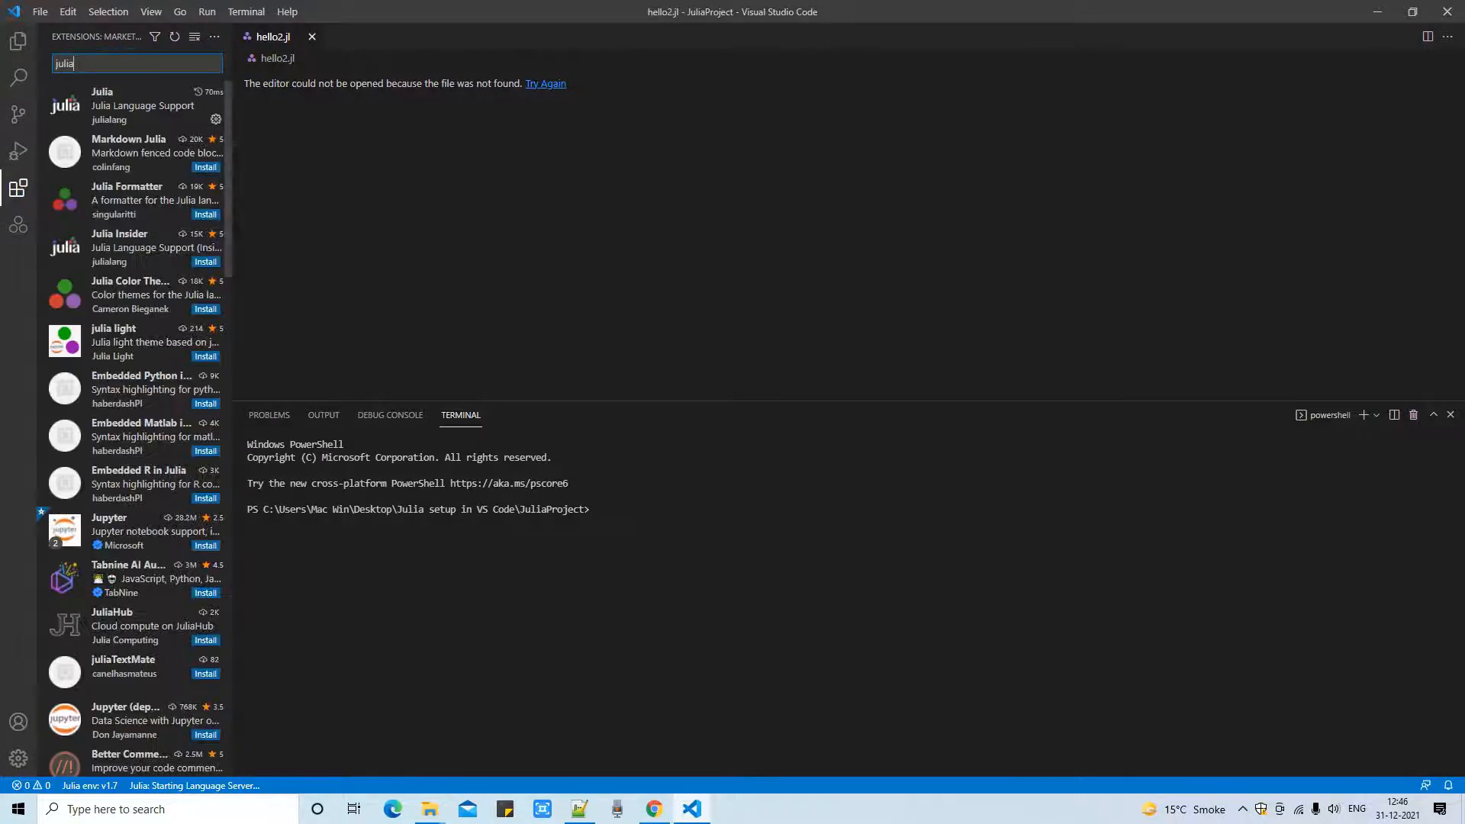
pyautogui.click(131, 104)
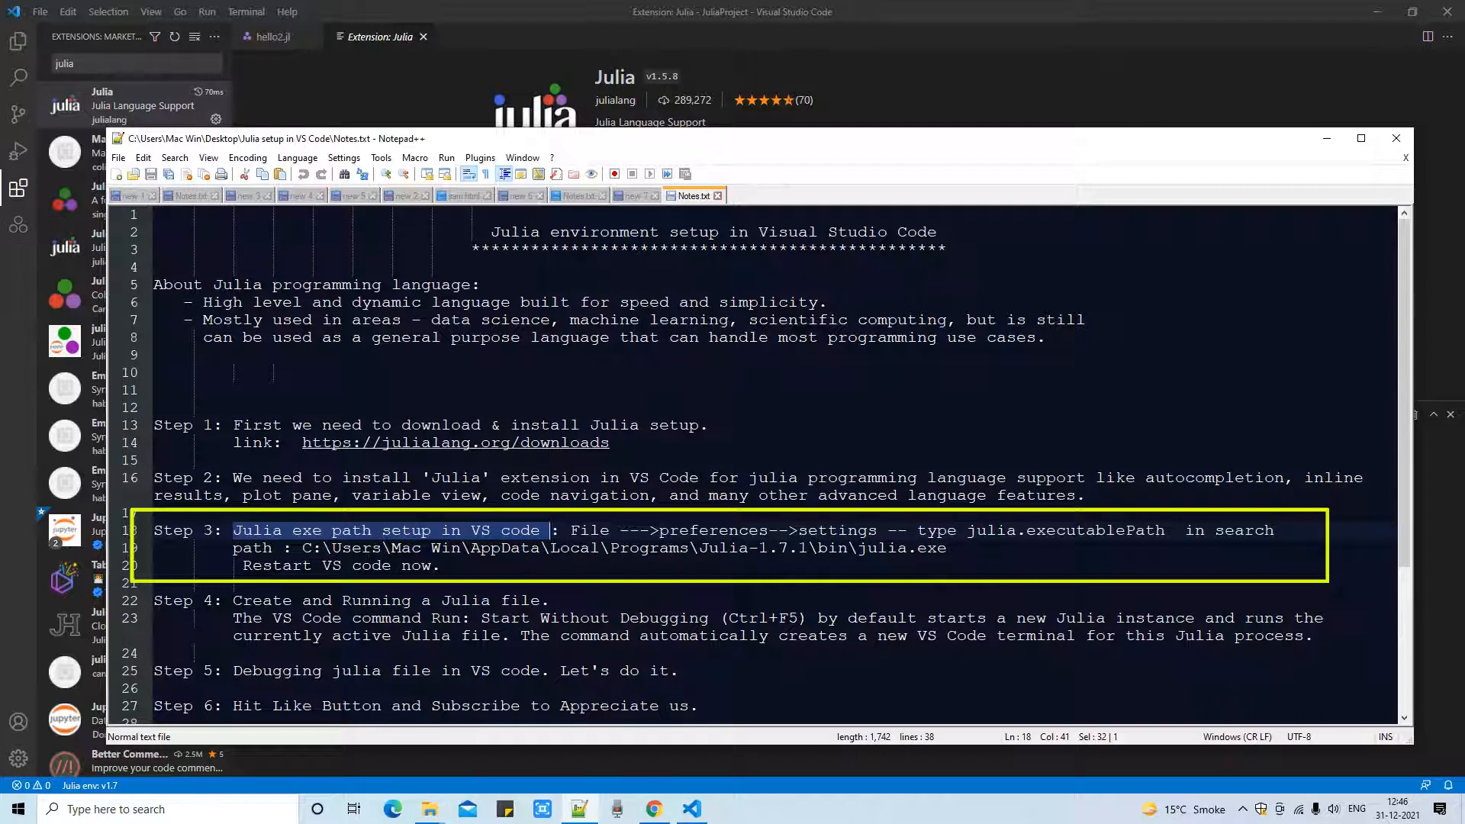
# Step: Search Windows for 'julia' to list the installed Julia 1.7.1 app
pyautogui.click(253, 548)
pyautogui.write('julia')
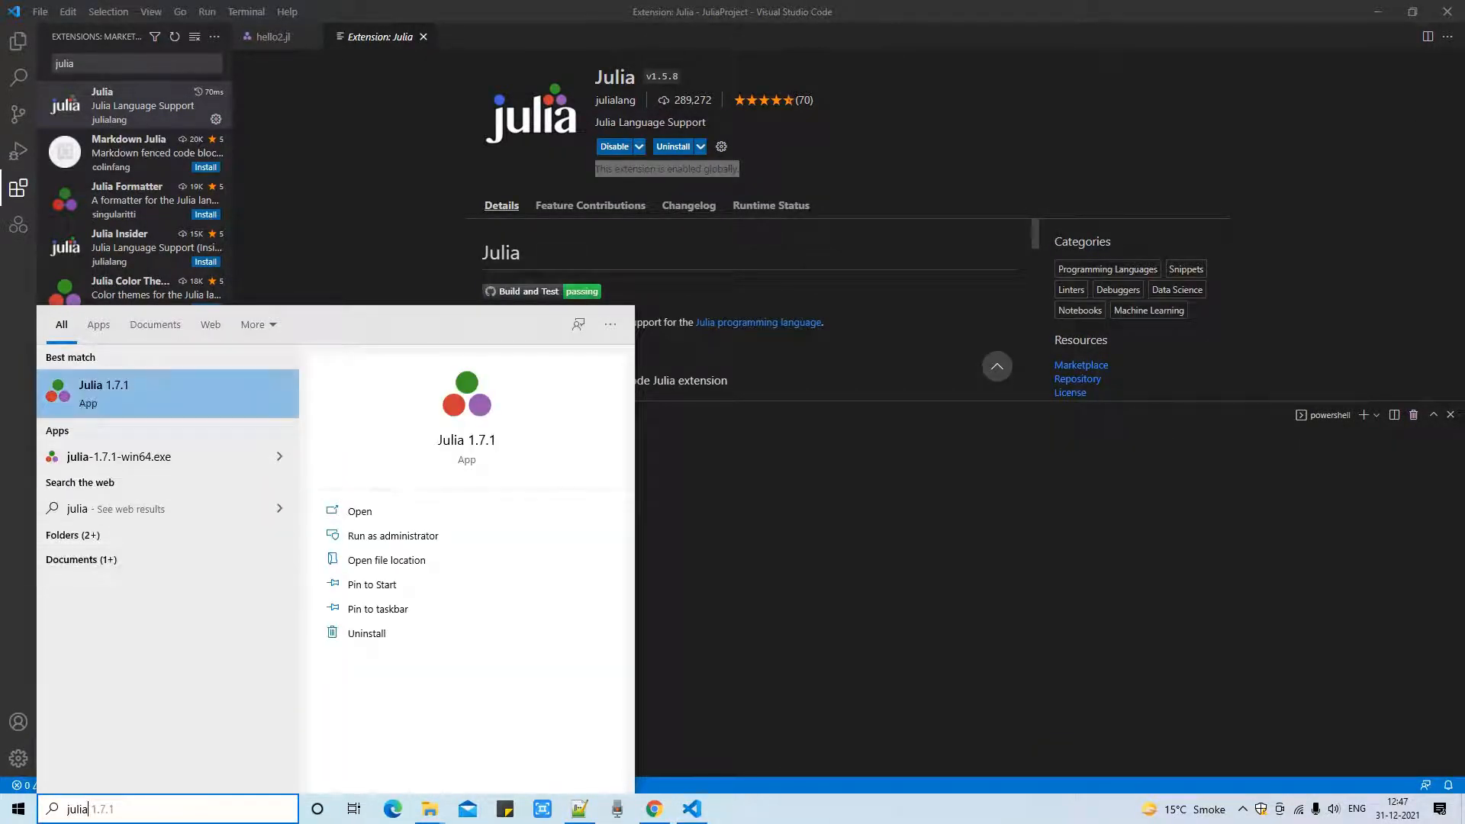
# Step: Trace the Julia 1.7.1 shortcut to the bin folder holding julia.exe, then return to VS Code
pyautogui.rightClick(168, 393)
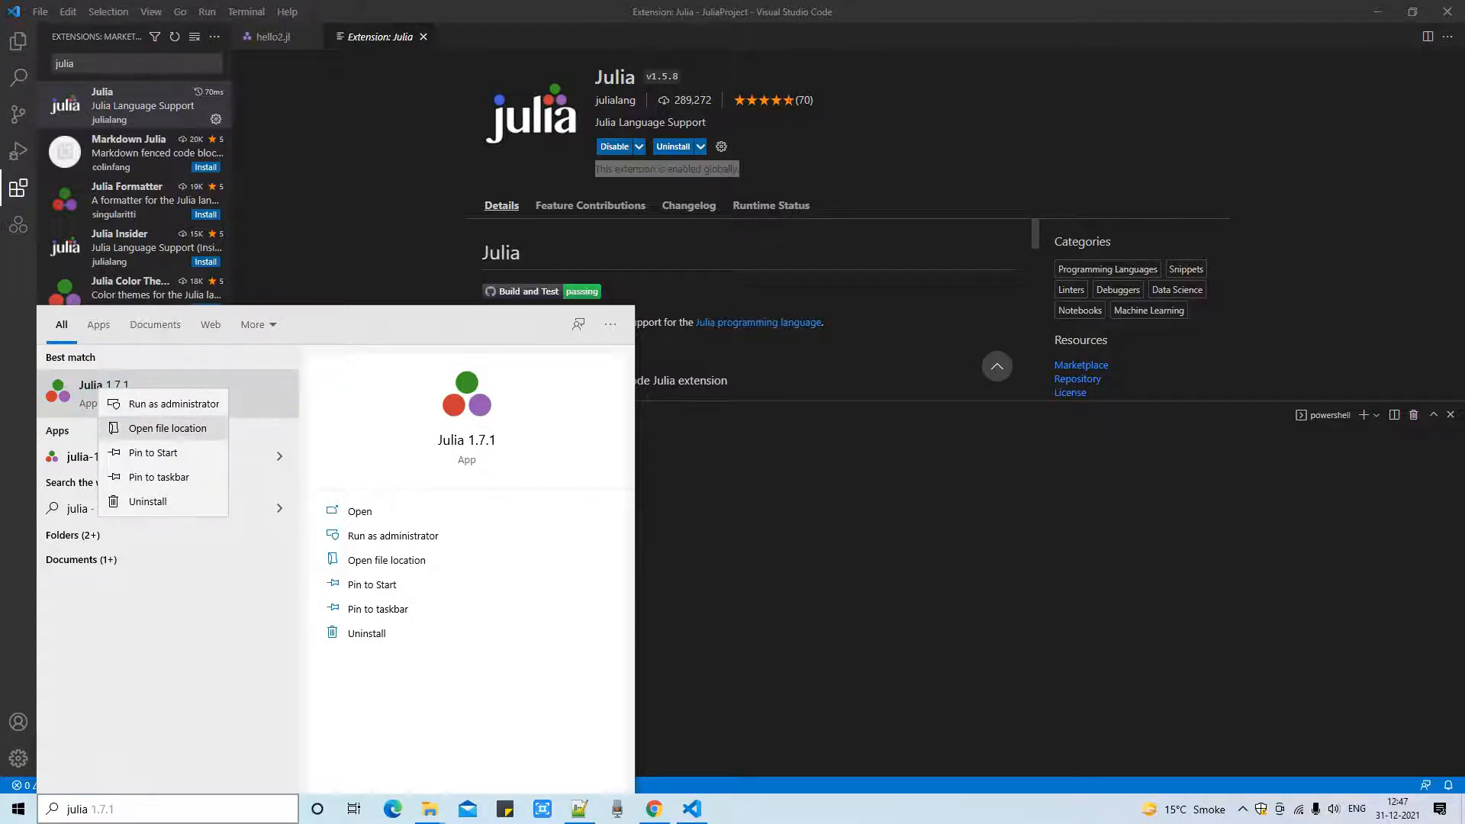
pyautogui.click(168, 428)
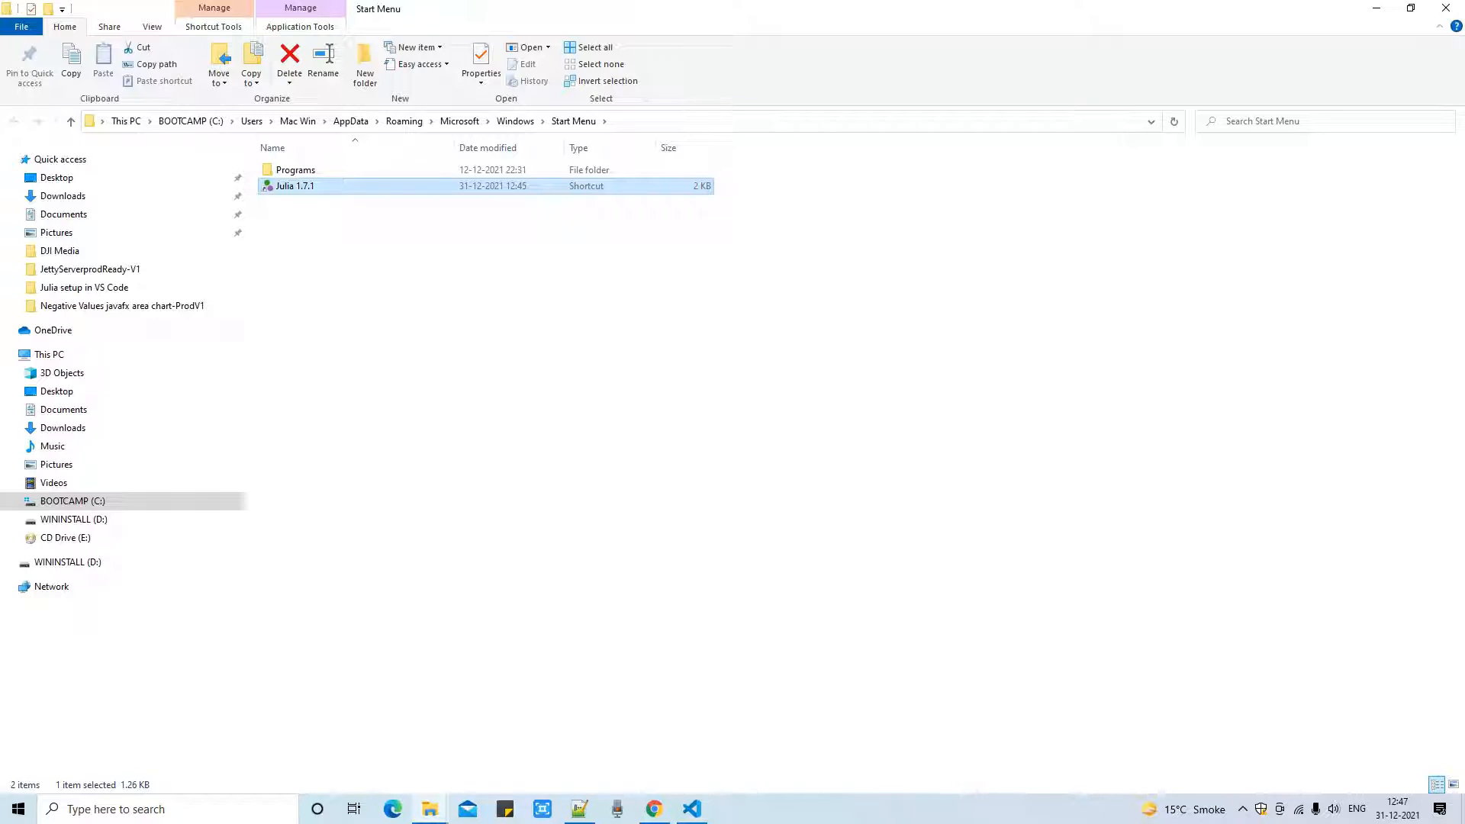
pyautogui.rightClick(295, 186)
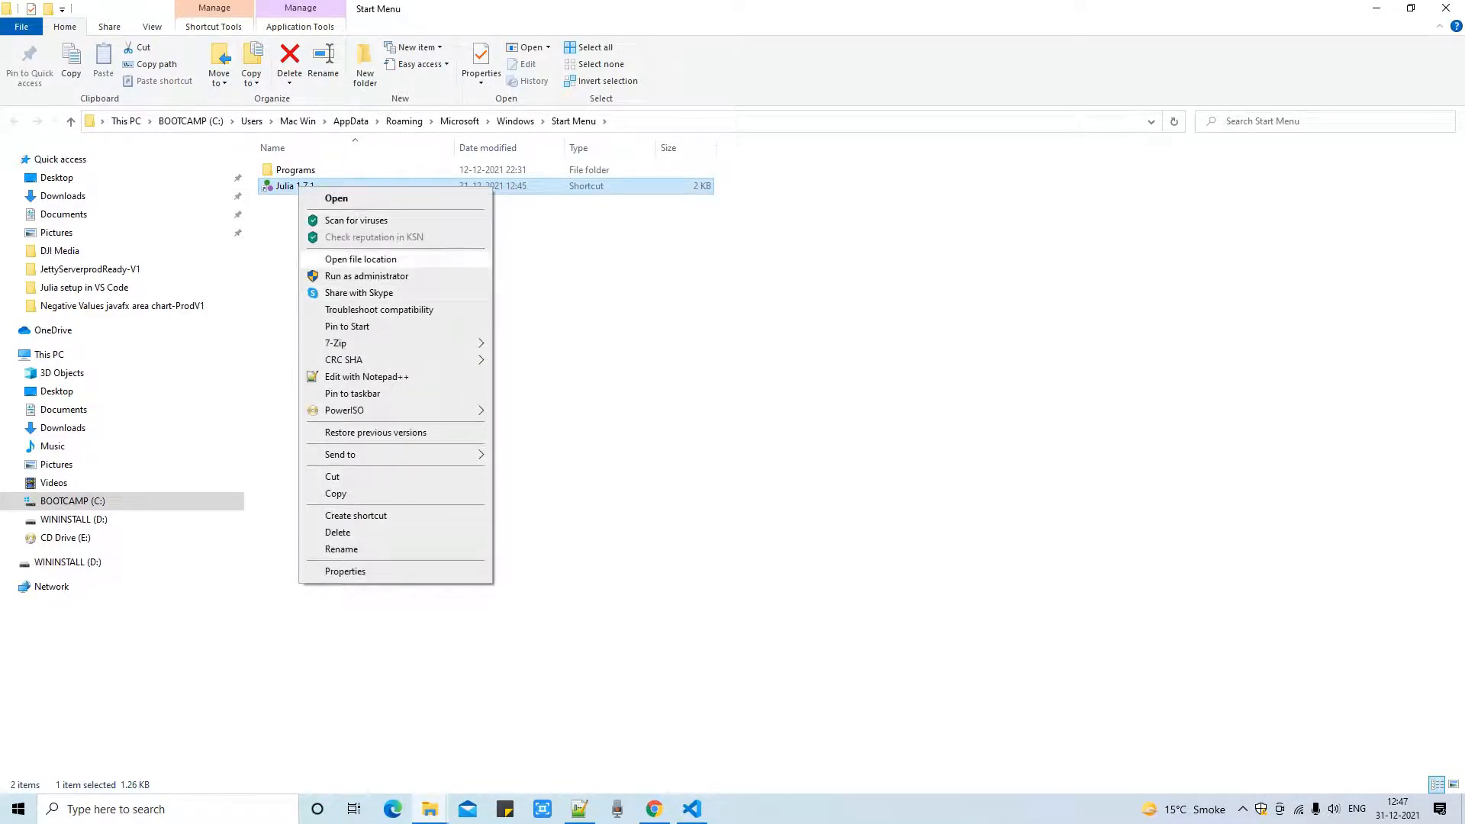
pyautogui.click(360, 258)
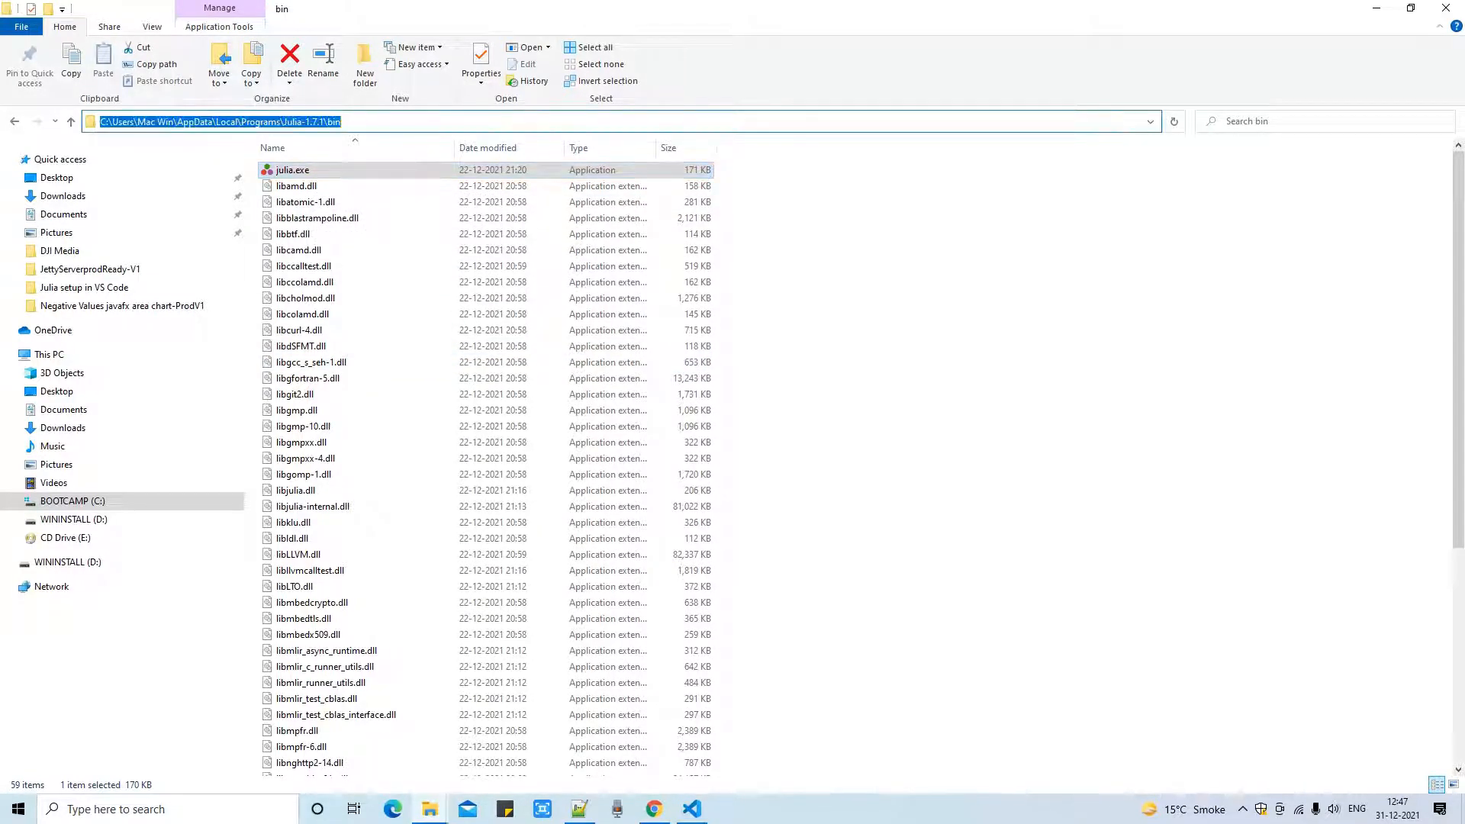
pyautogui.click(689, 809)
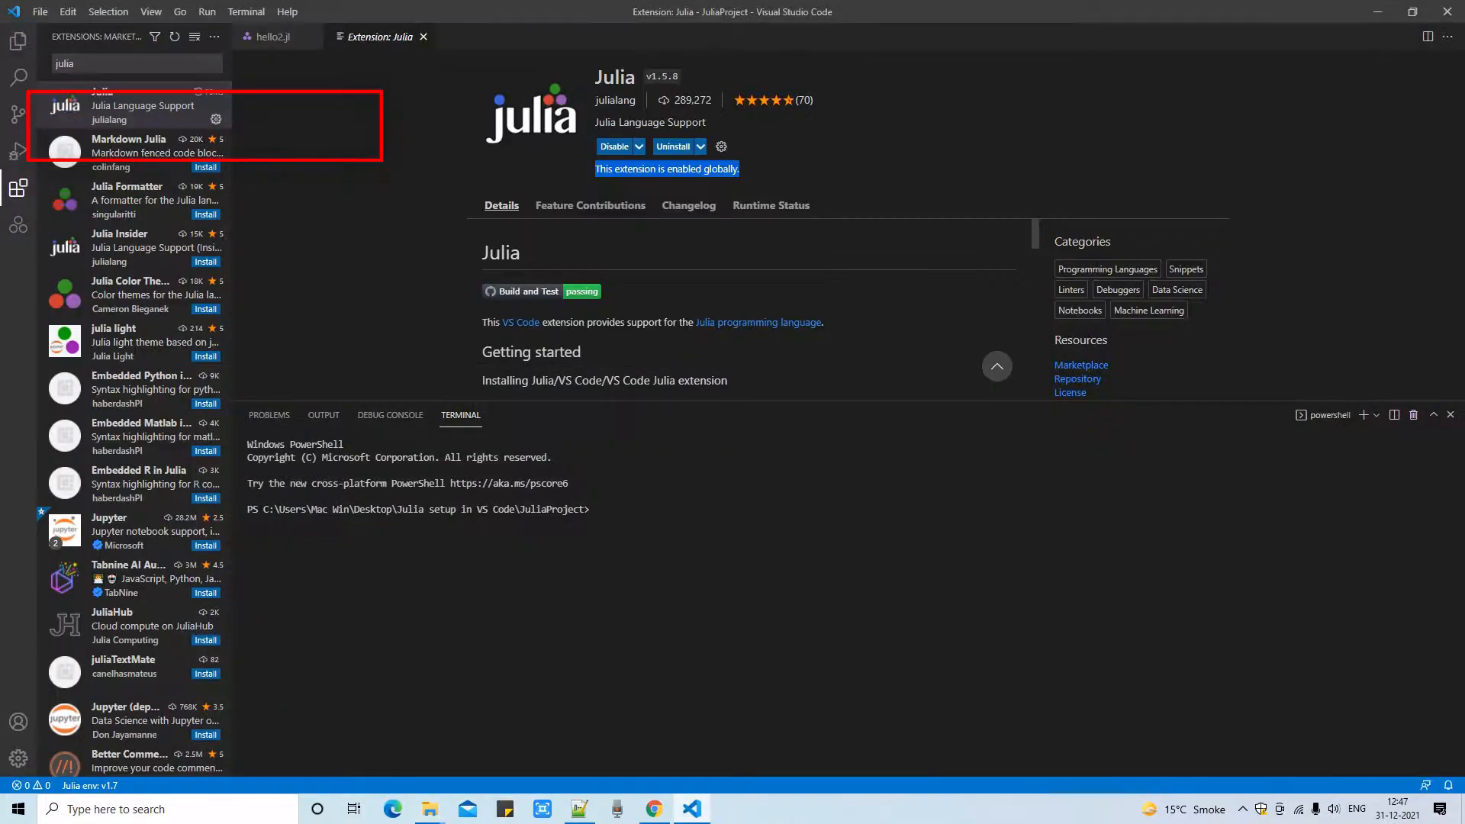
# Step: Check Step 3's julia.executablePath and bin path in the notes, then widen the Julia extension page
pyautogui.click(579, 808)
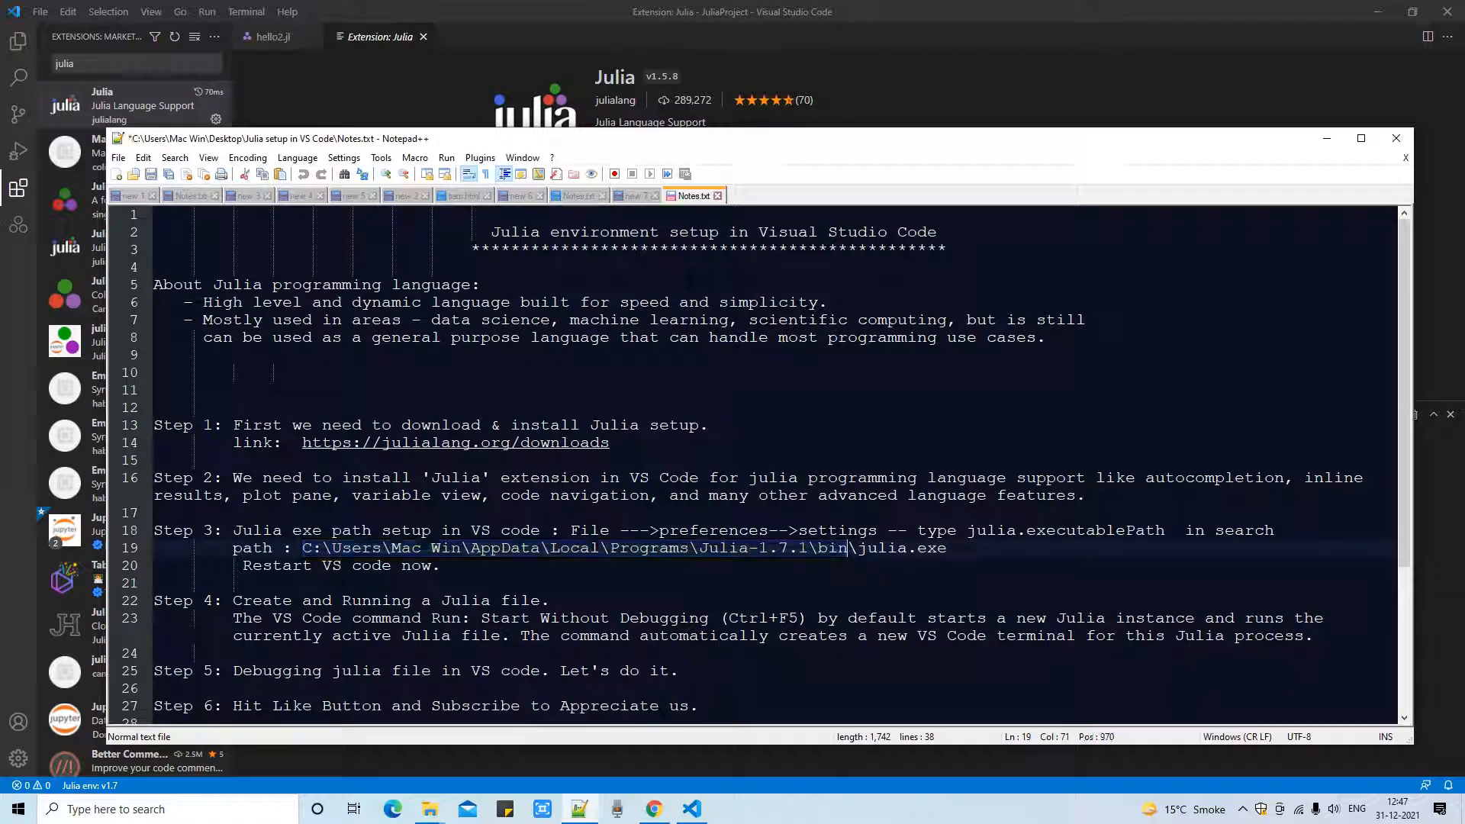
pyautogui.doubleClick(902, 549)
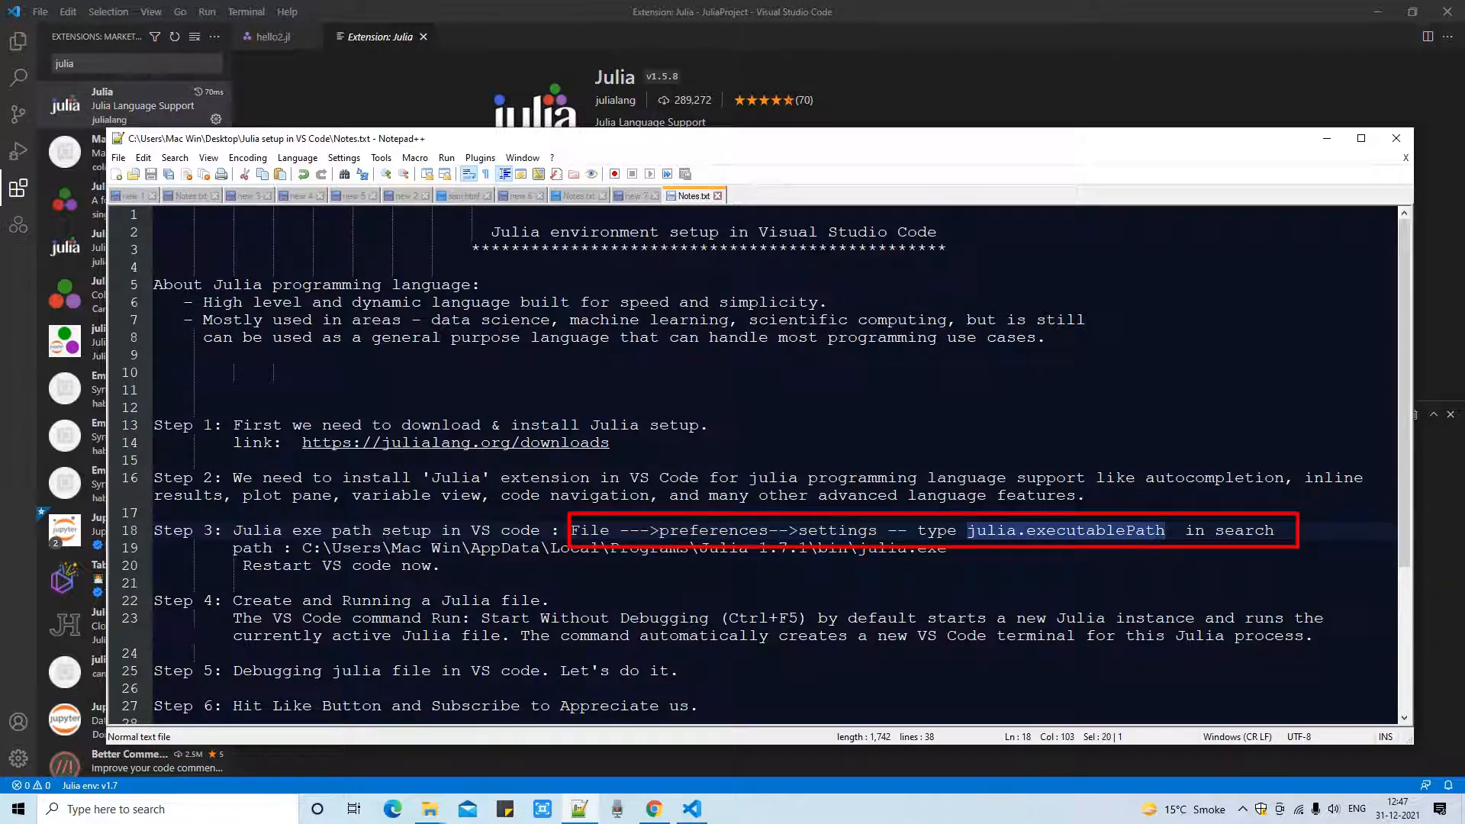
pyautogui.click(1404, 138)
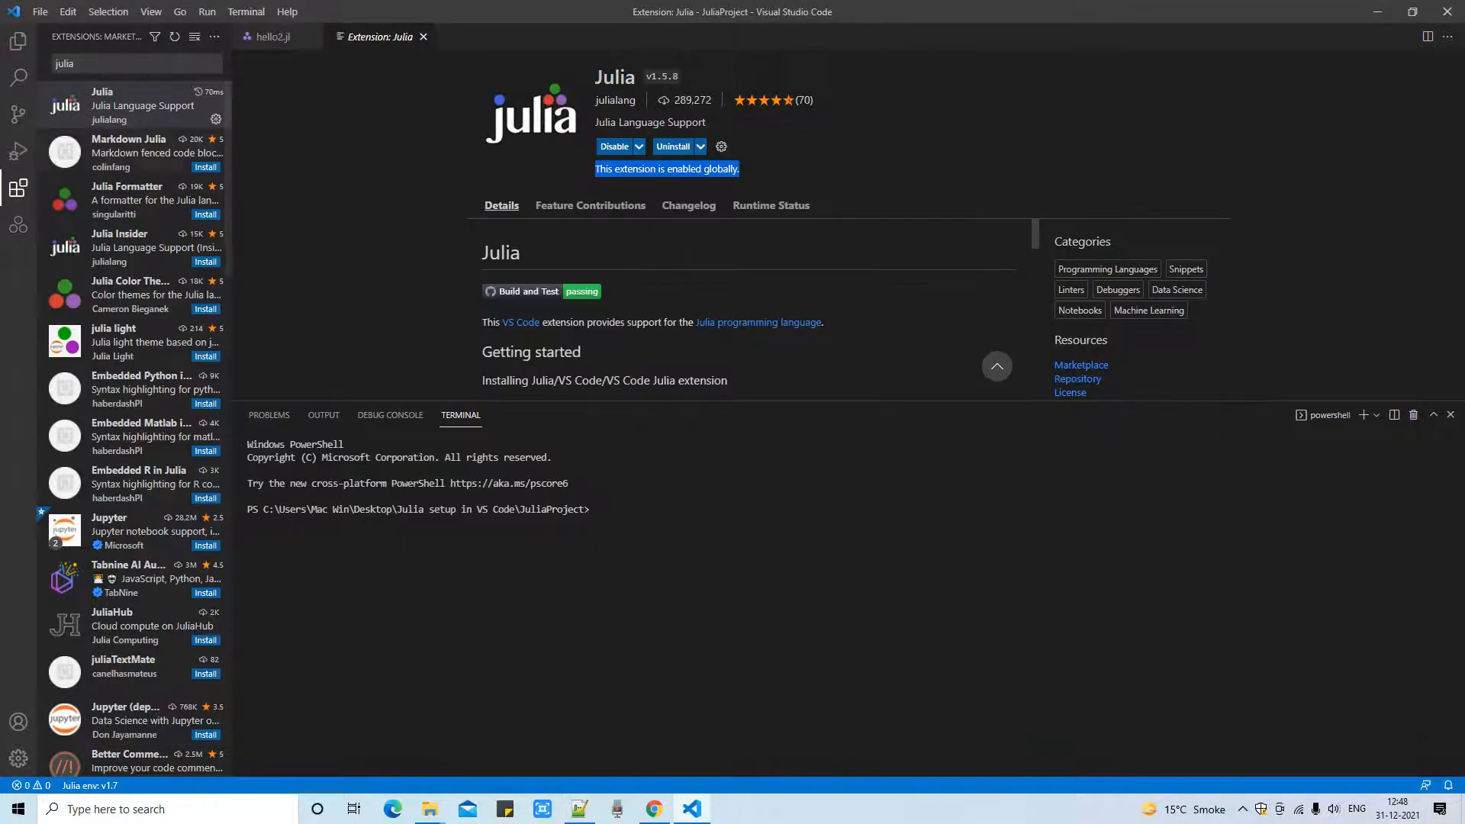
pyautogui.click(18, 187)
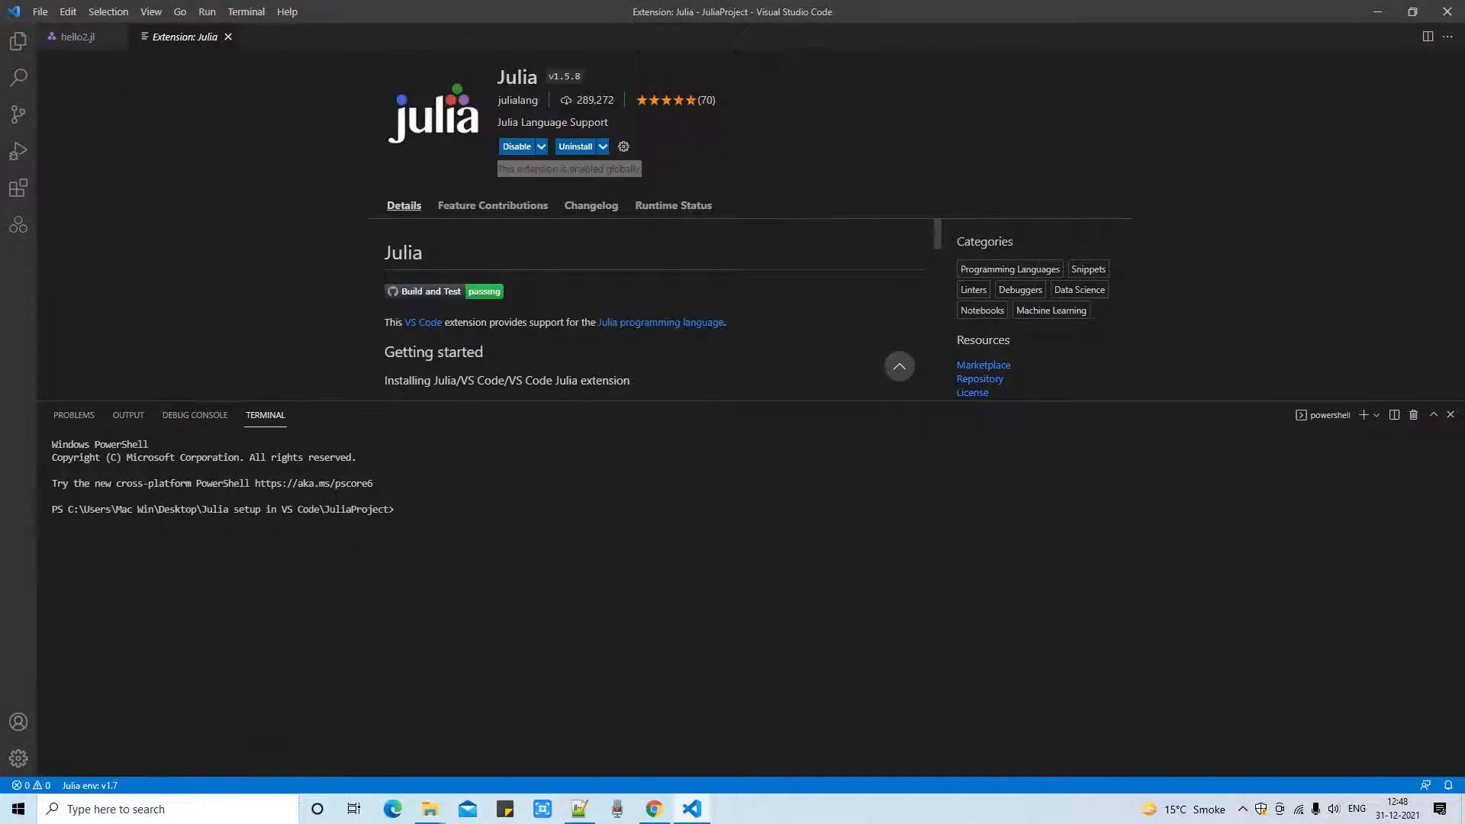
# Step: Find the julia.executablePath setting in VS Code Settings
pyautogui.click(78, 37)
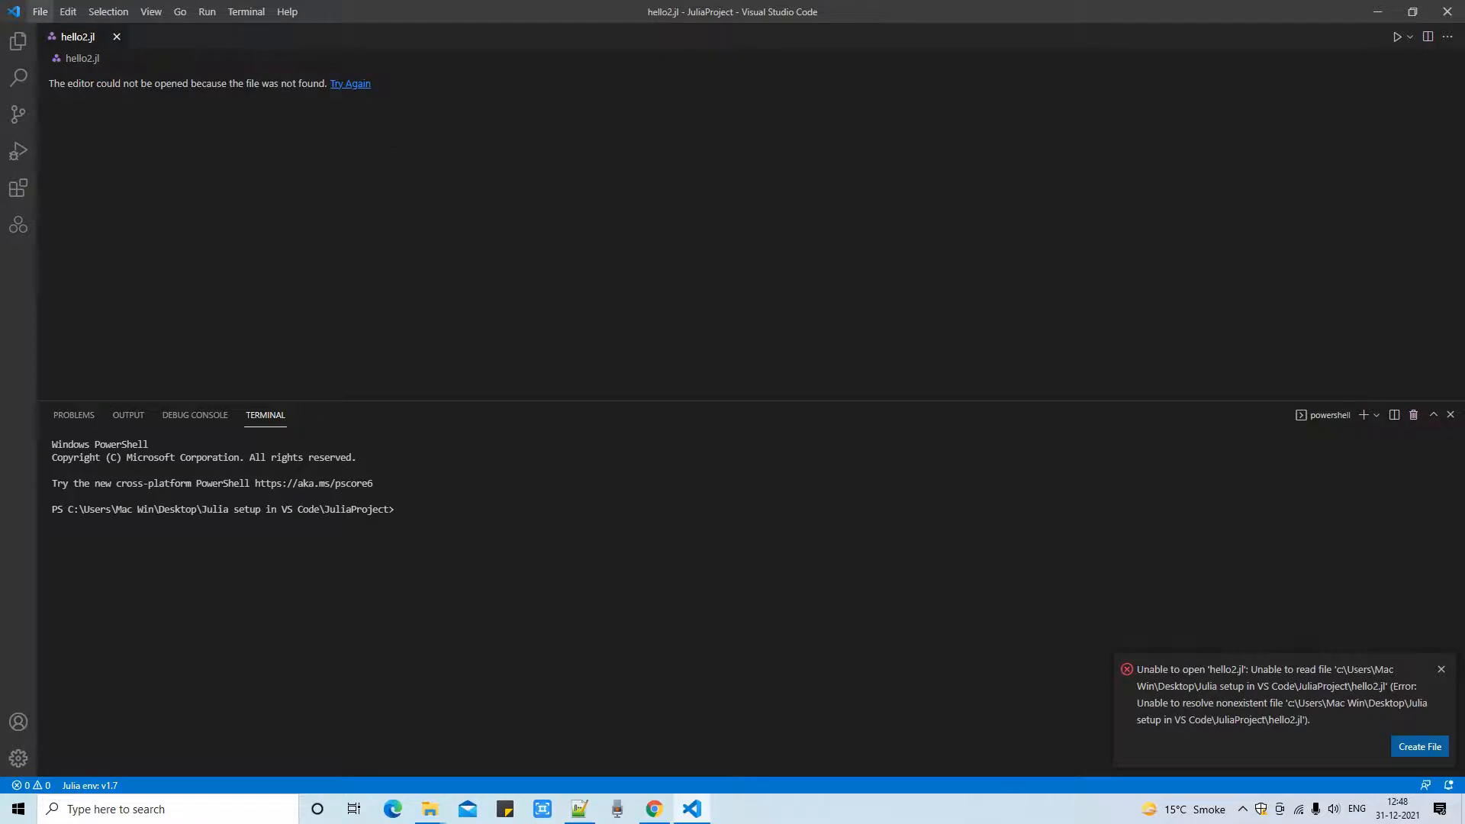
pyautogui.click(40, 12)
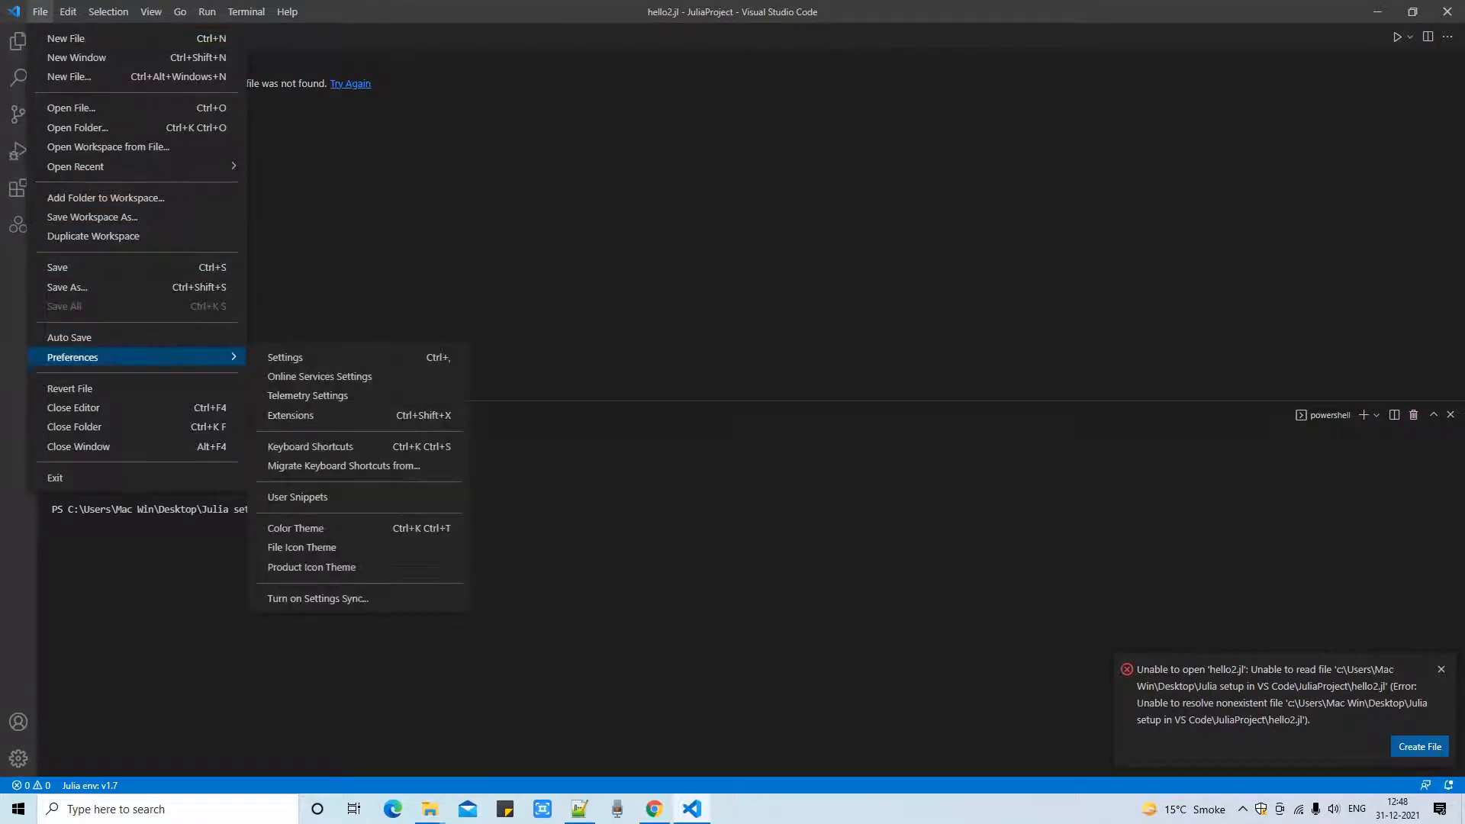
pyautogui.click(284, 357)
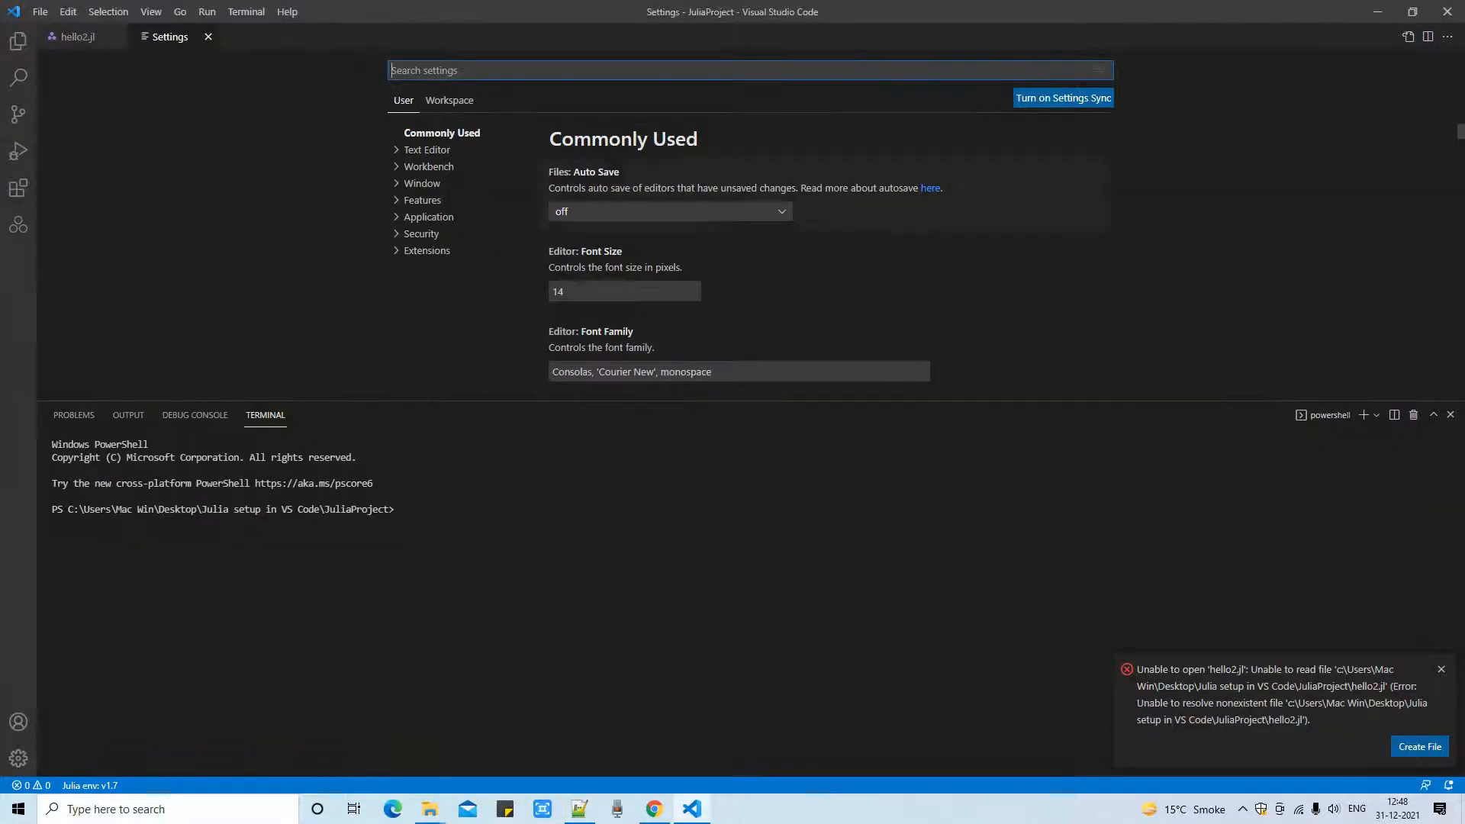
pyautogui.write('julia.executablePath')
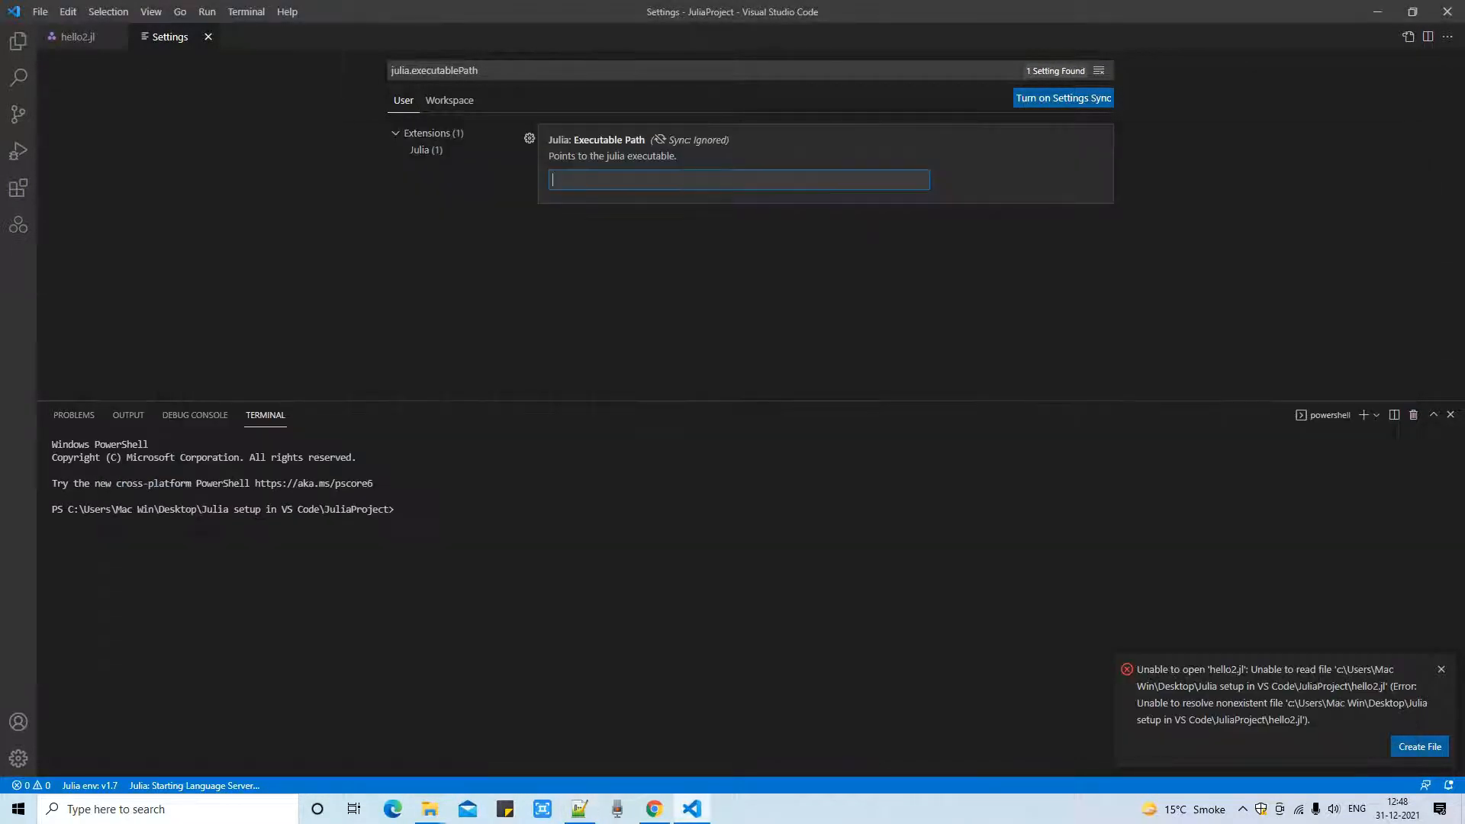
# Step: Set it to C:\Users\Mac Win\AppData\Local\Programs\Julia-1.7.1\bin\julia.exe and leave Settings
pyautogui.write('C:\\Users\\Mac Win\\AppData\\Local\\Programs\\Julia-1.7.1\\bin\\julia.exe')
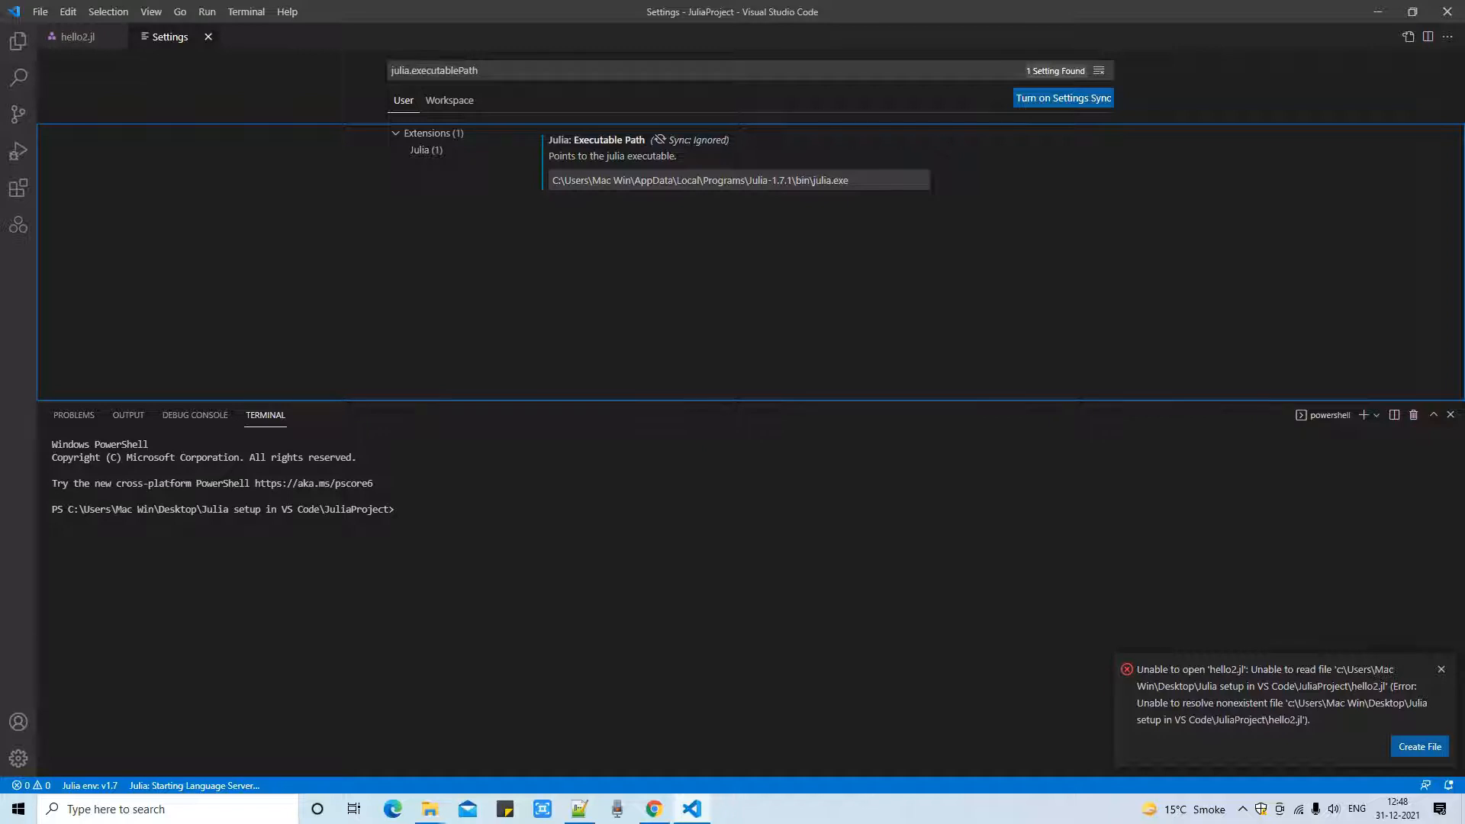
pyautogui.click(1440, 669)
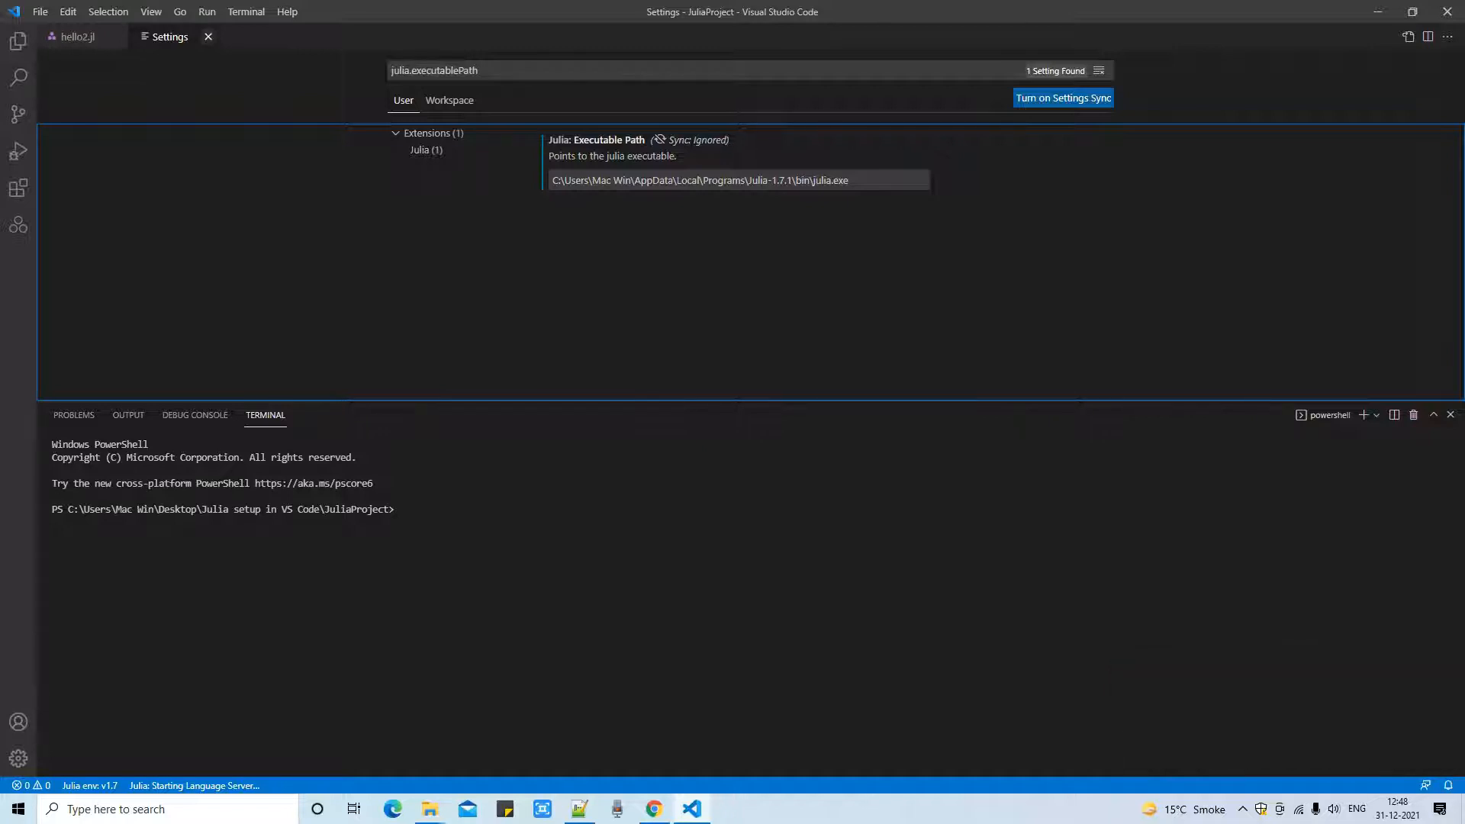
pyautogui.click(207, 36)
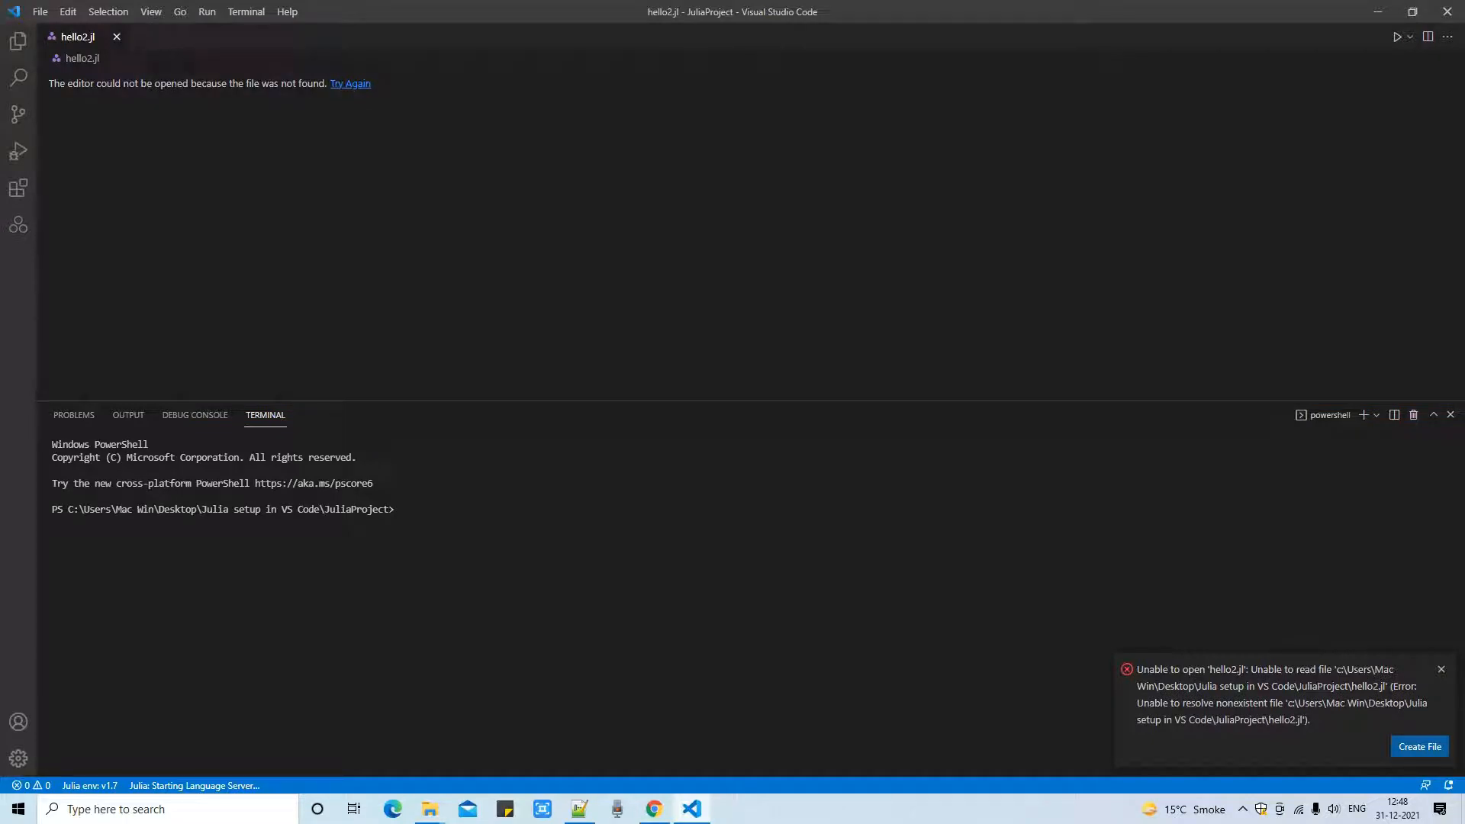
# Step: Close the missing hello2.jl tab and relaunch Visual Studio Code from Start search
pyautogui.click(116, 36)
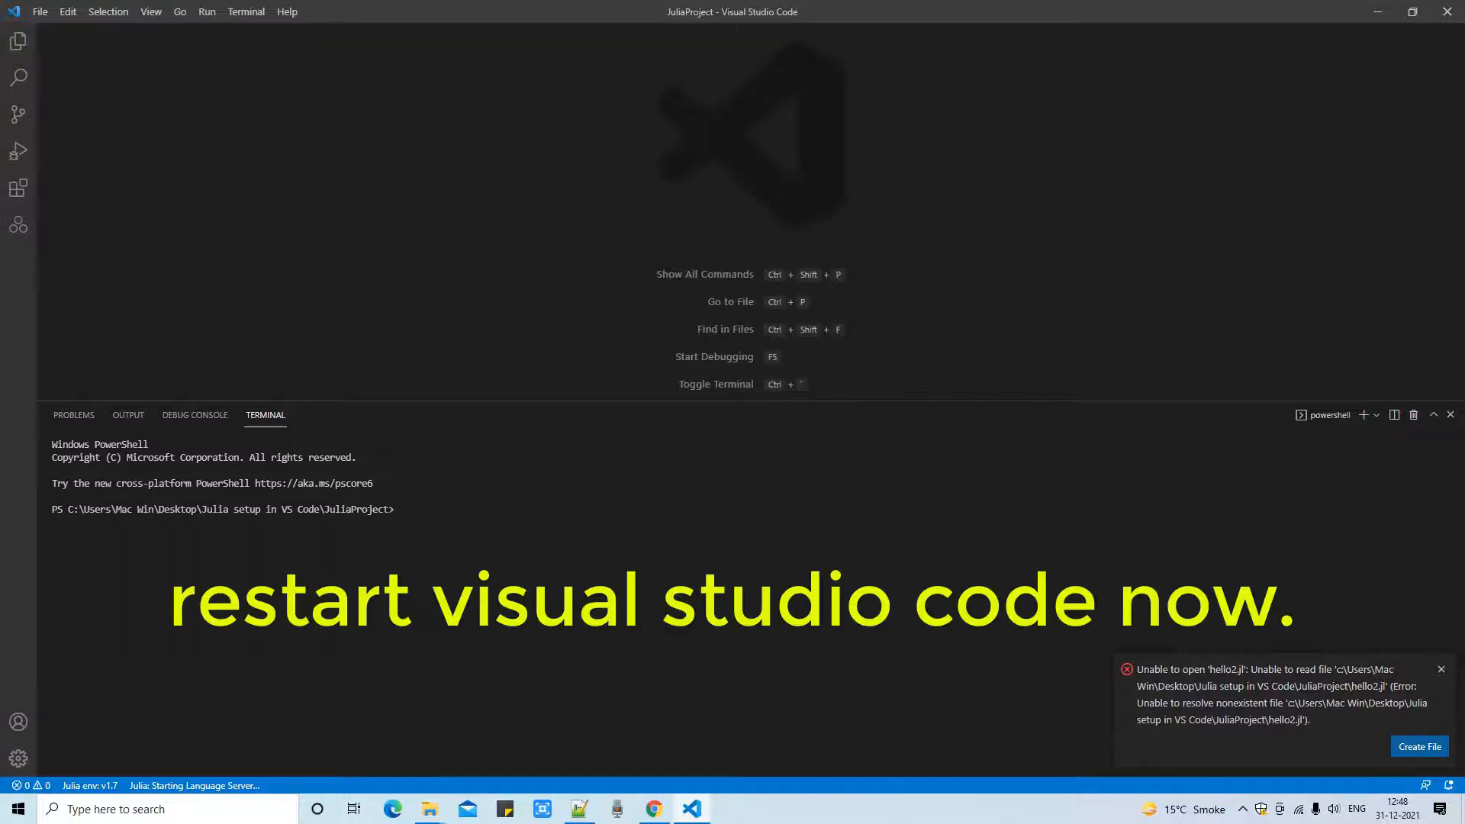
pyautogui.click(41, 12)
pyautogui.write('v')
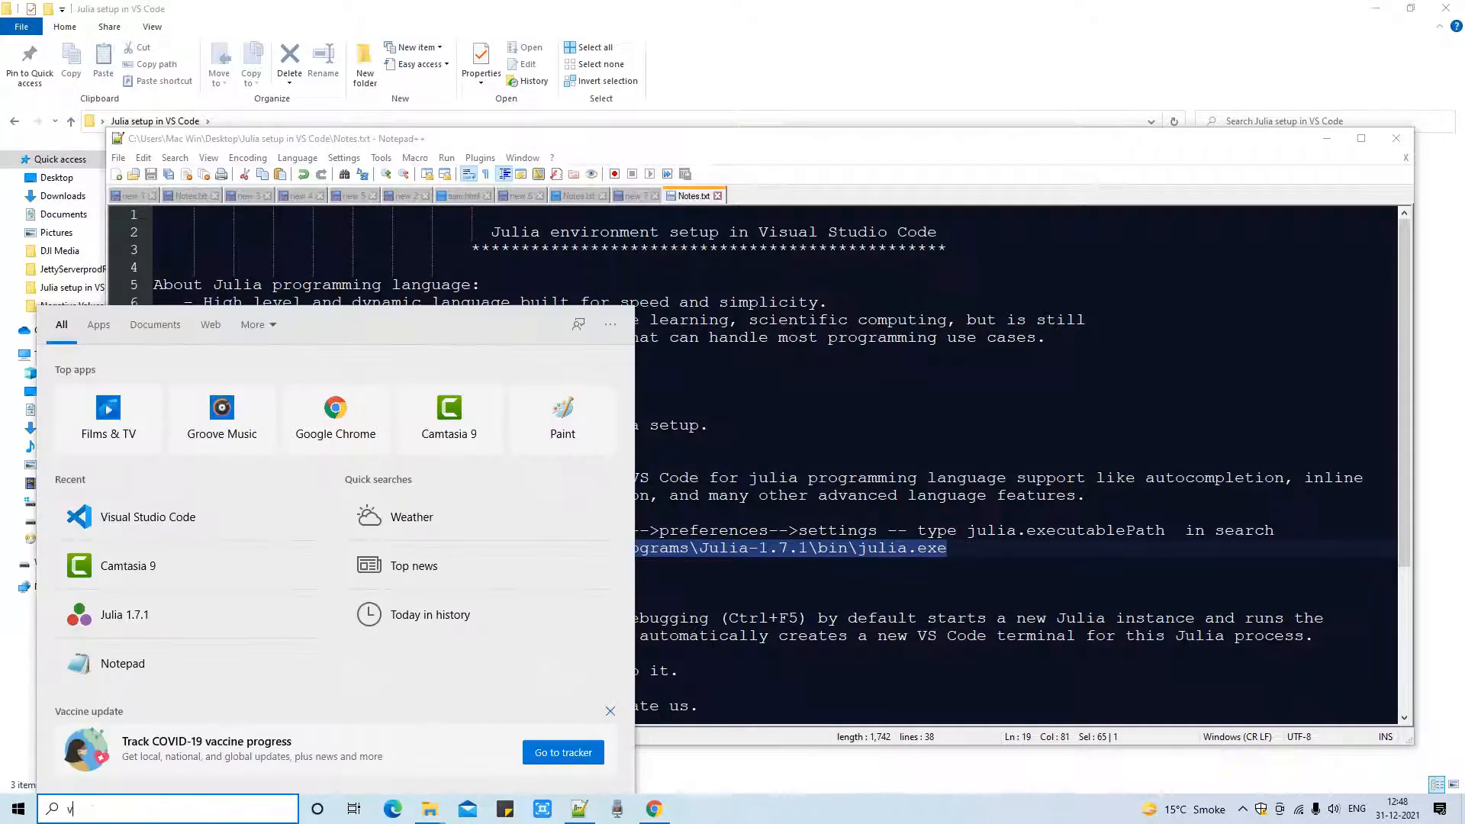
pyautogui.write('isual')
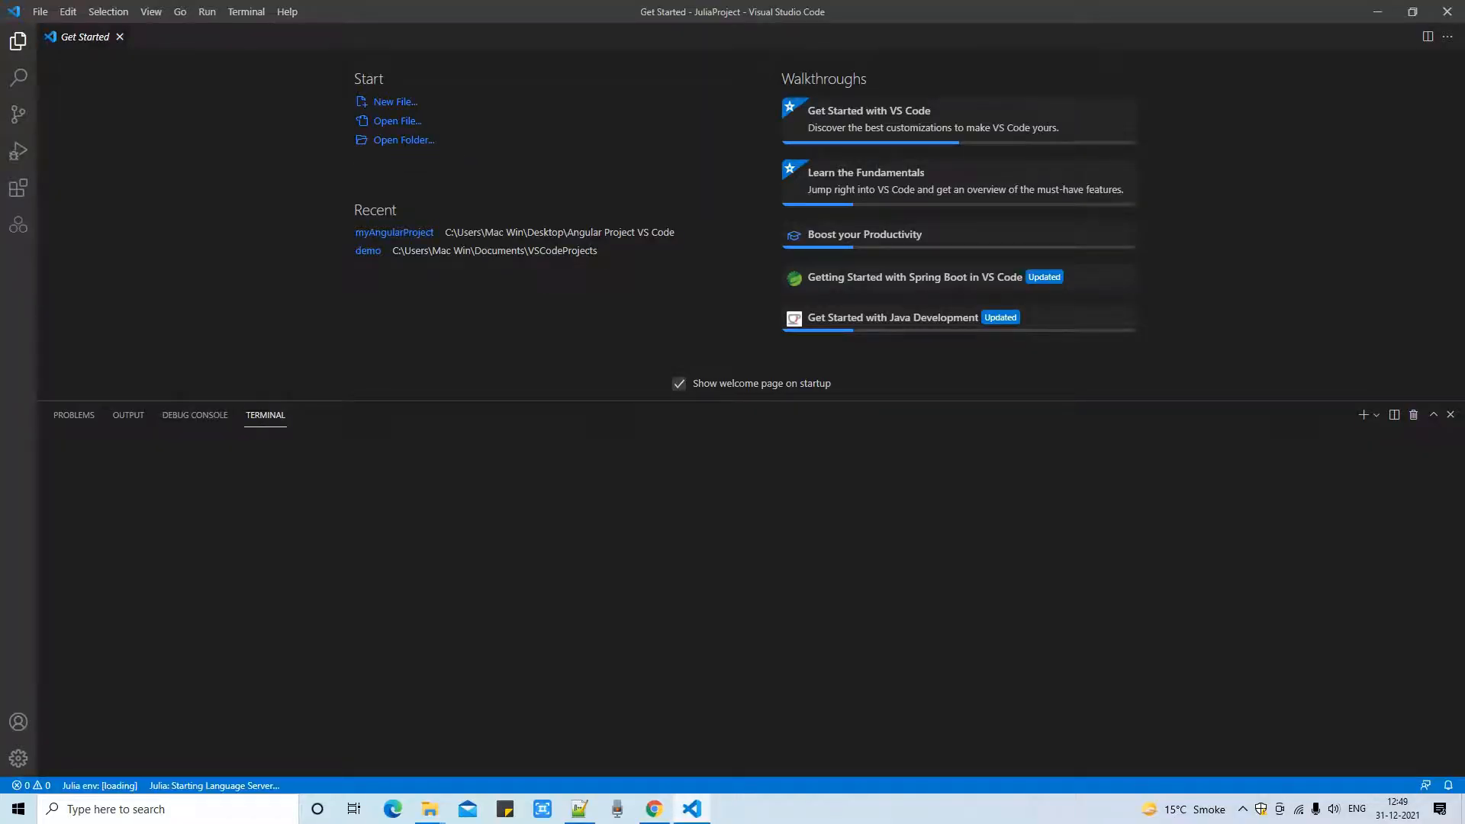
# Step: Review the Notepad++ notes on step 4 and the number-adding Julia program
pyautogui.click(17, 41)
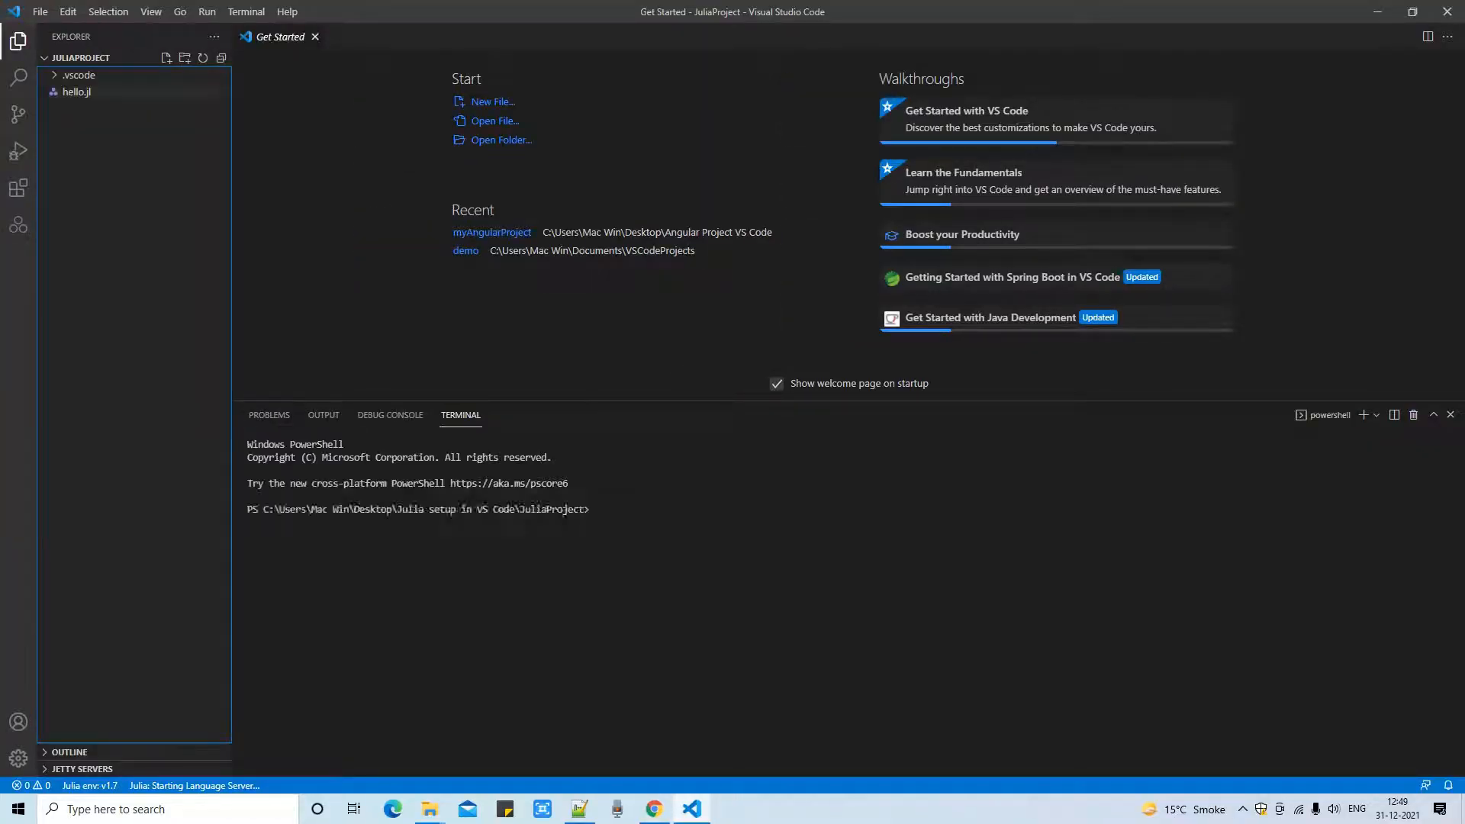
pyautogui.click(578, 808)
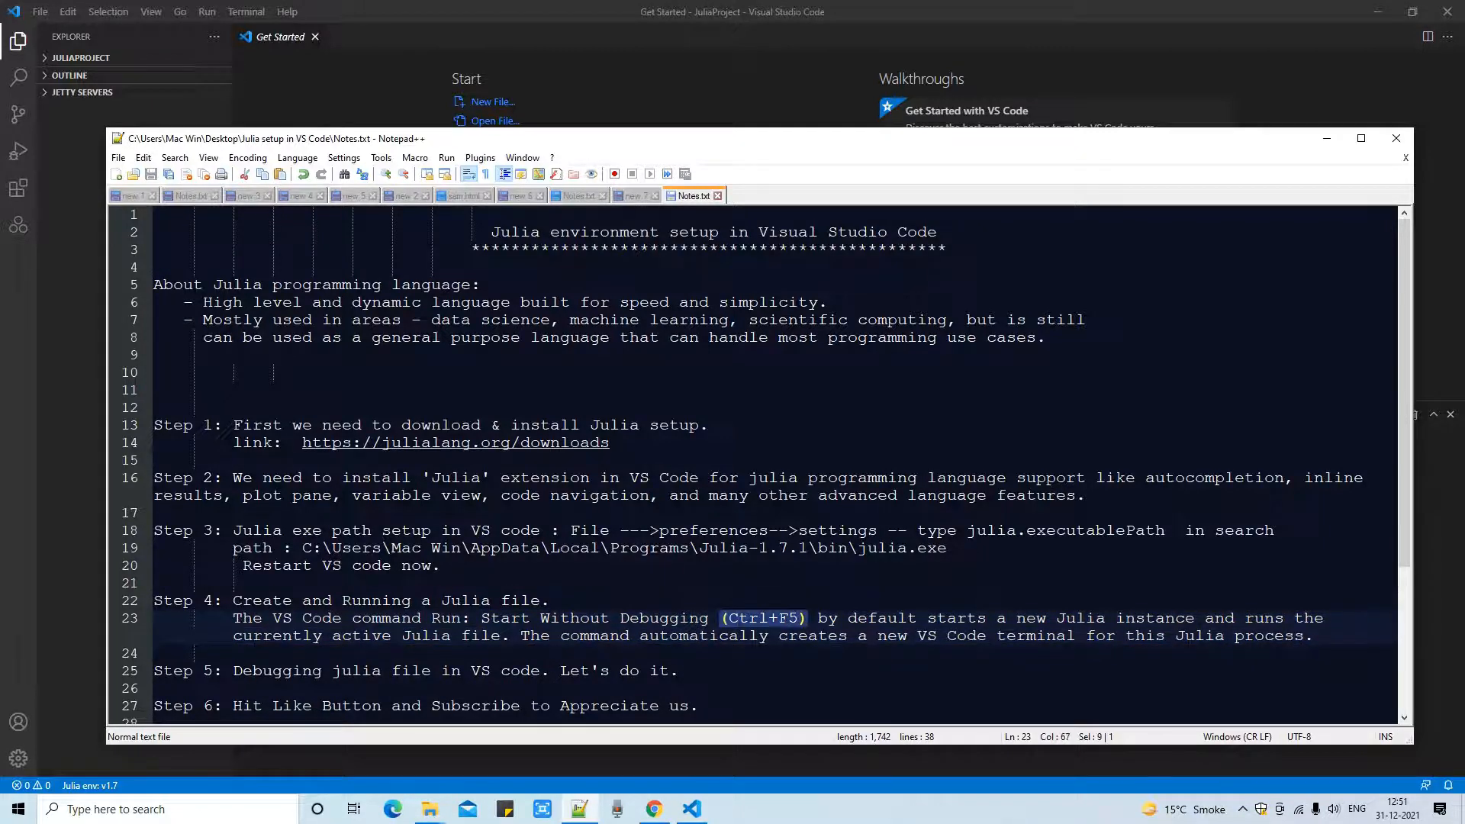
pyautogui.click(1021, 617)
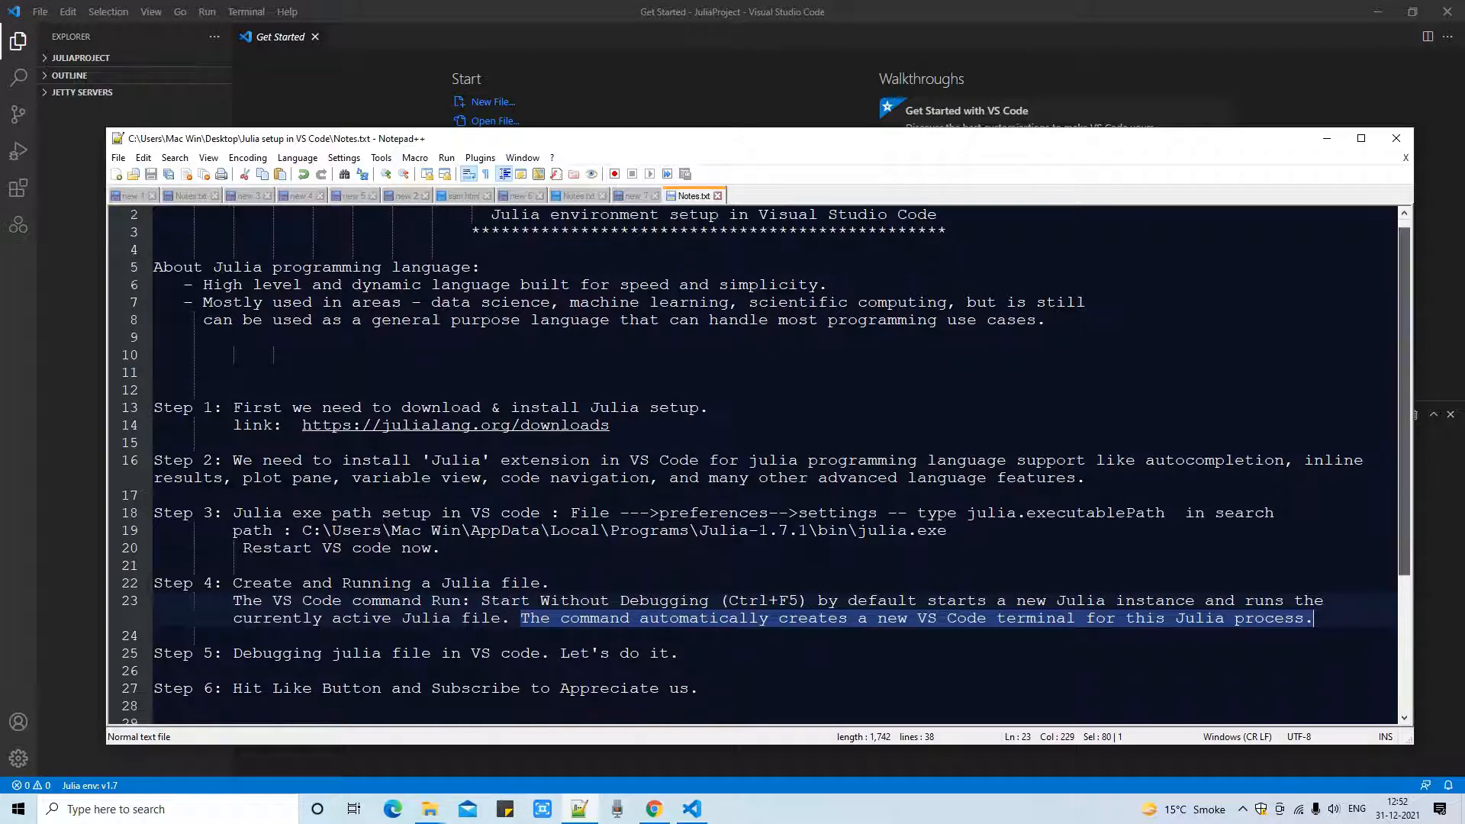
pyautogui.scroll(-3)
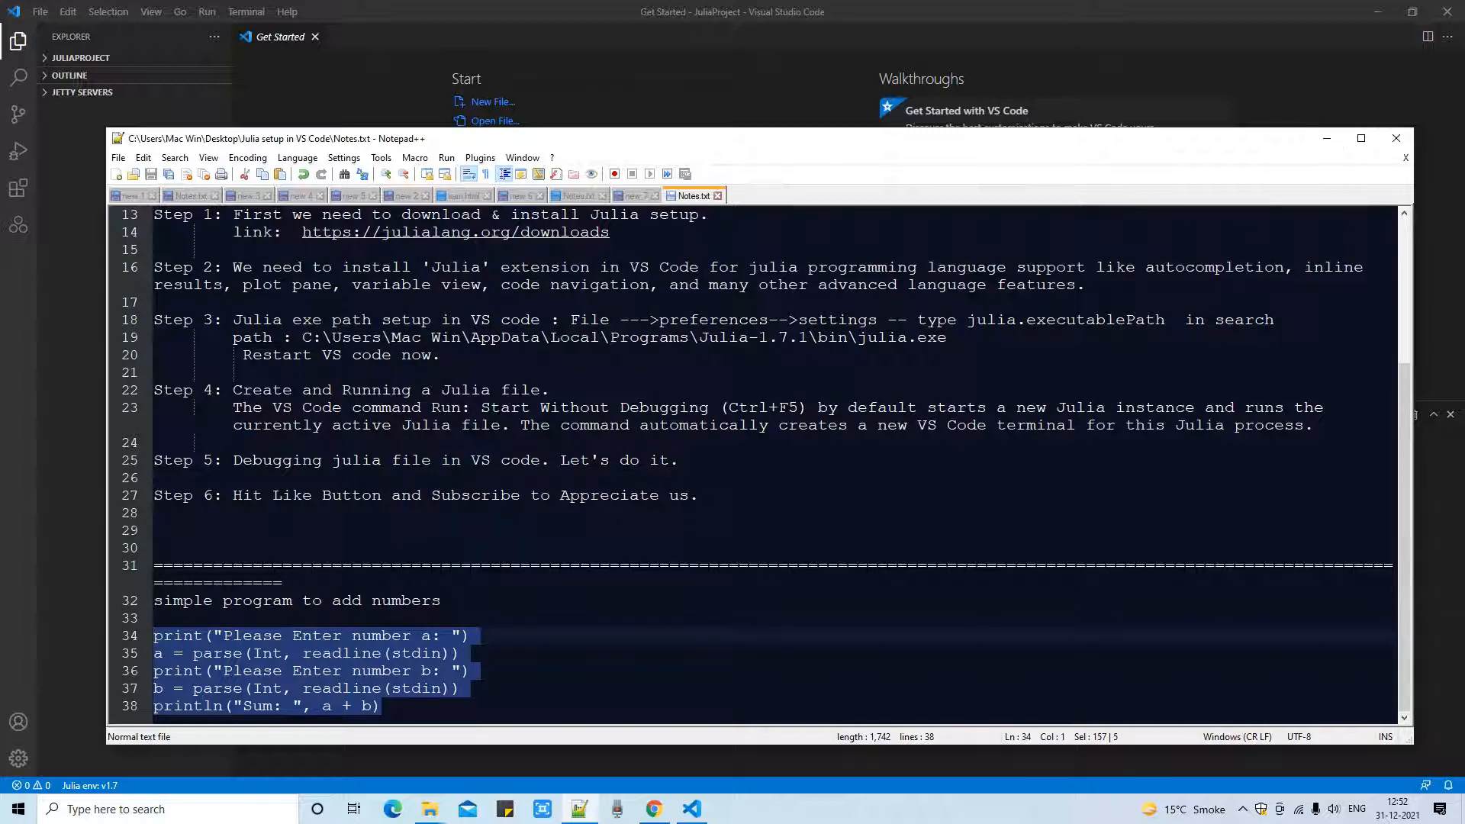
pyautogui.scroll(3)
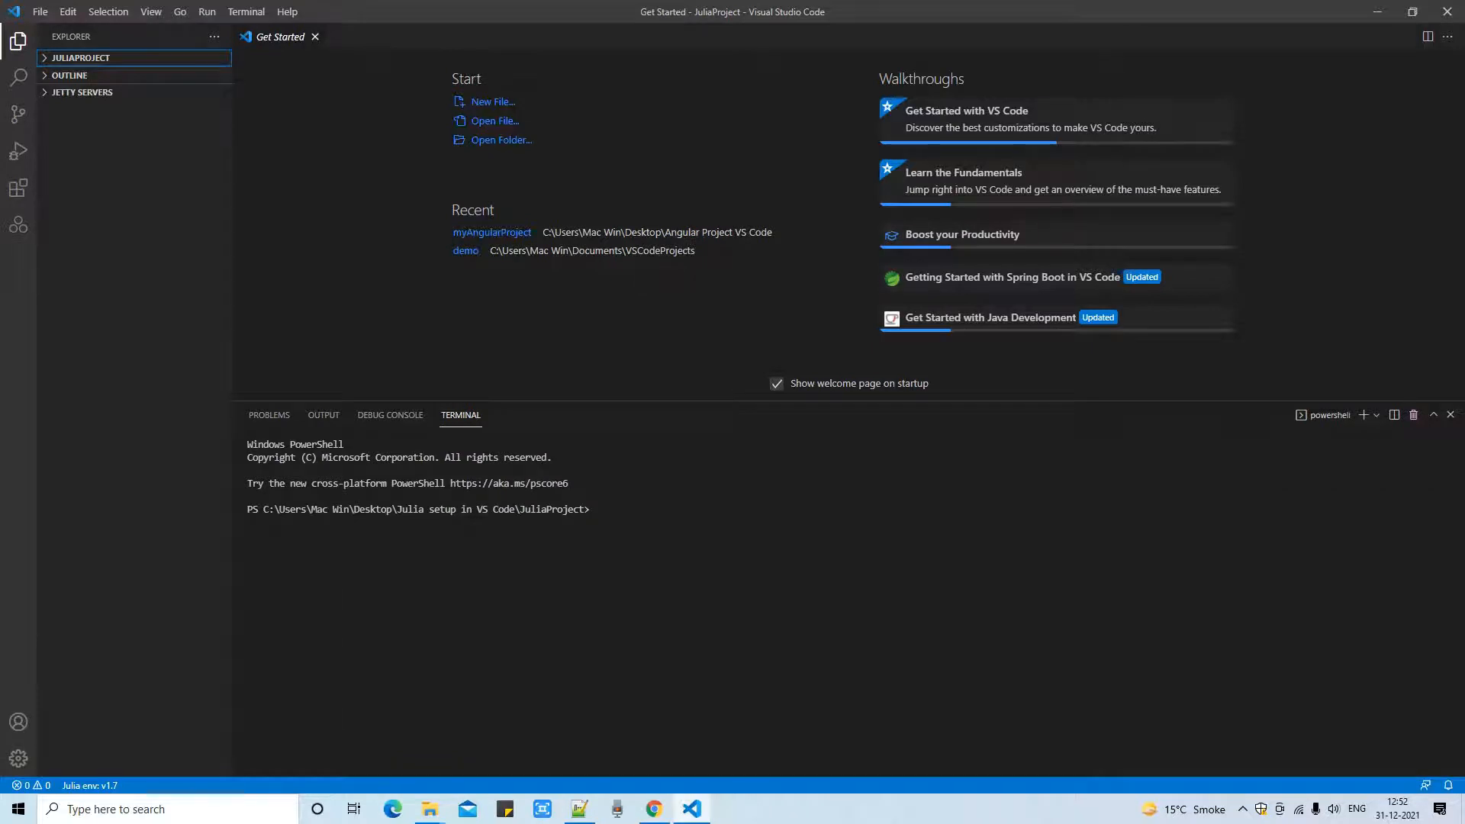
pyautogui.moveTo(429, 809)
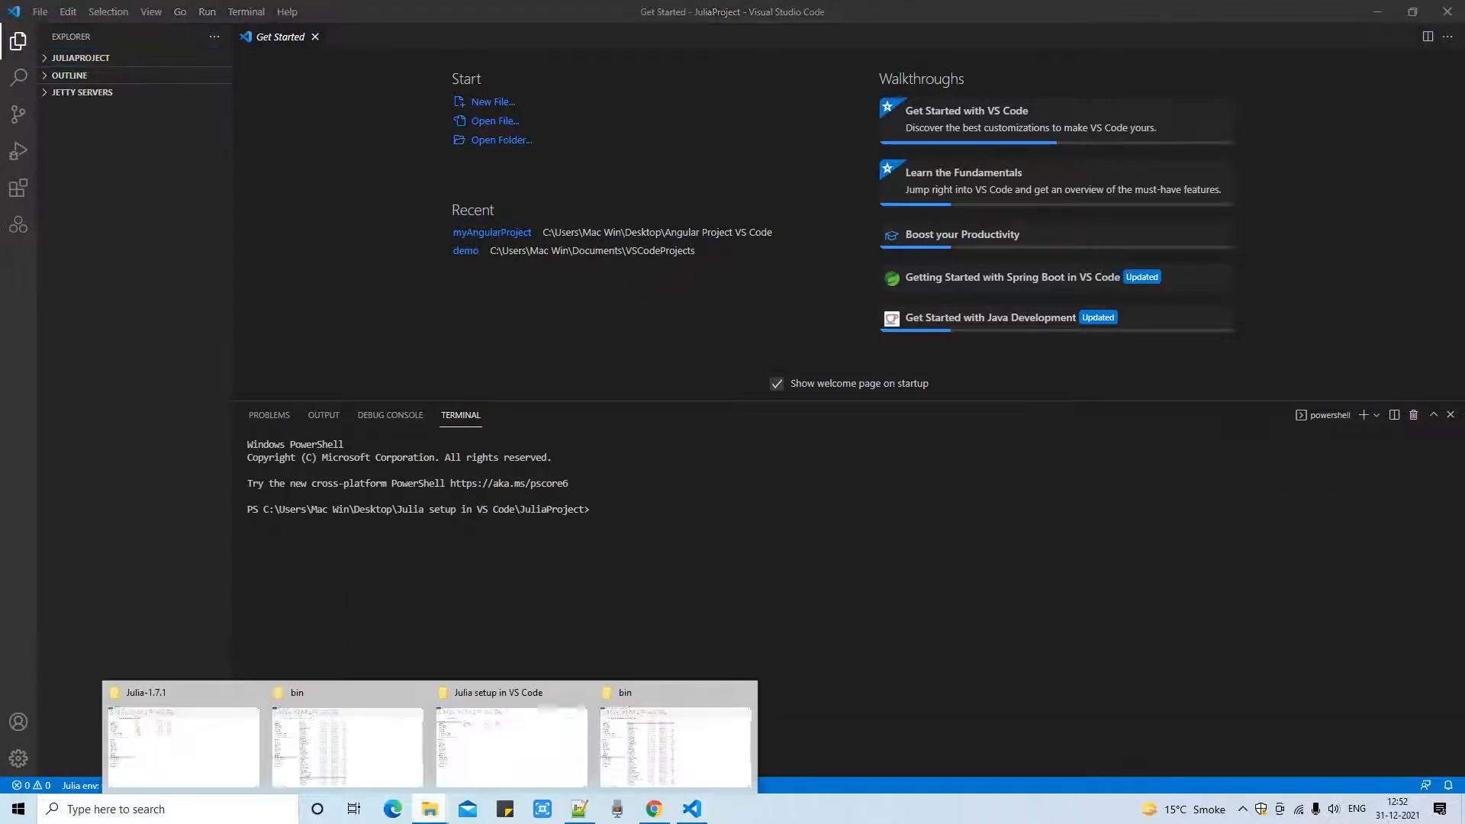
# Step: Expand the JuliaProject folder in the Explorer and start a new file
pyautogui.click(511, 748)
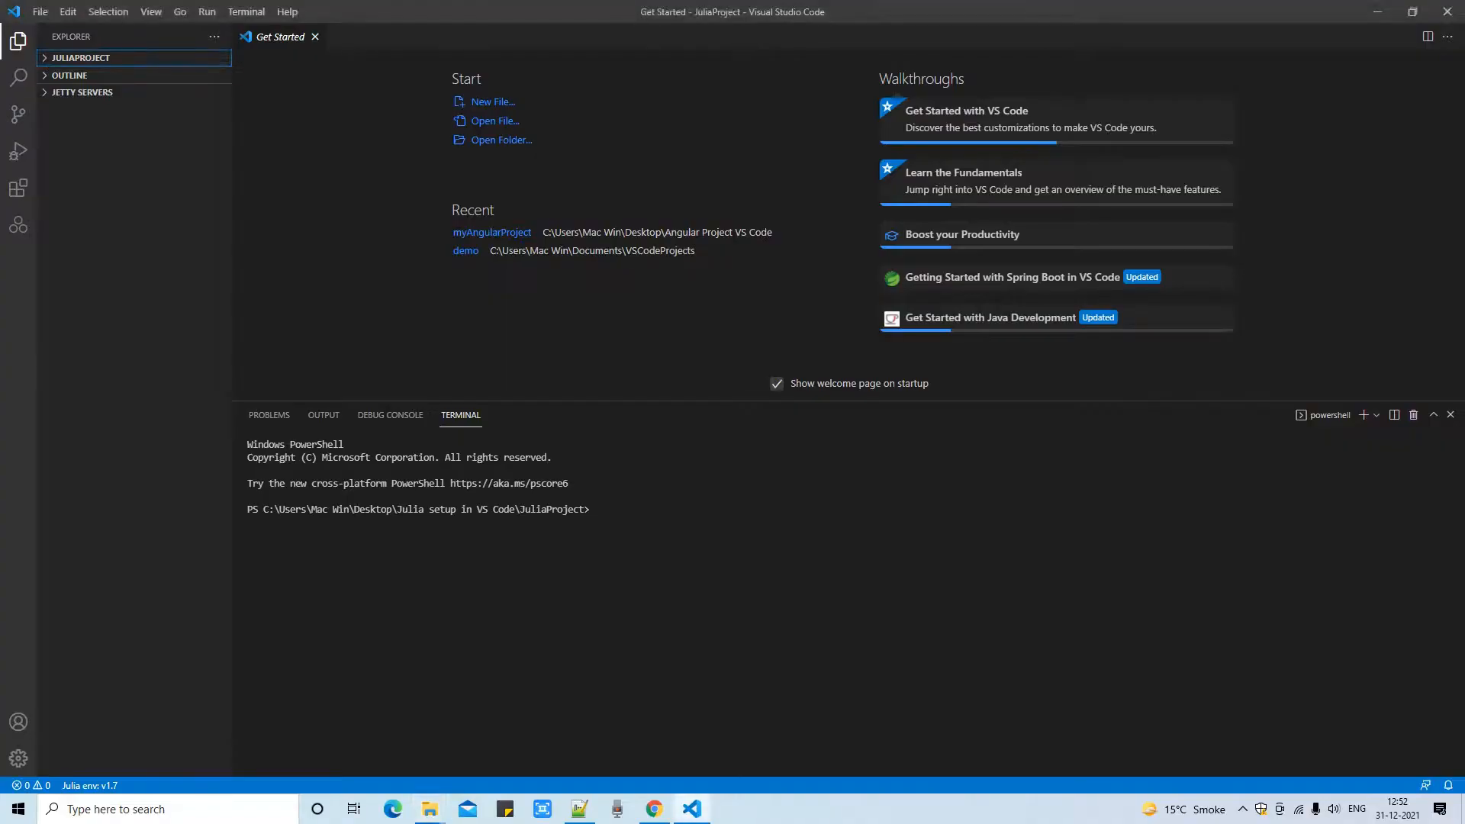
pyautogui.click(40, 11)
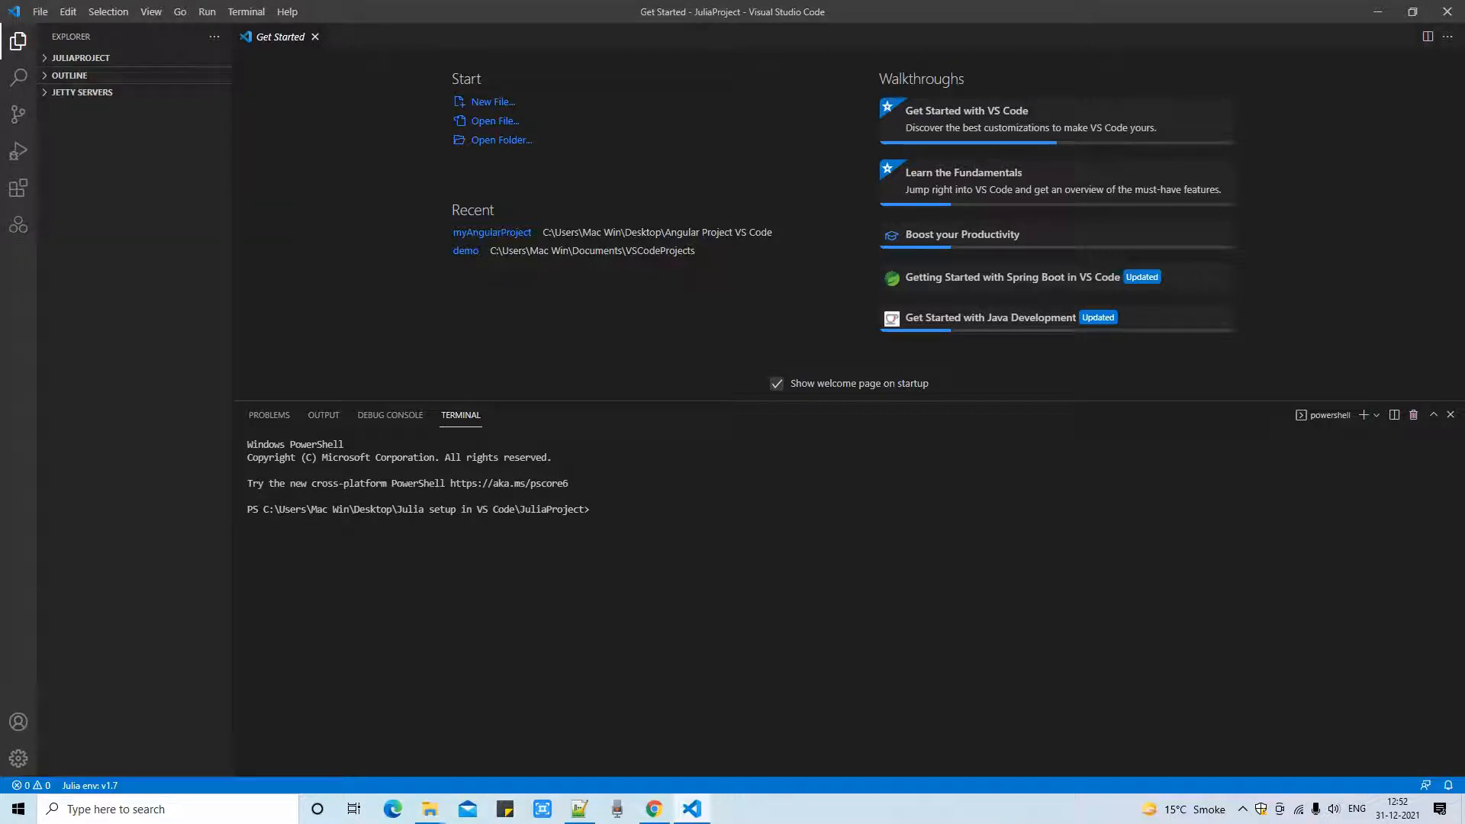
pyautogui.click(81, 57)
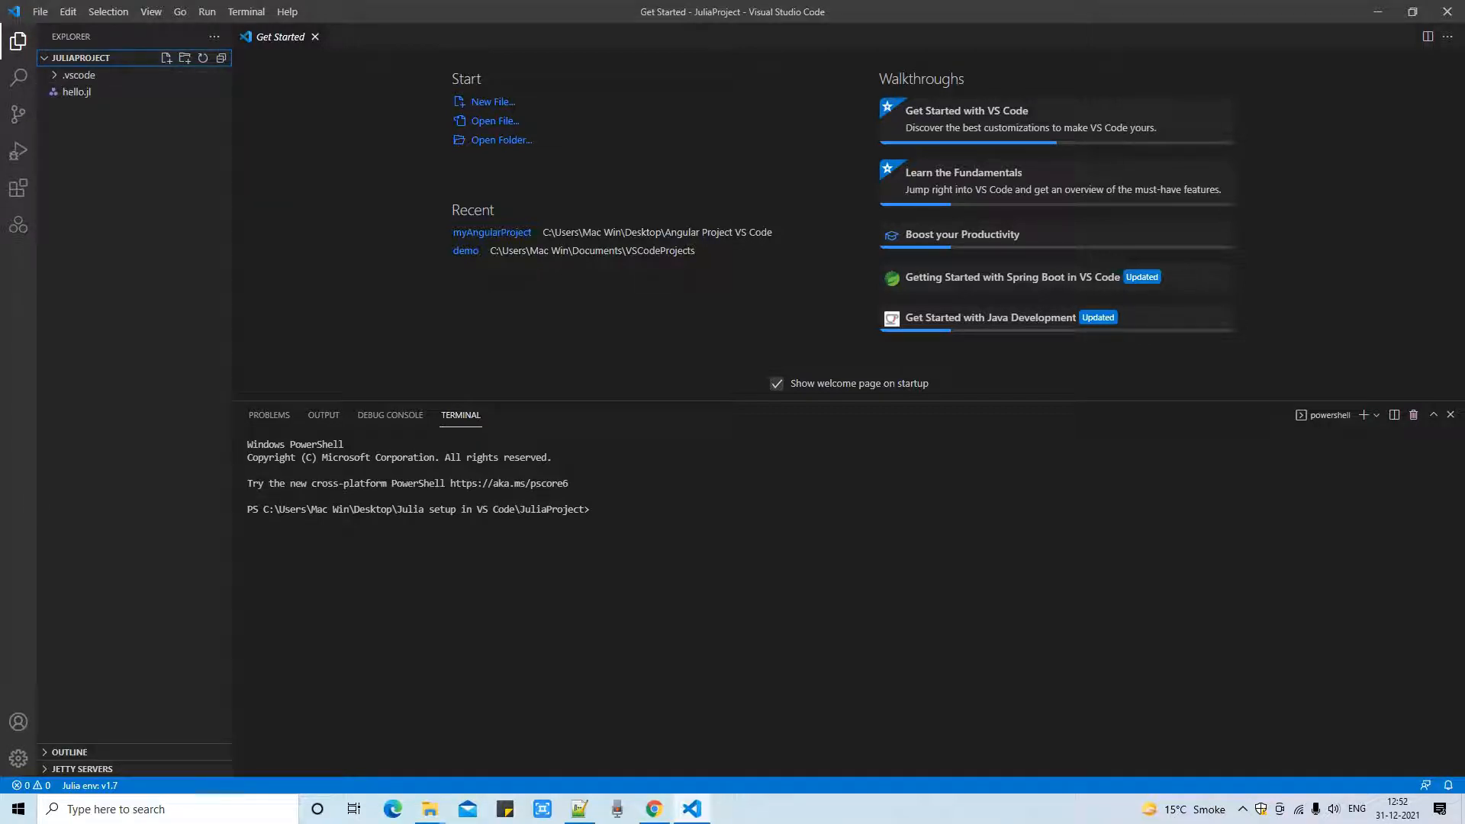
pyautogui.click(82, 57)
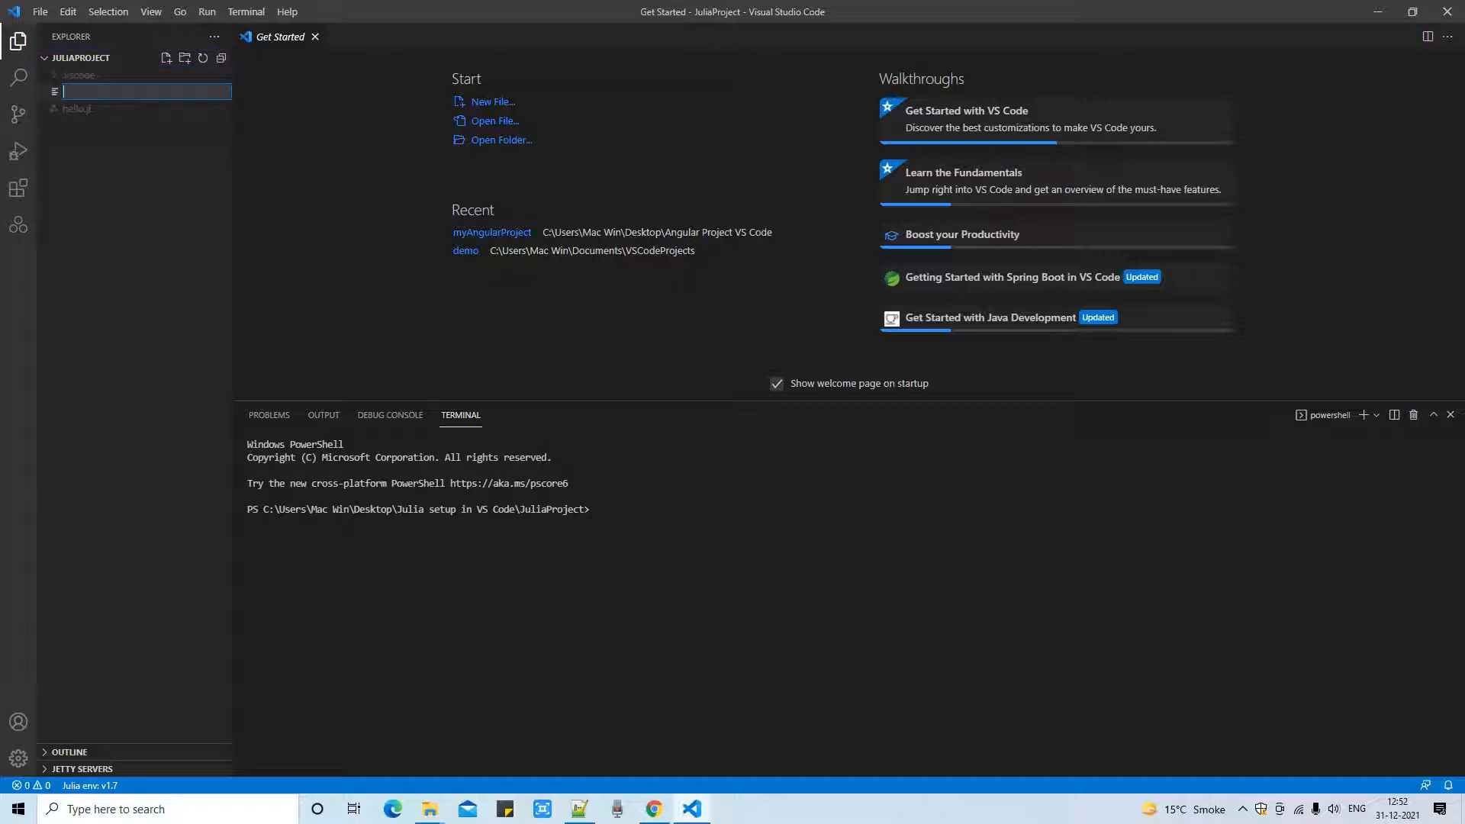
# Step: Name the new file hello2.jl so it opens empty in the editor
pyautogui.write('hello2')
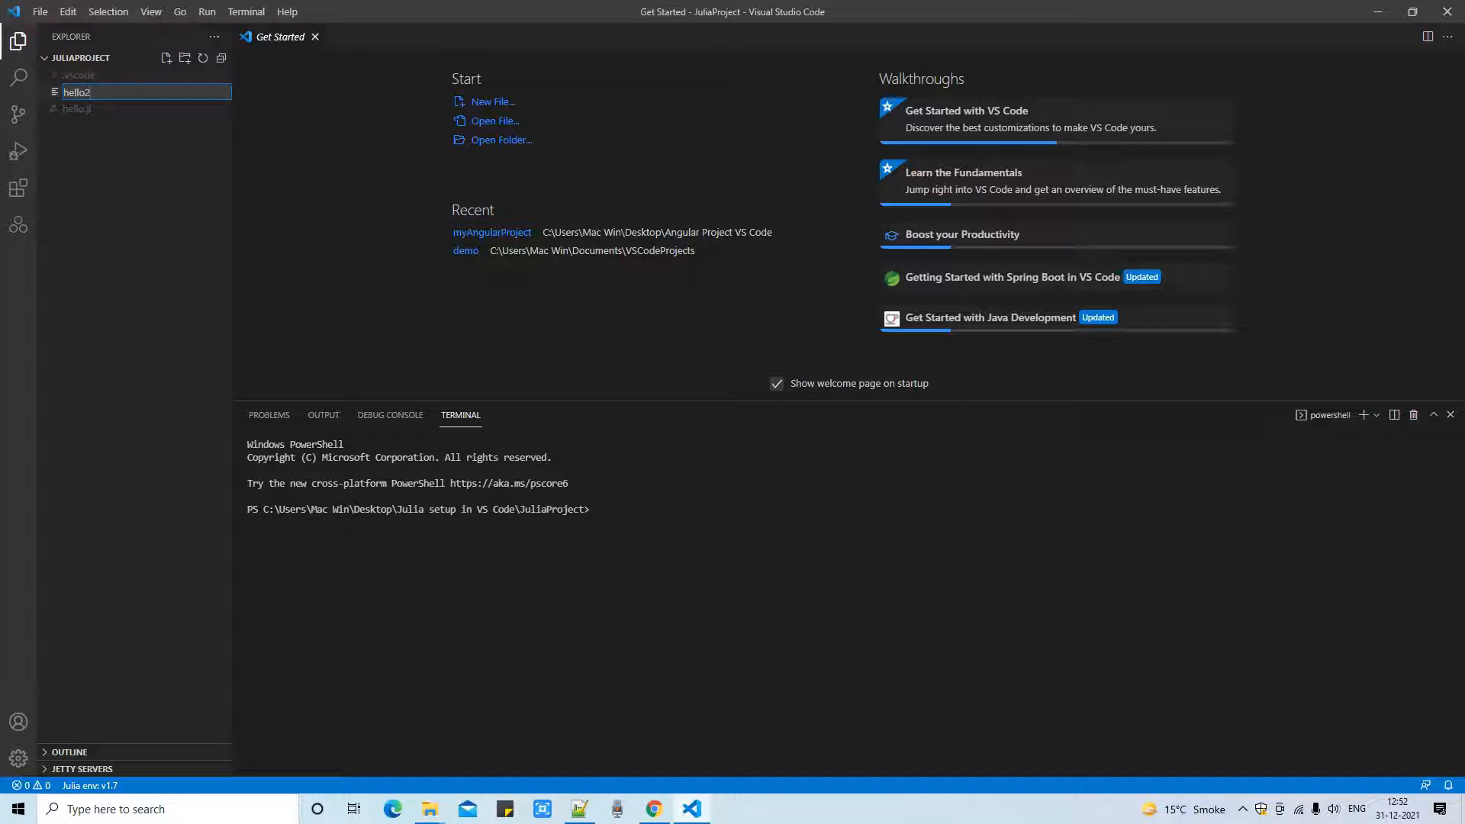
pyautogui.write('.jl')
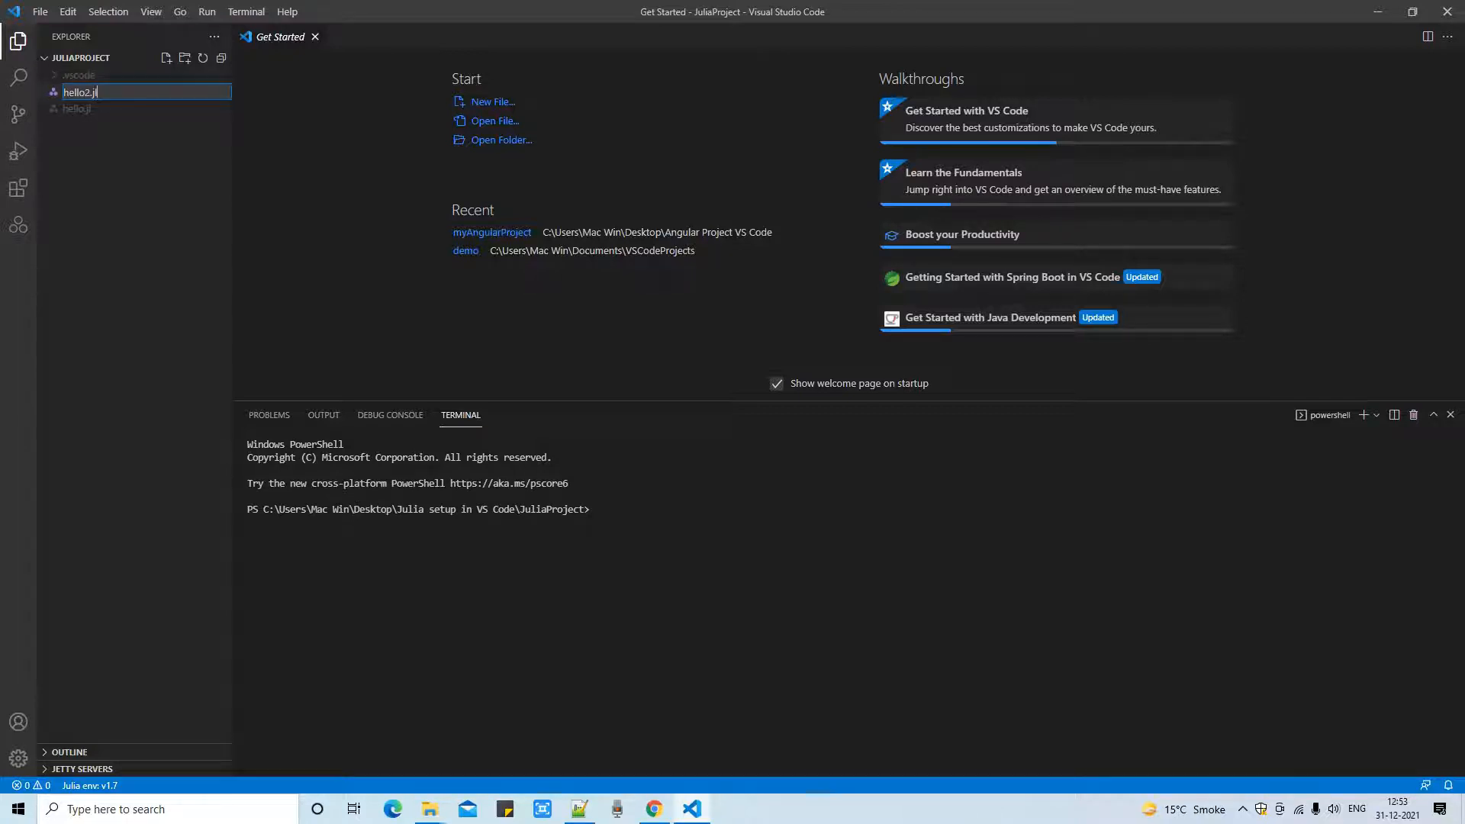
pyautogui.press('Return')
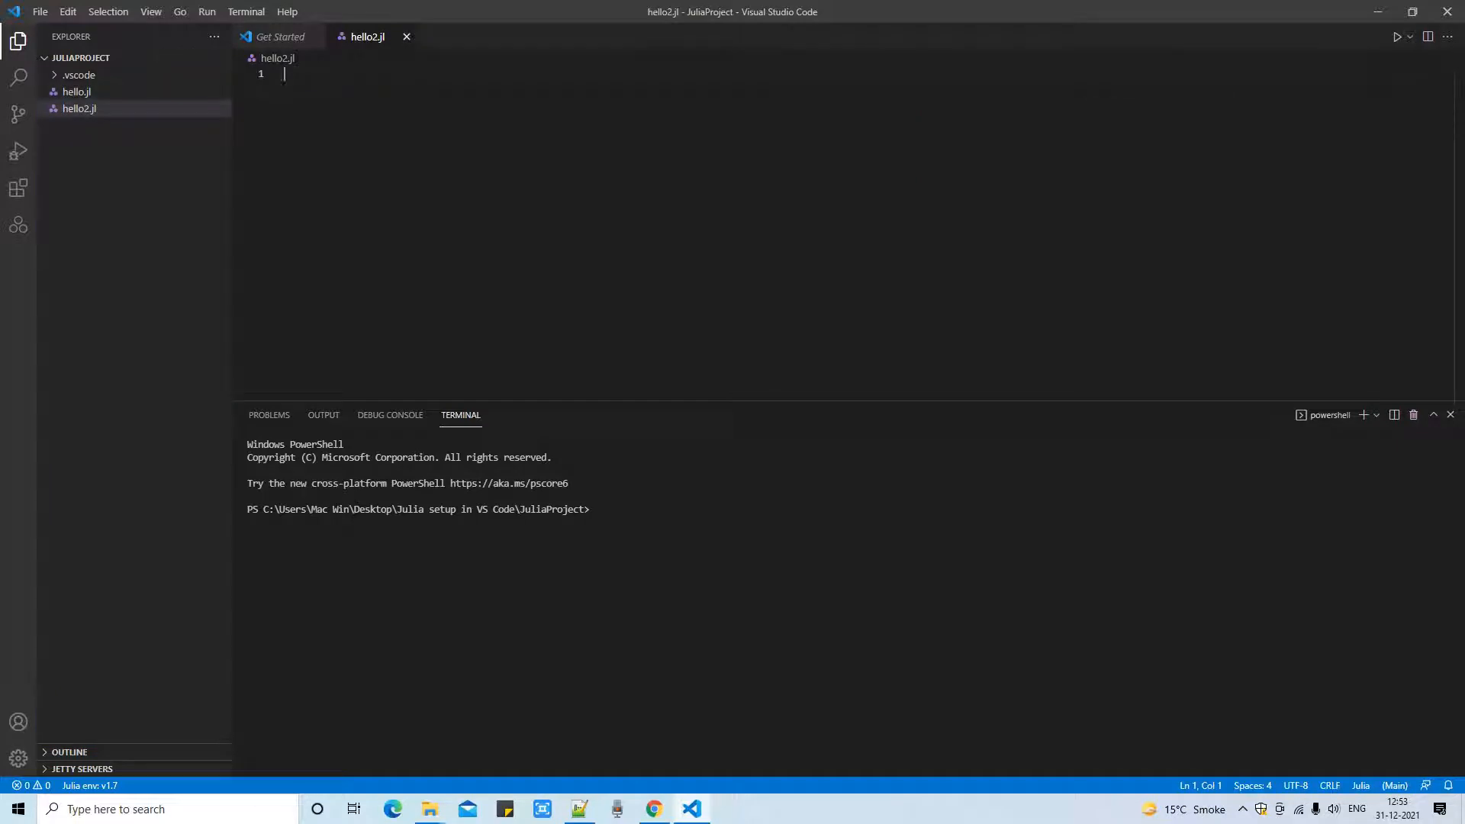
# Step: Copy hello.jl's add-two-numbers code into hello2.jl and save it
pyautogui.click(77, 92)
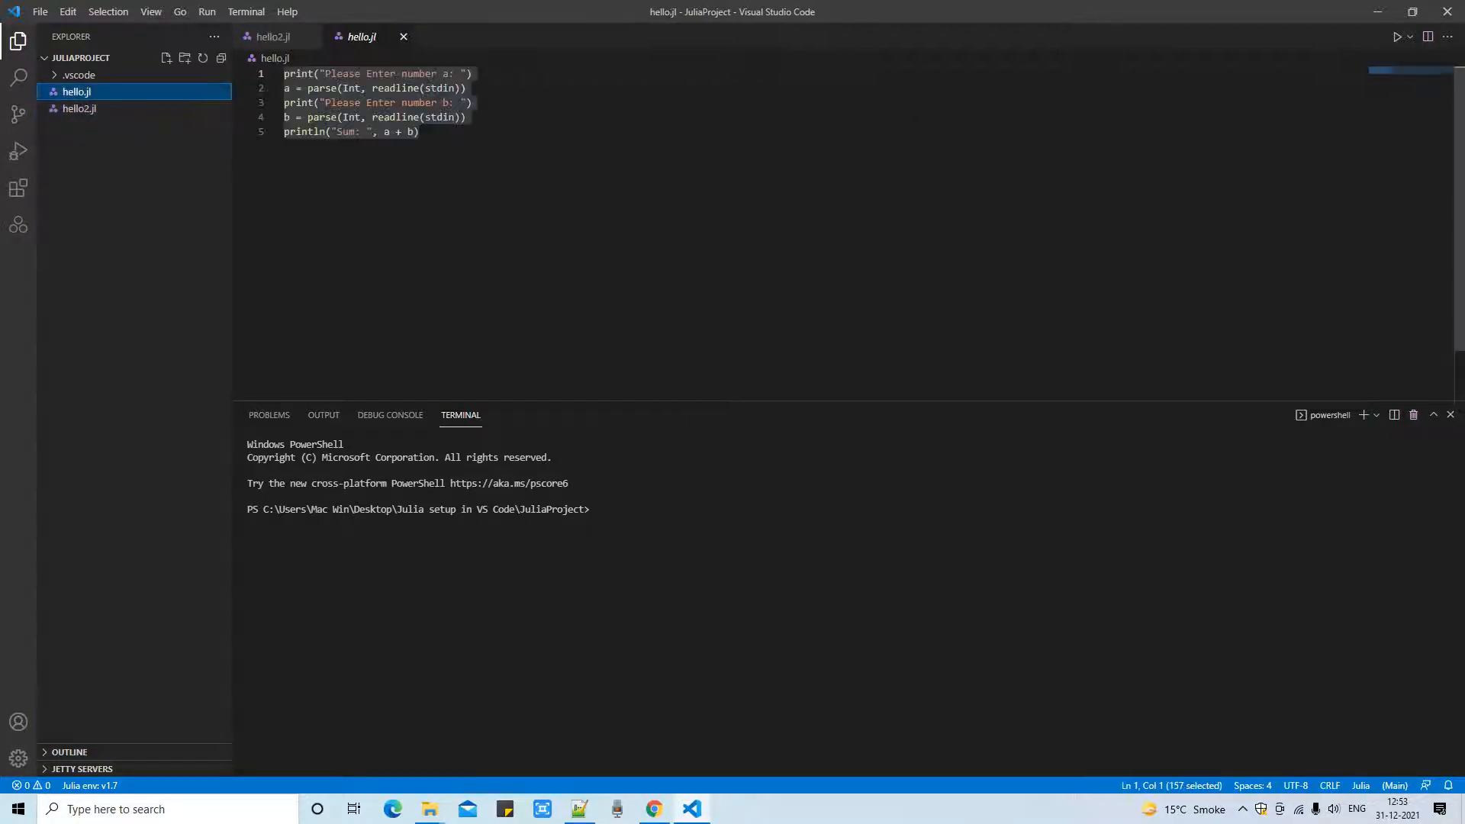
pyautogui.press('ctrl+a')
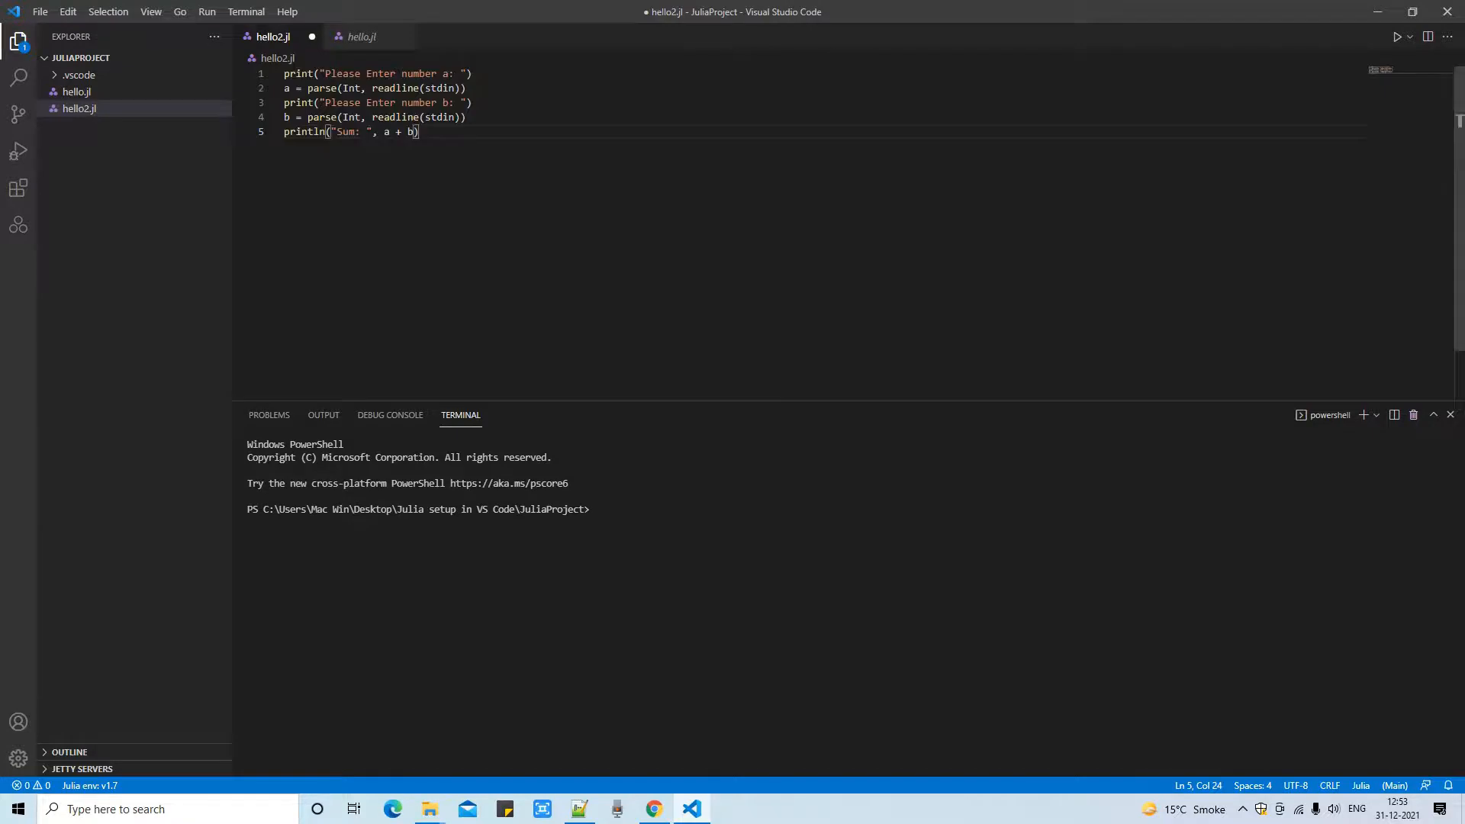
pyautogui.click(361, 37)
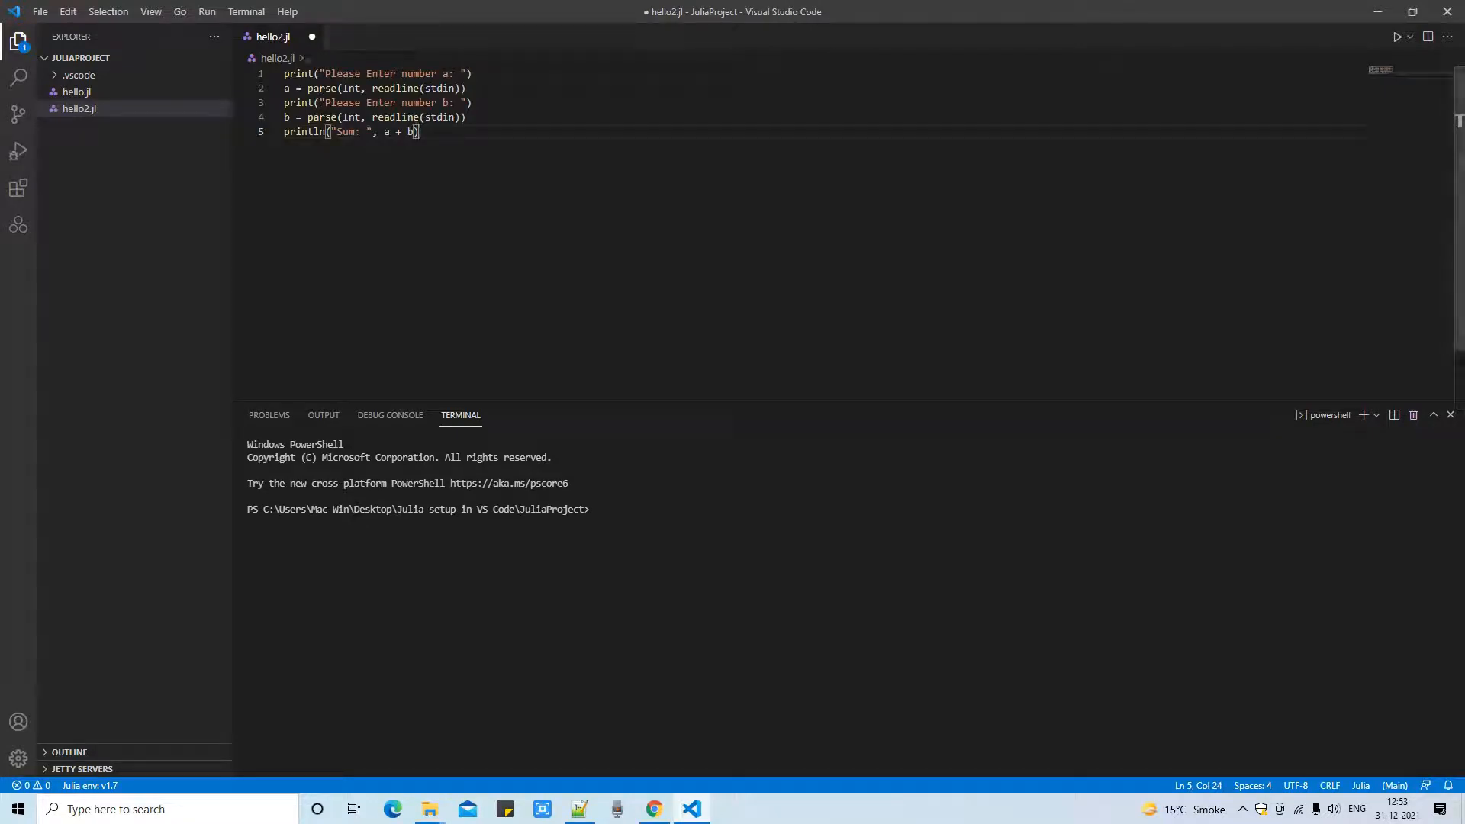
pyautogui.press('ctrl+s')
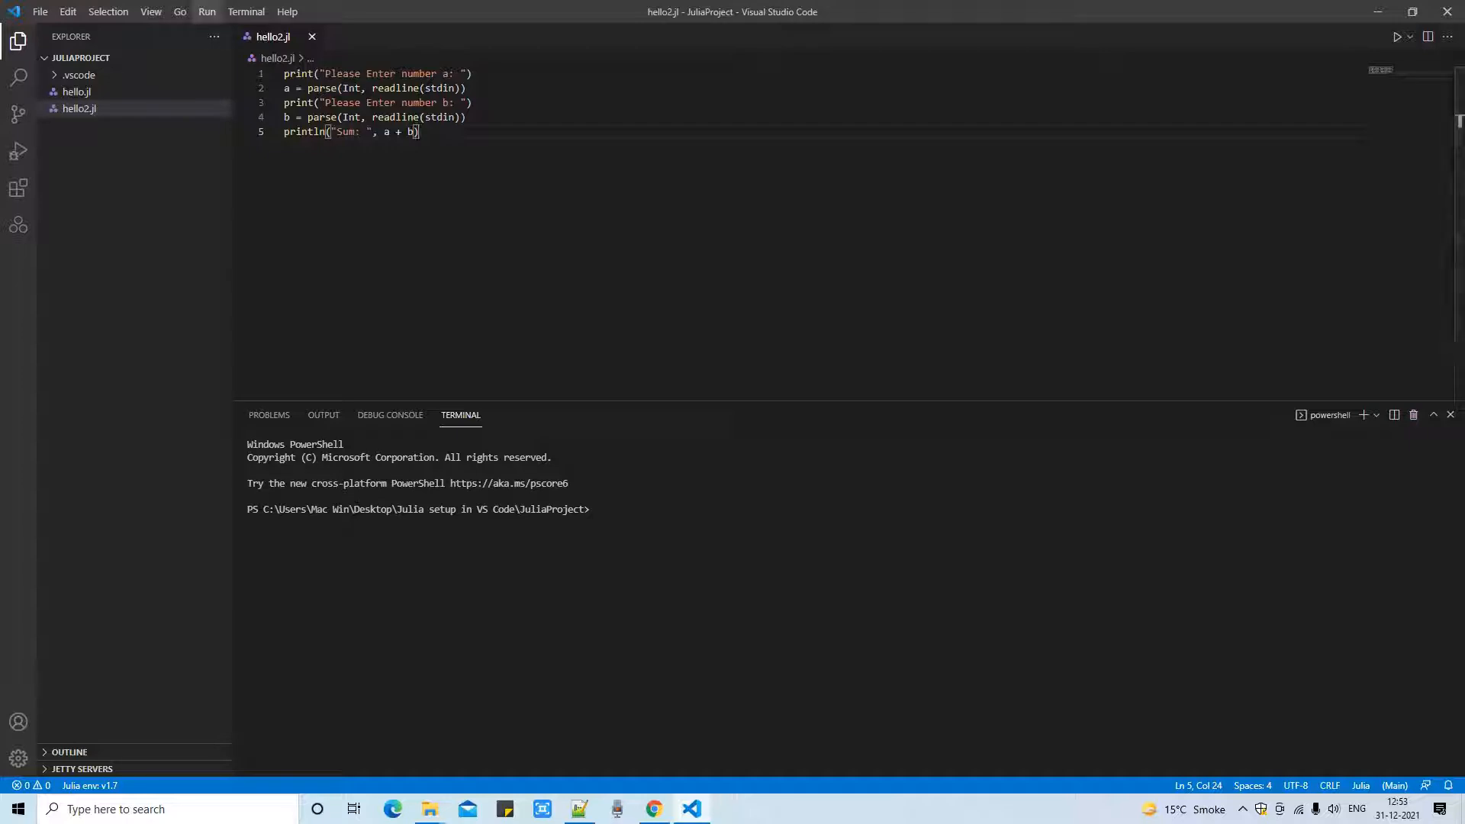
# Step: Run hello2.jl without debugging and enter the requested numbers
pyautogui.click(207, 12)
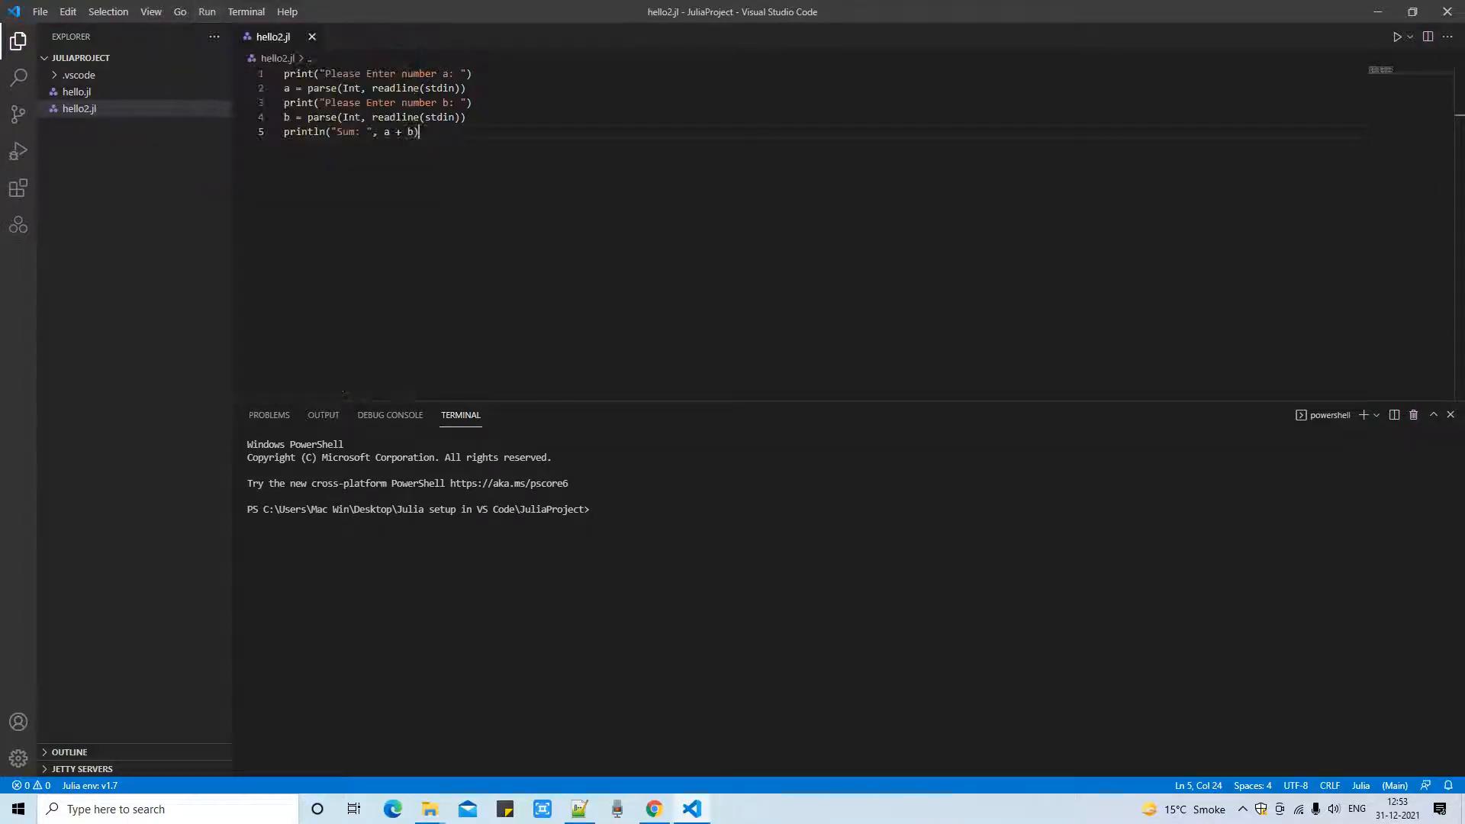
pyautogui.click(1396, 37)
pyautogui.write('30')
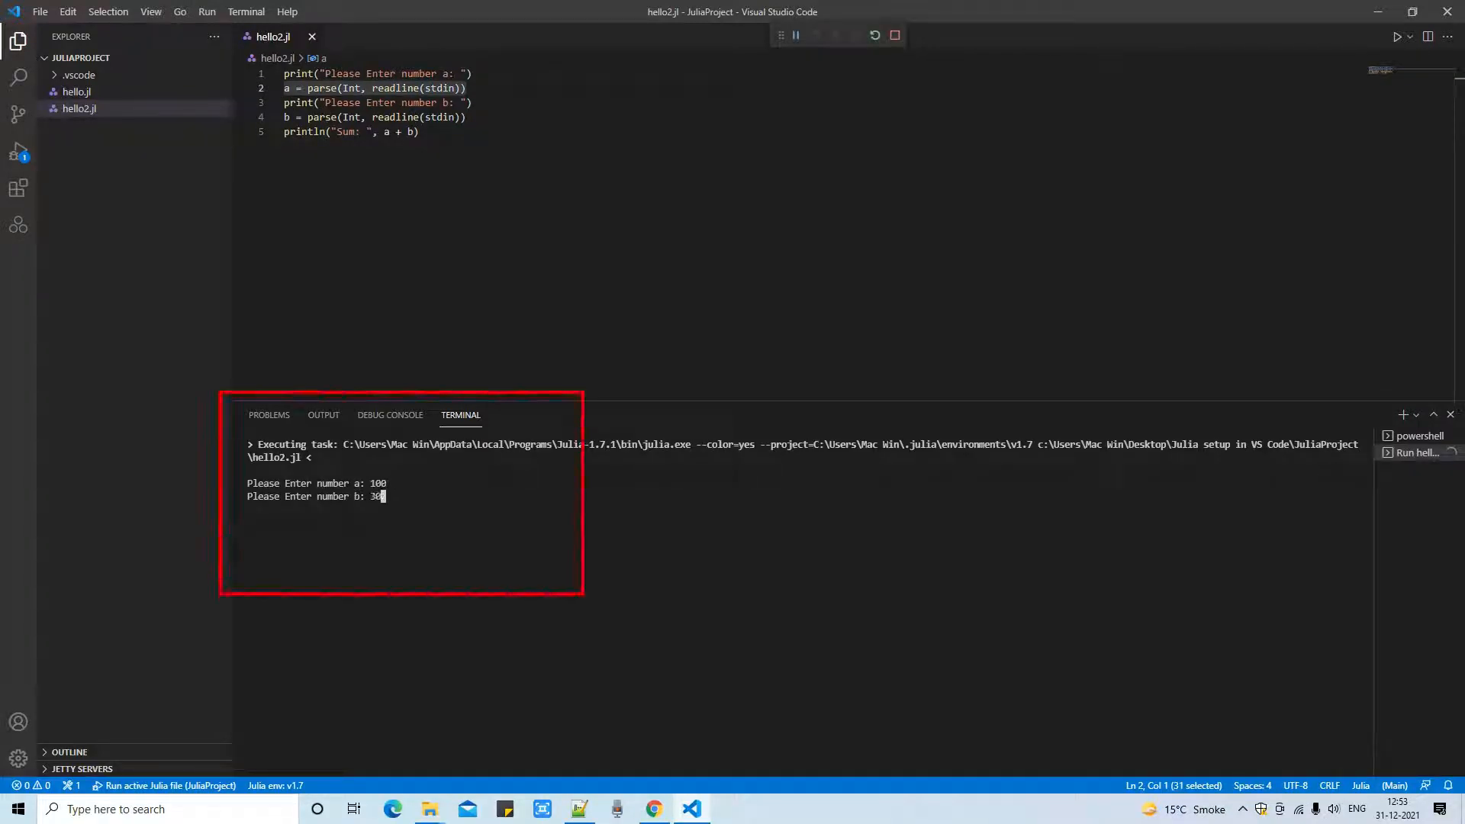
pyautogui.press('Return')
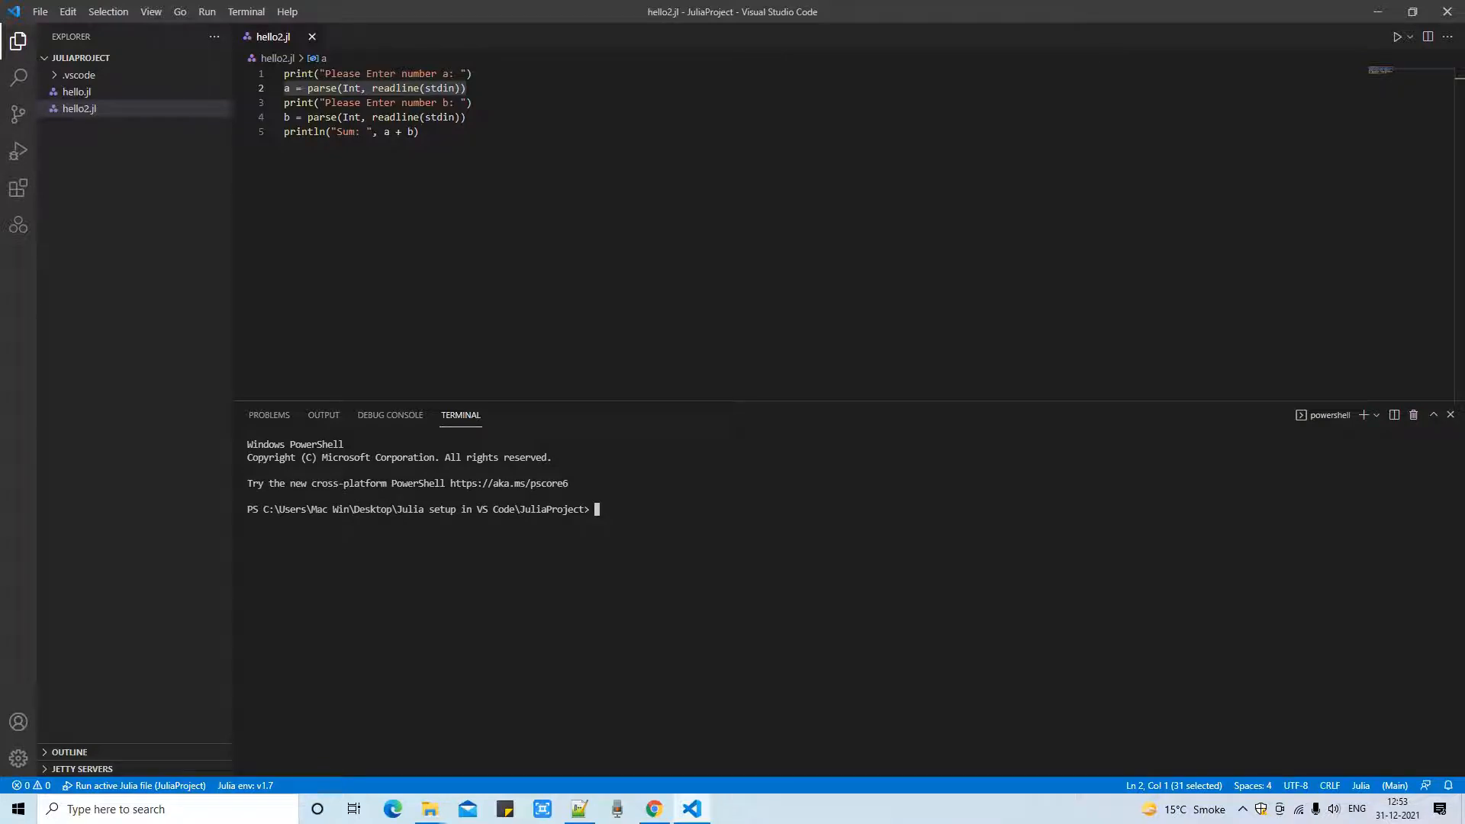
pyautogui.click(420, 132)
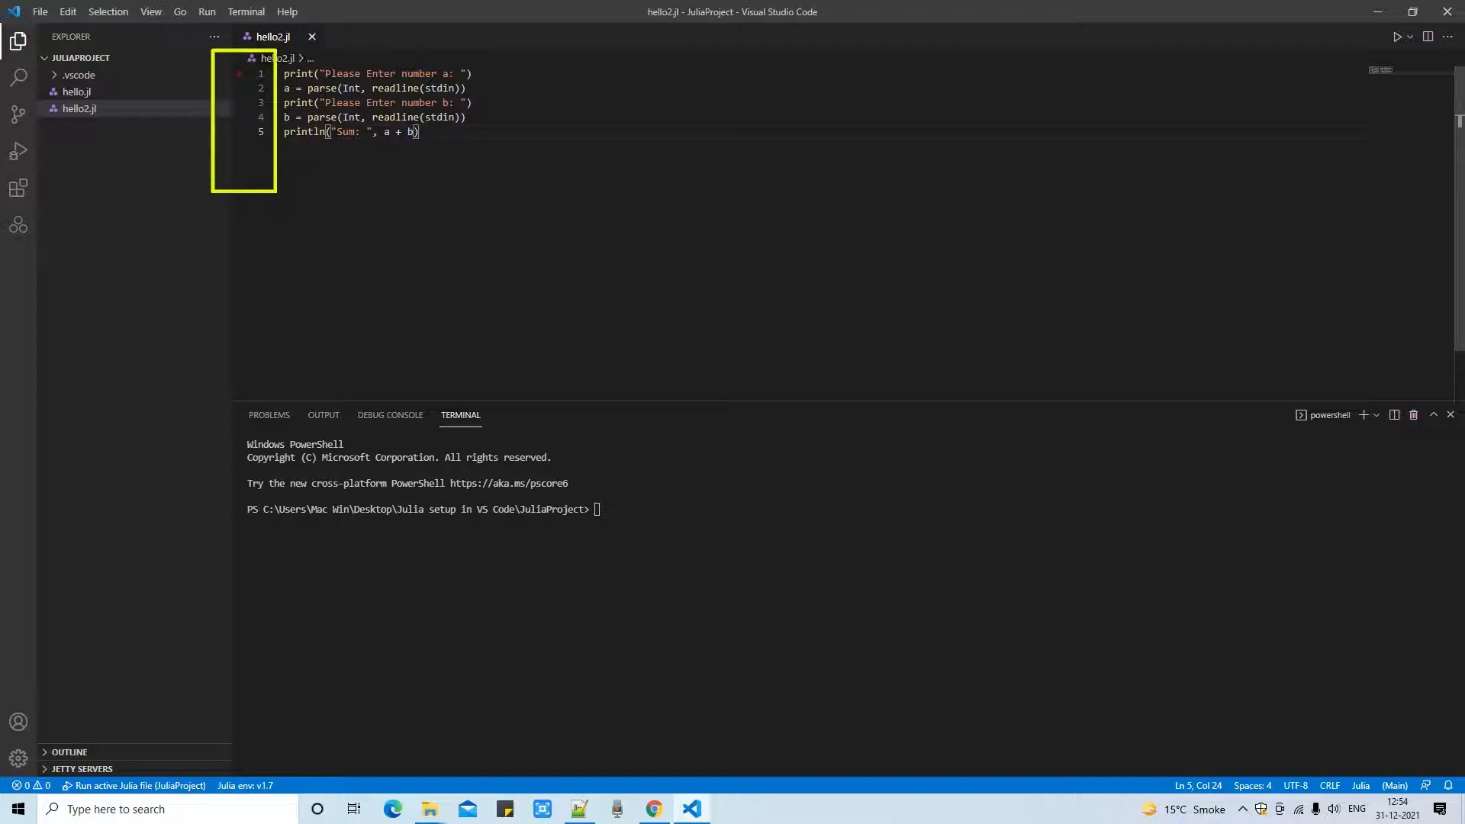
pyautogui.click(239, 116)
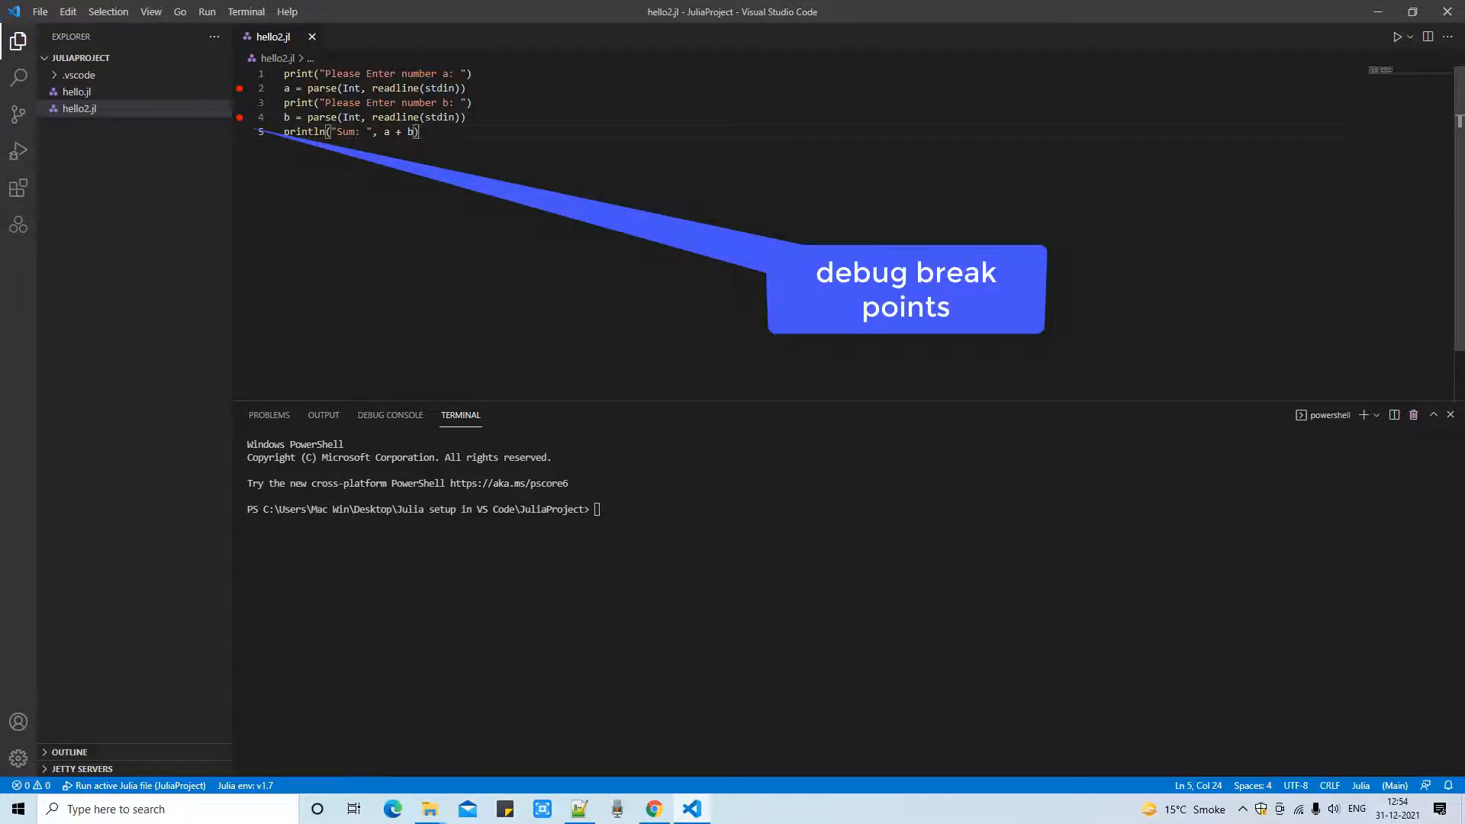
# Step: Start debugging hello2.jl from the Run menu (F5)
pyautogui.click(207, 12)
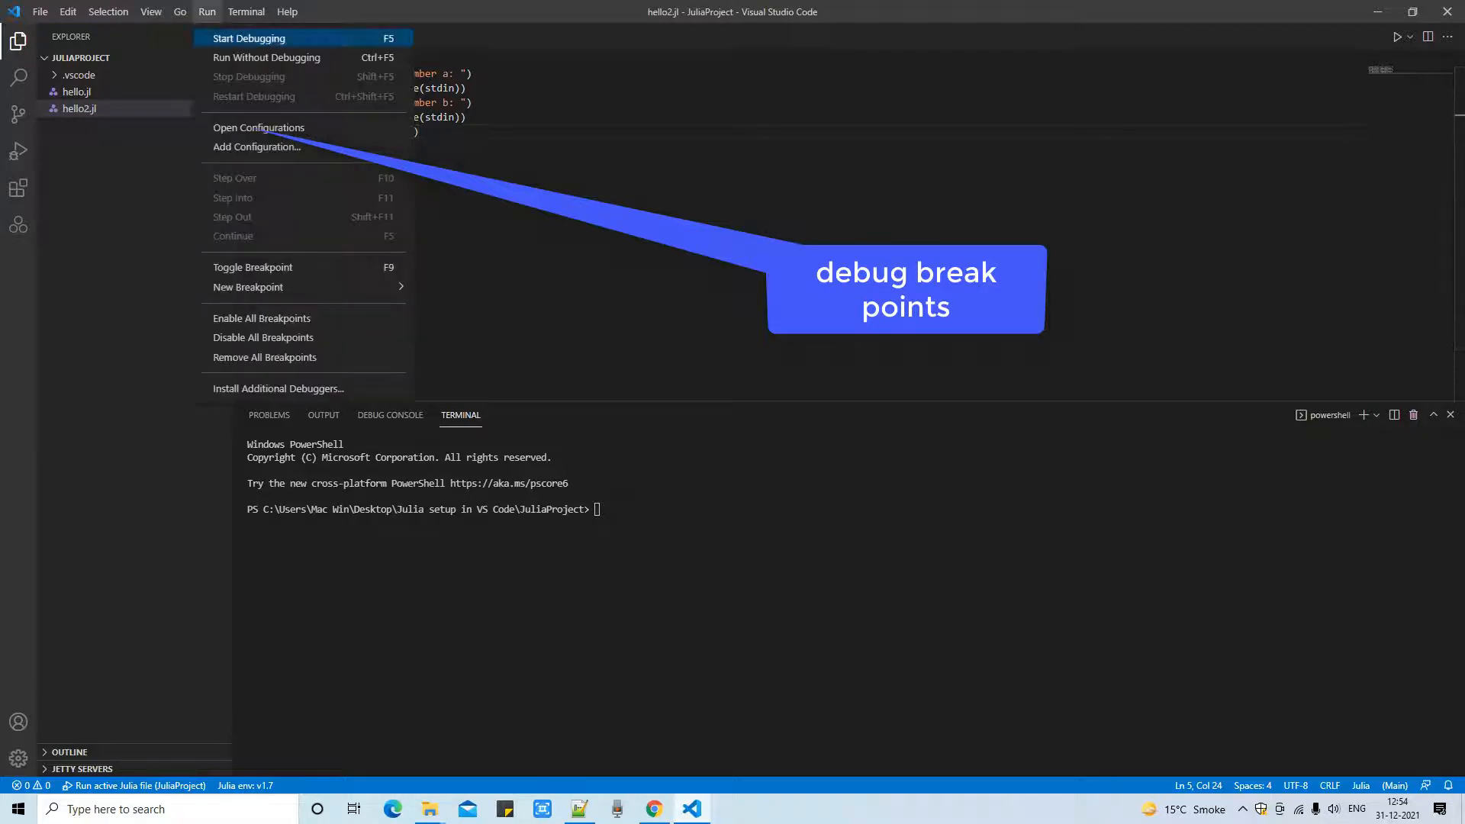
pyautogui.click(249, 38)
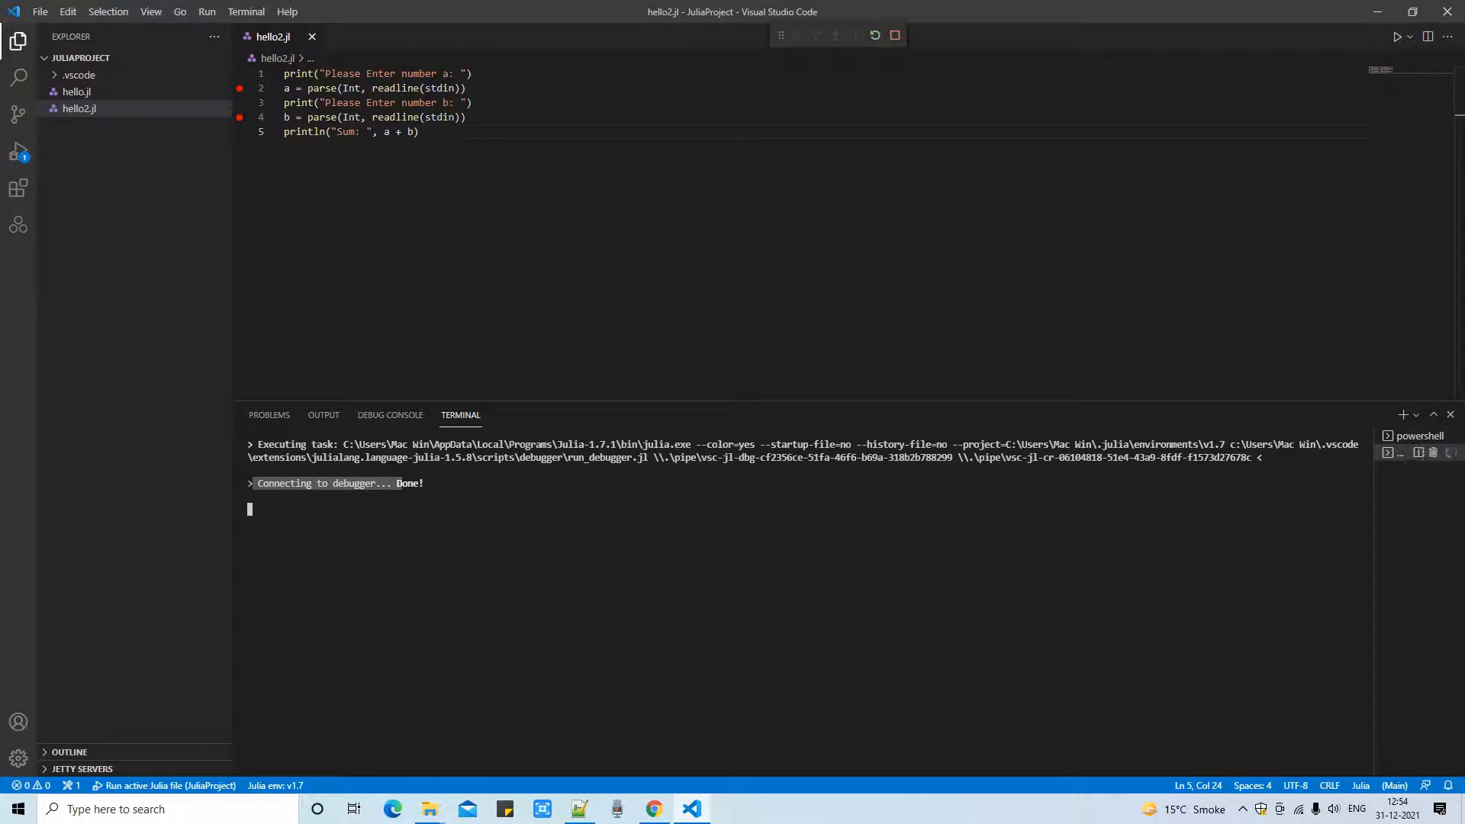
# Step: Let the debugger pause at the line 2 breakpoint while the terminal asks for number a
pyautogui.click(1395, 453)
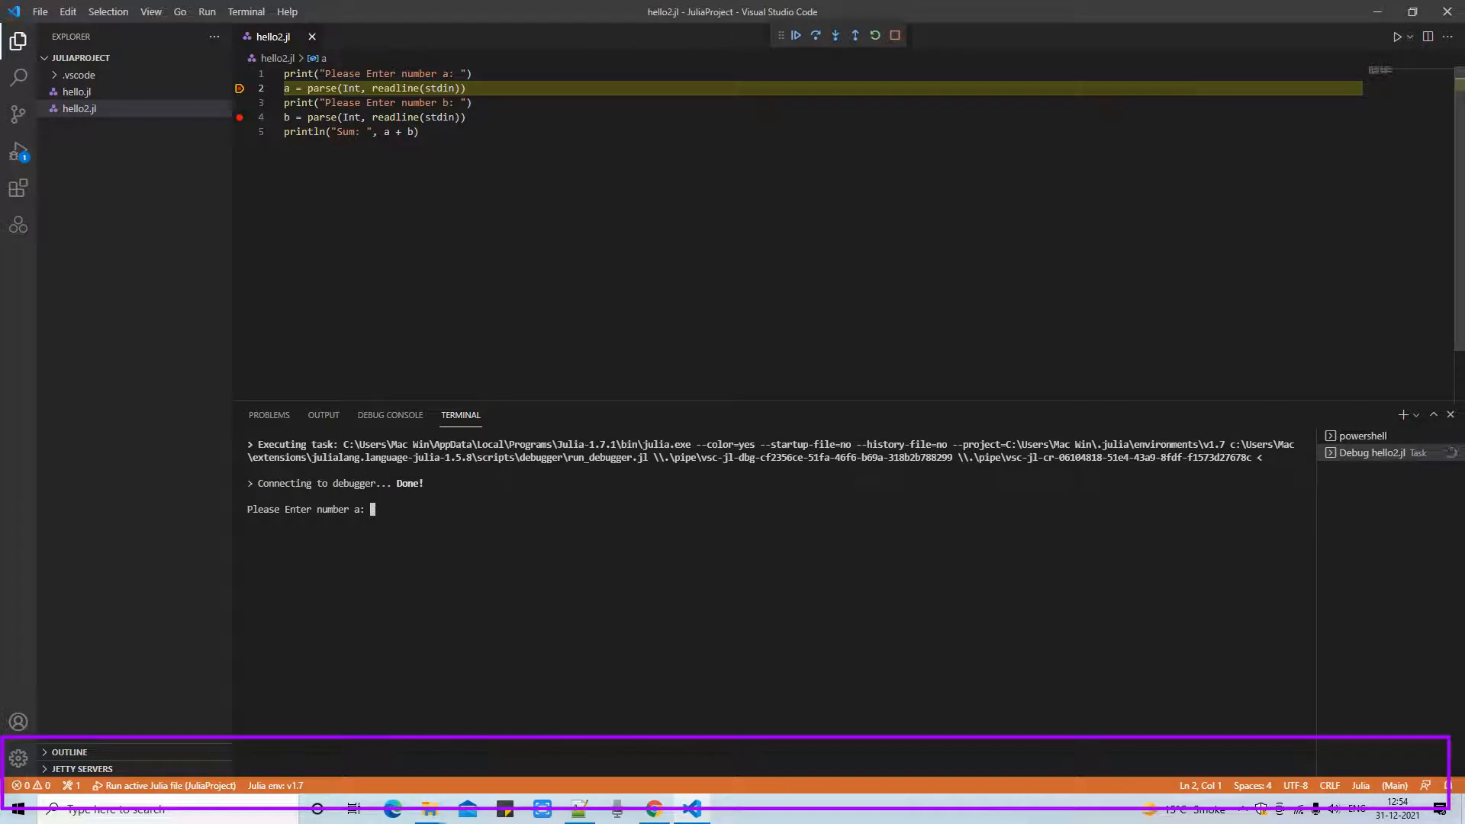
pyautogui.moveTo(795, 36)
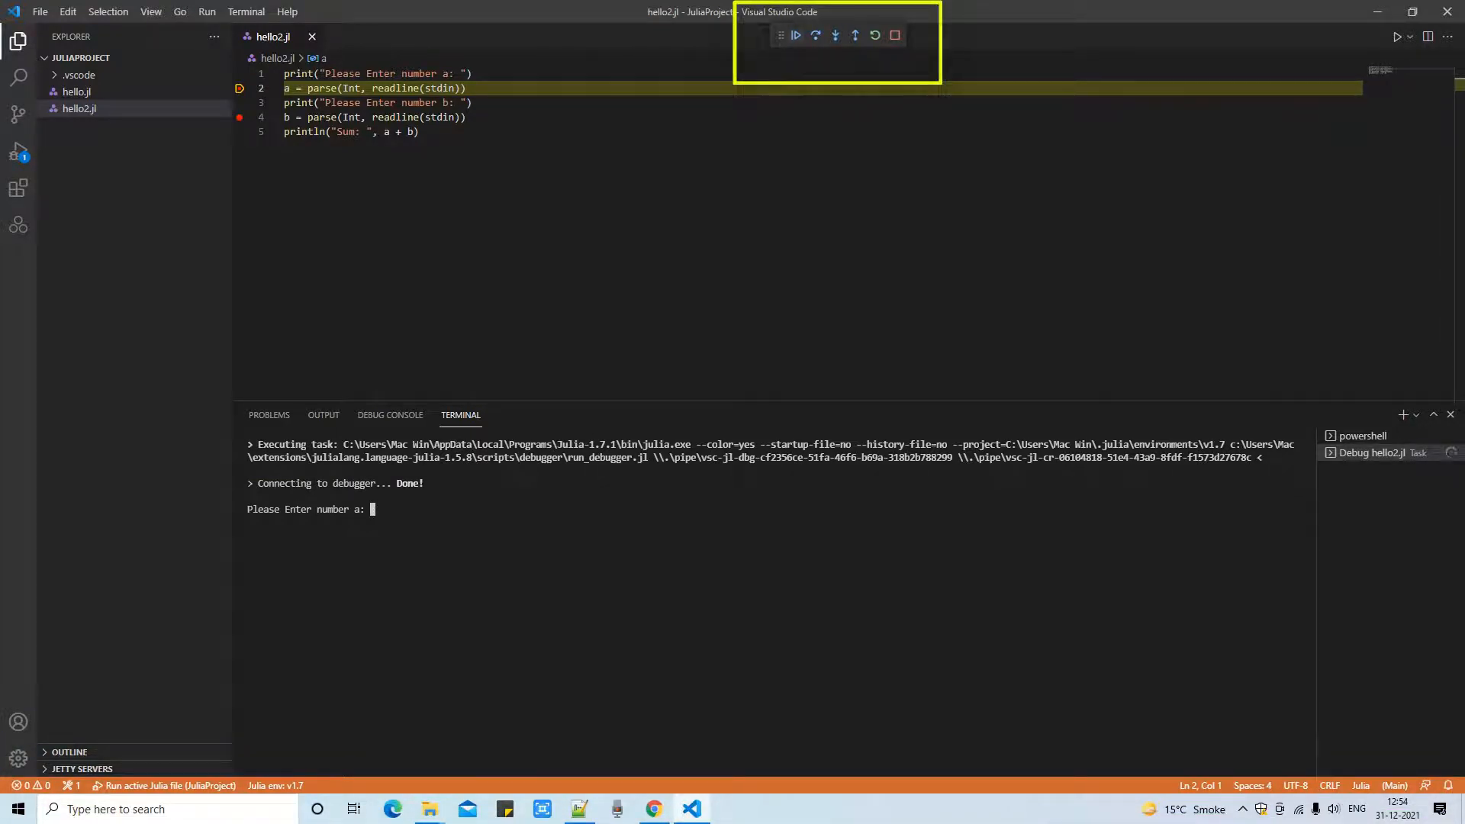
pyautogui.moveTo(815, 36)
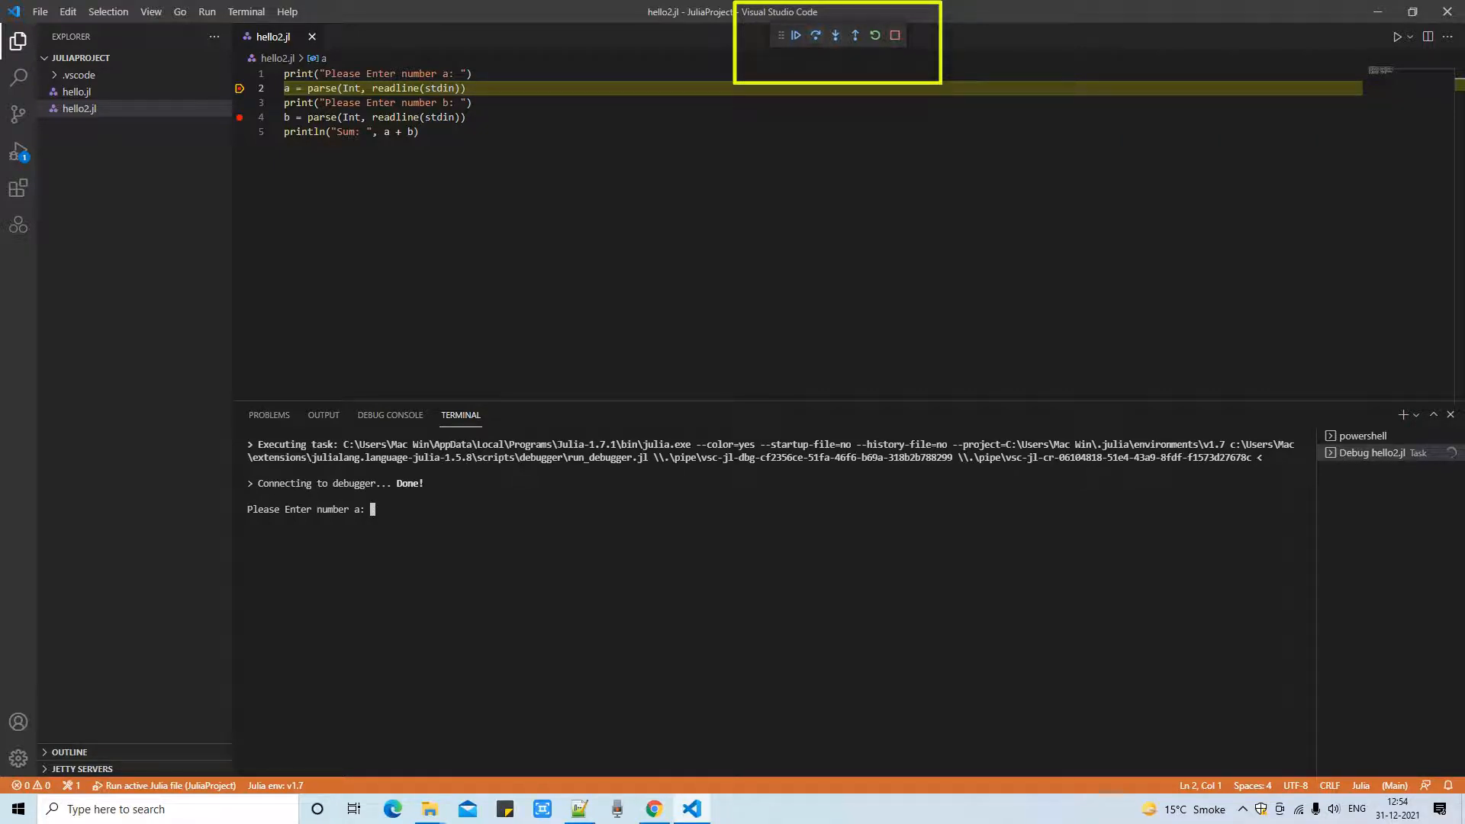
pyautogui.moveTo(835, 35)
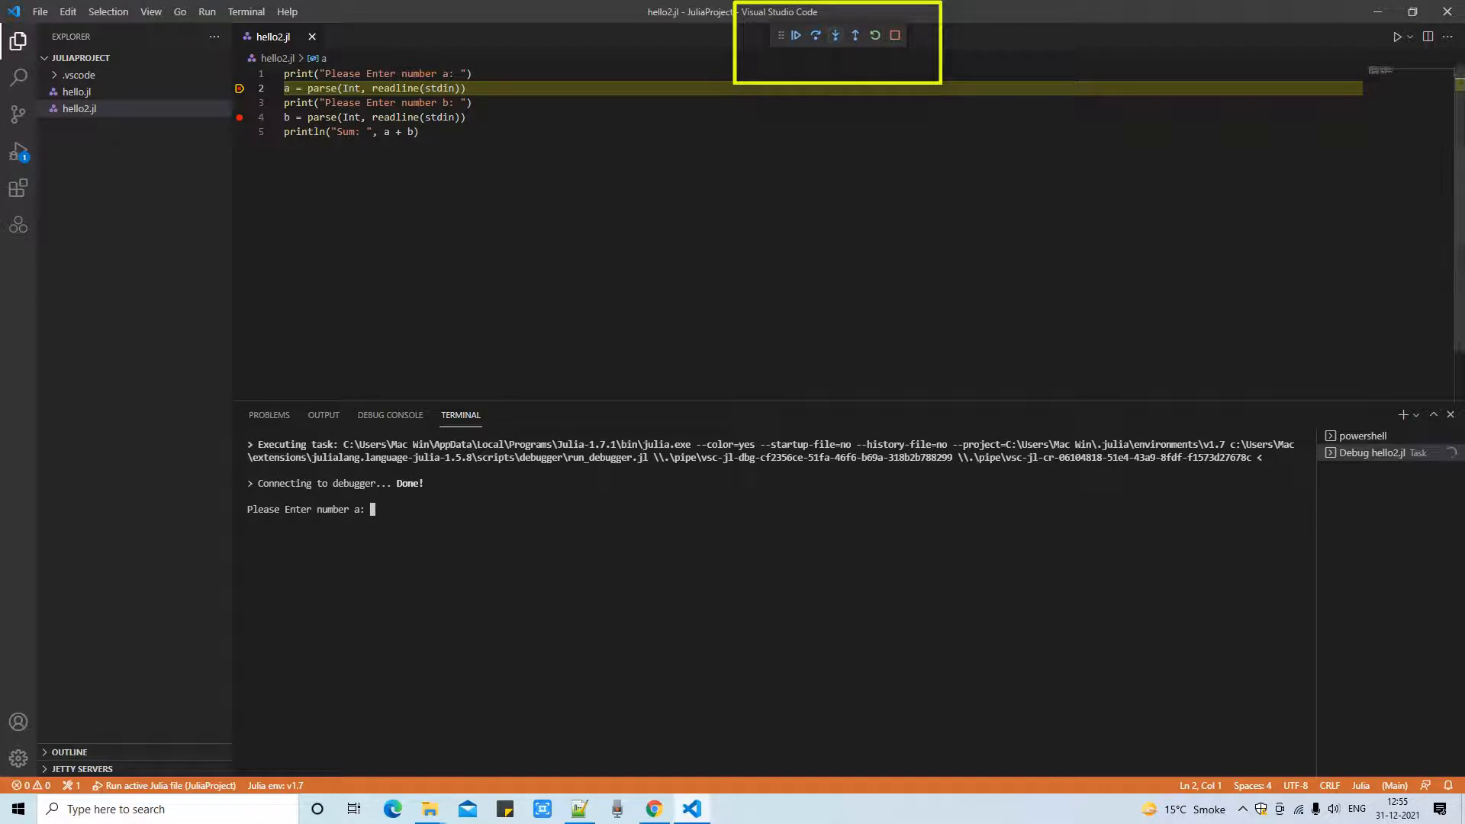
pyautogui.moveTo(834, 35)
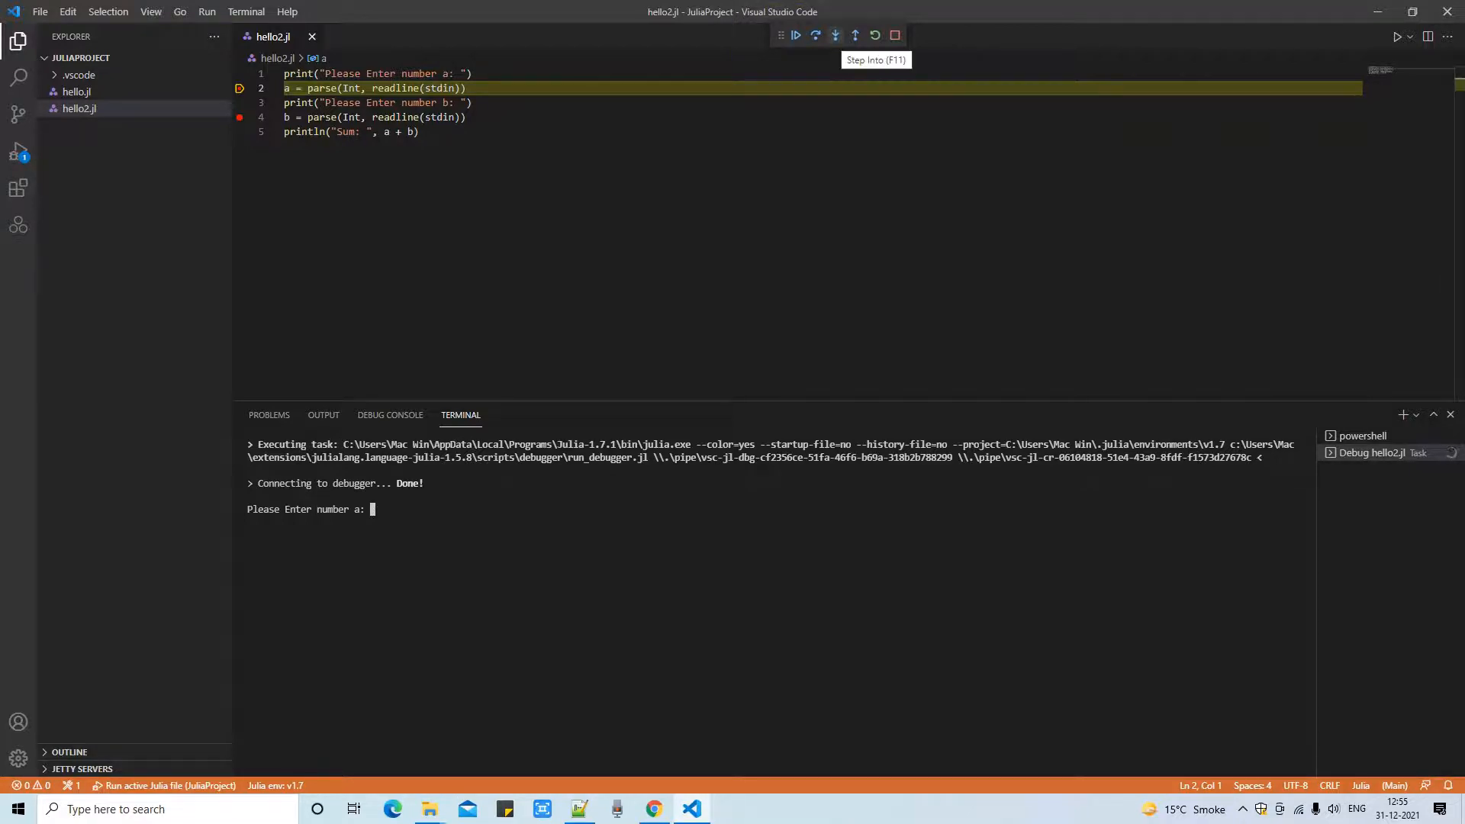
pyautogui.moveTo(834, 34)
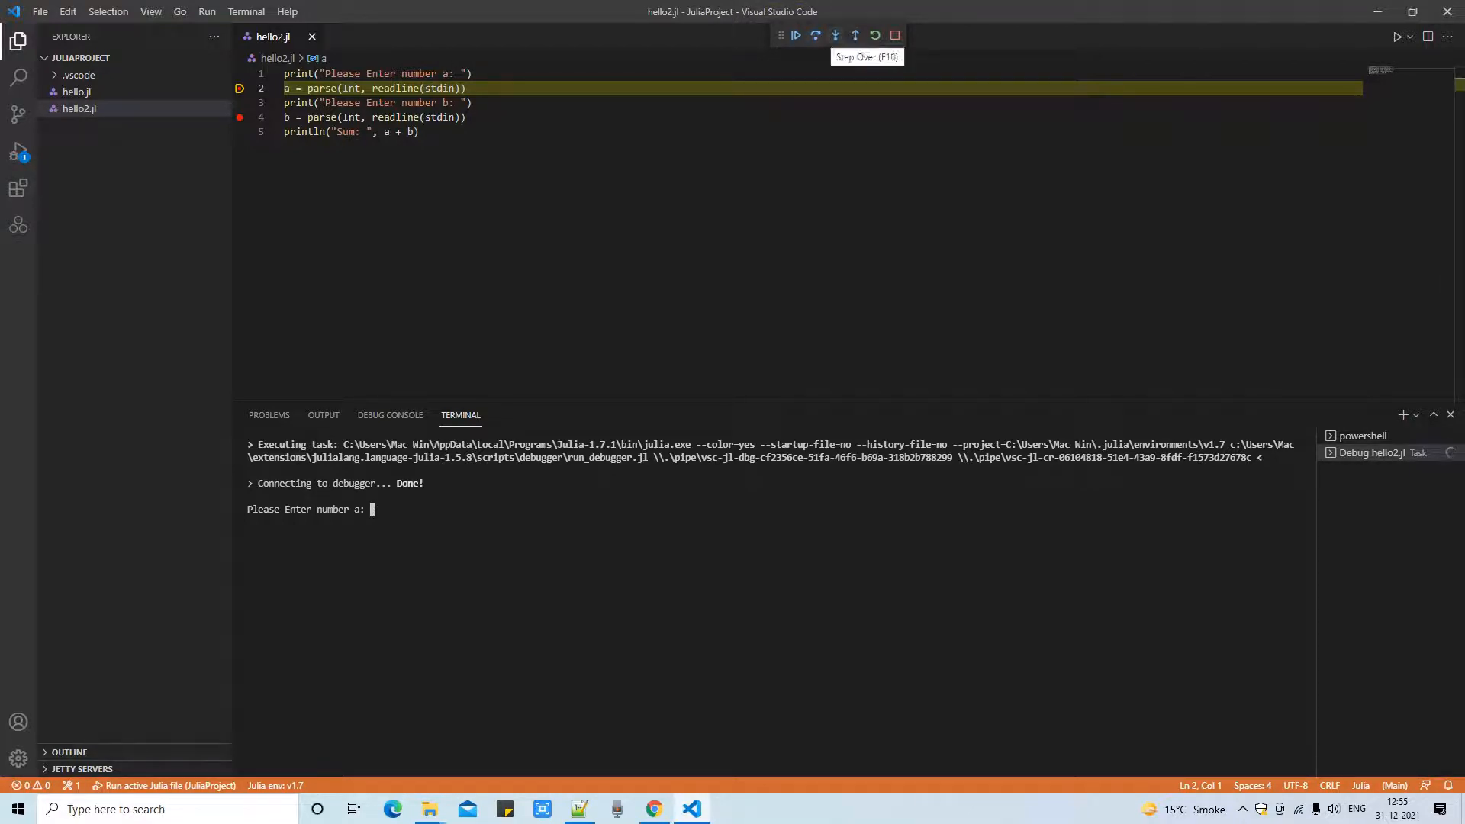
pyautogui.moveTo(834, 34)
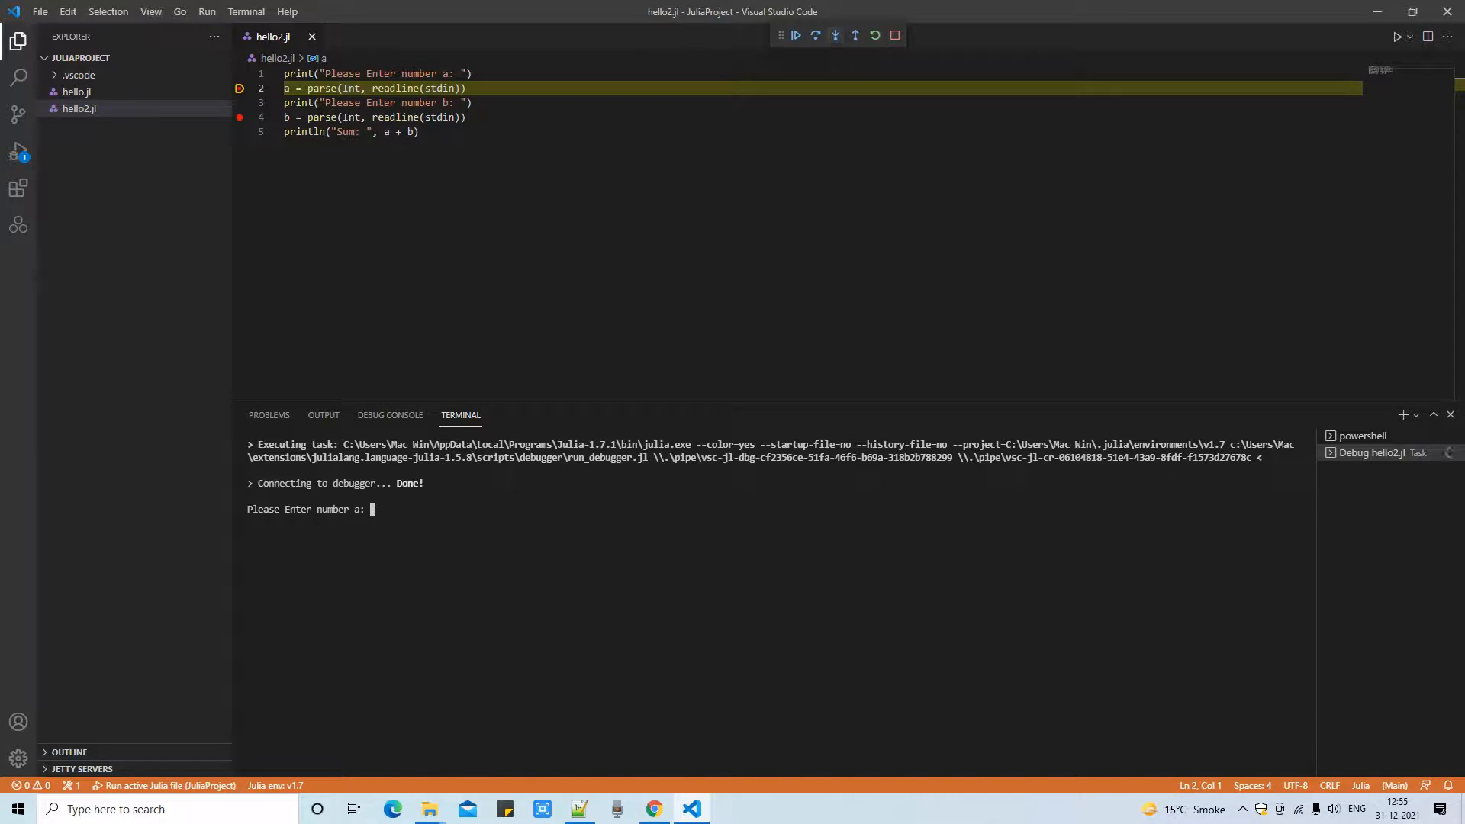
# Step: Enter 100 as number a and step over to pause on line 3
pyautogui.click(795, 36)
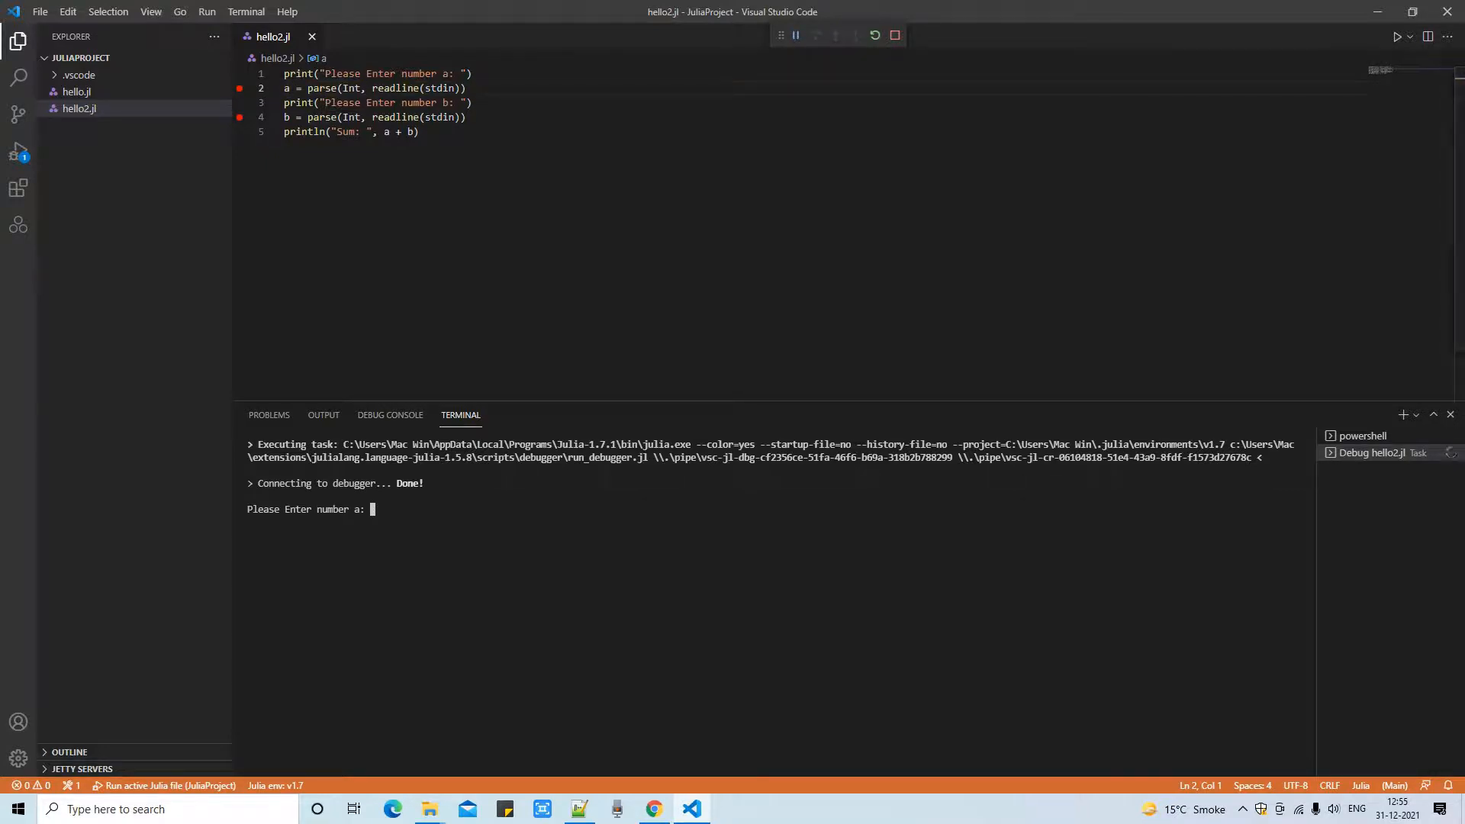
pyautogui.write('100')
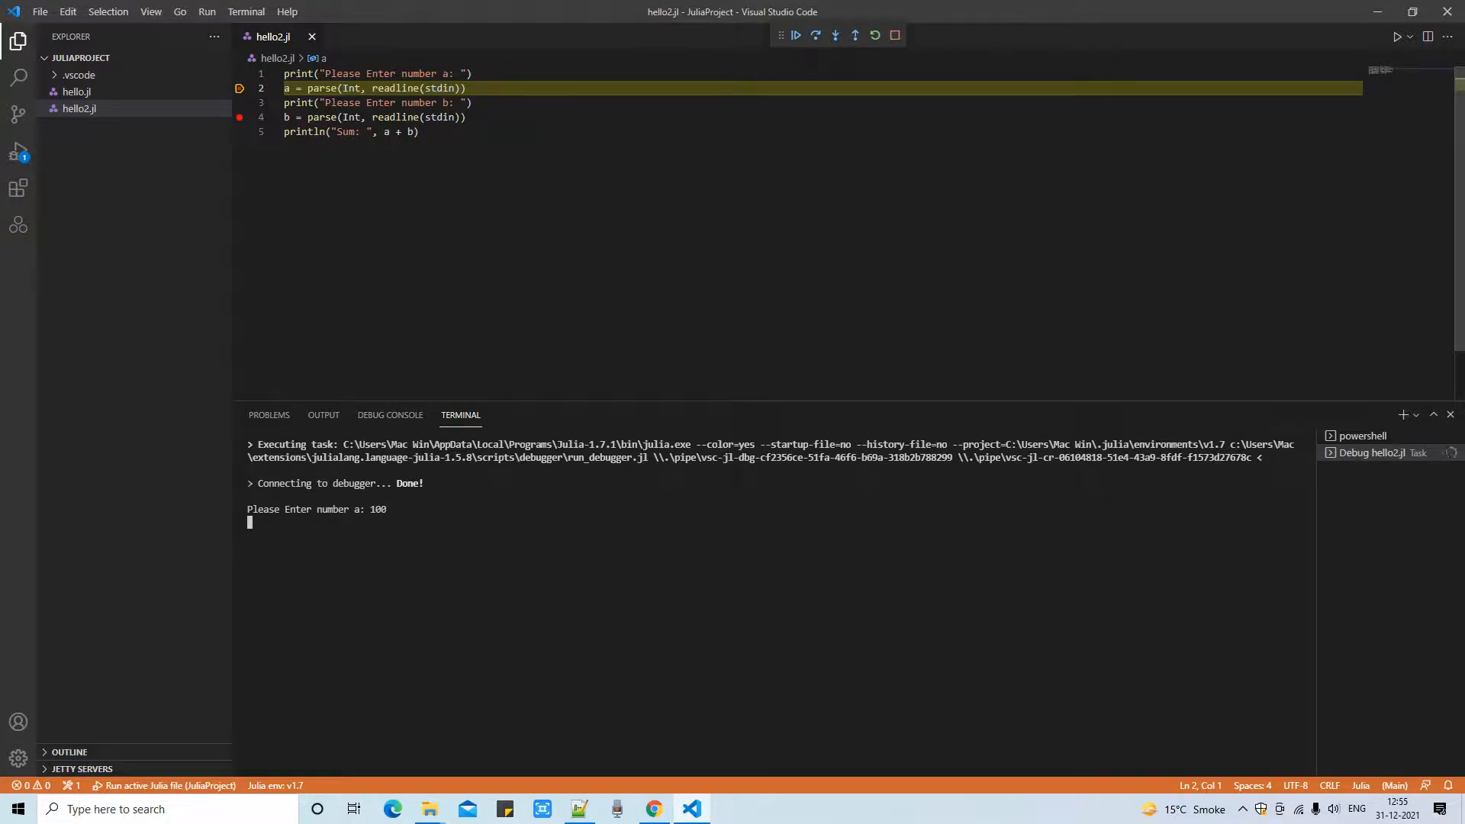
pyautogui.click(795, 36)
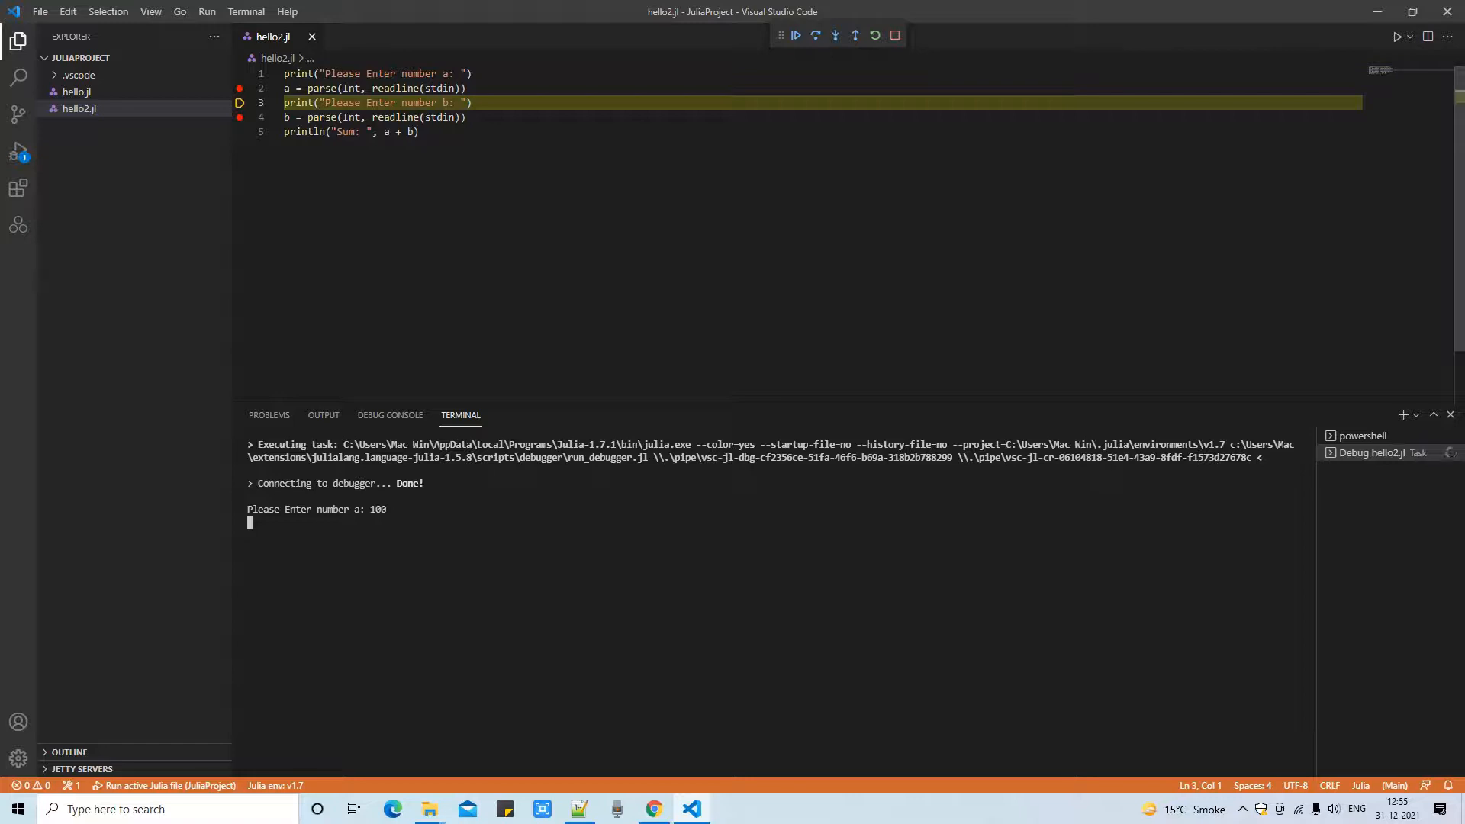
pyautogui.moveTo(18, 149)
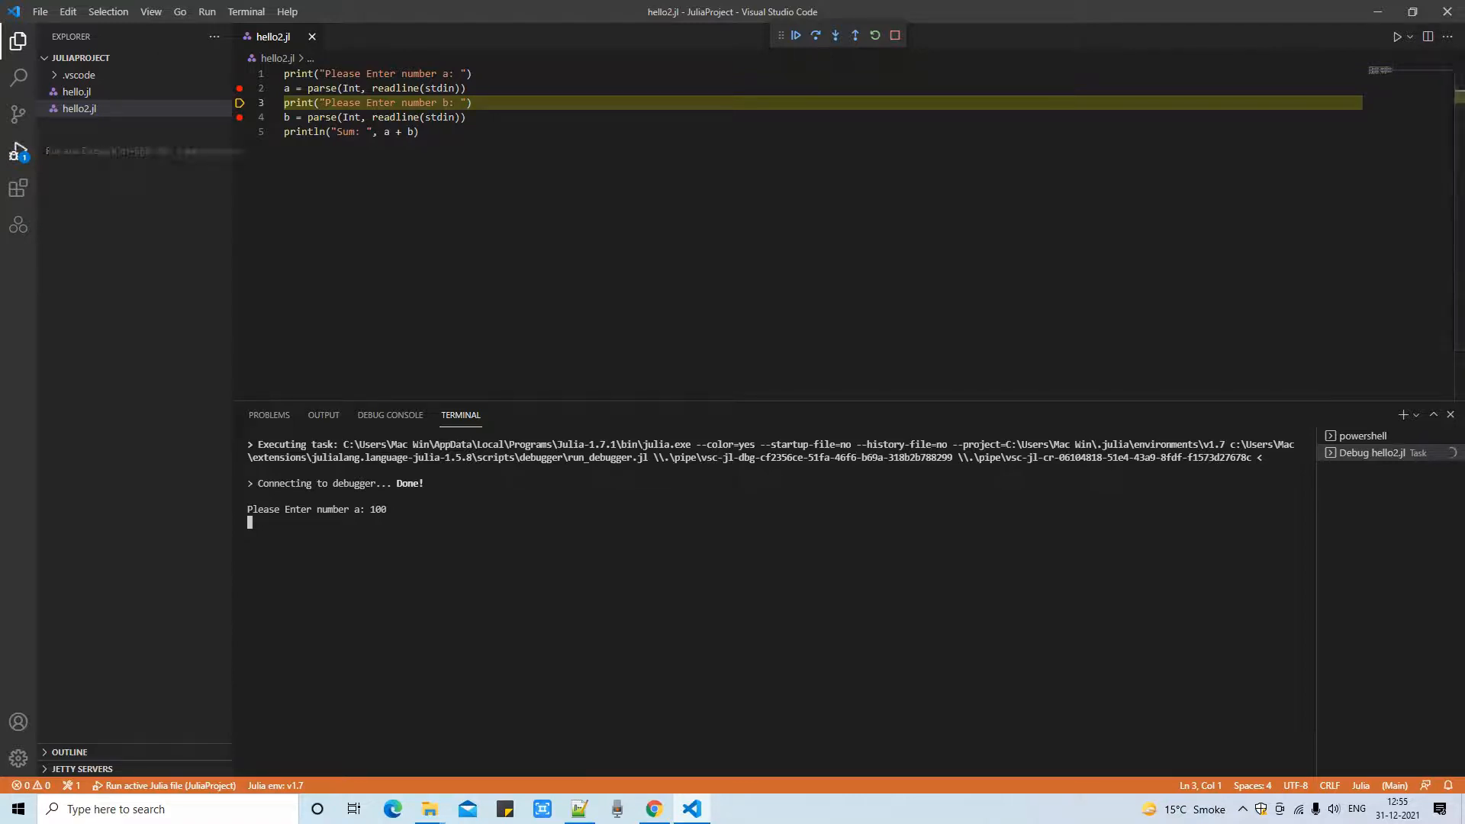
pyautogui.moveTo(17, 149)
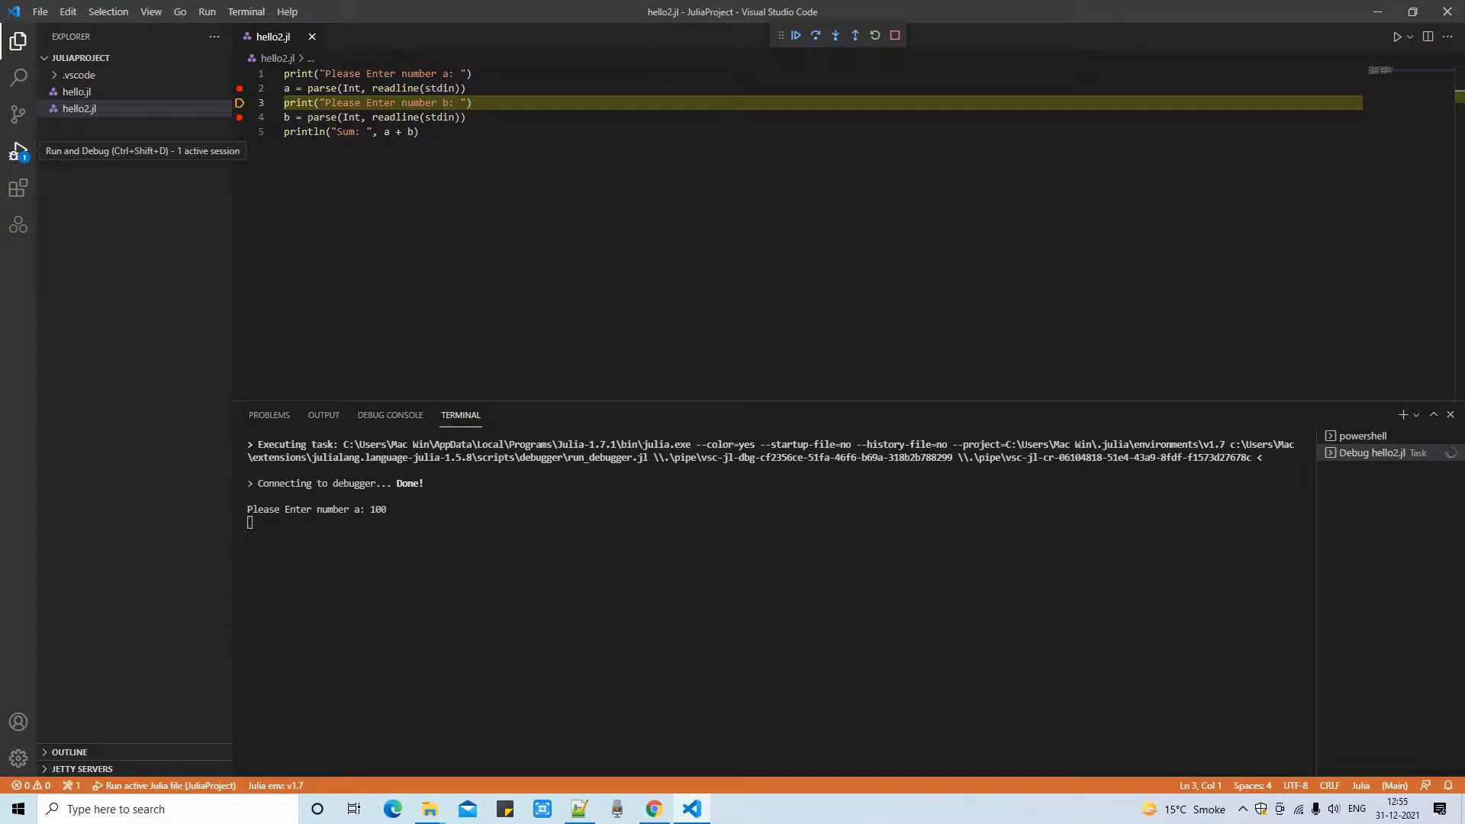
# Step: Show the Run and Debug view and expand Global (Main) to see a: 100
pyautogui.click(18, 150)
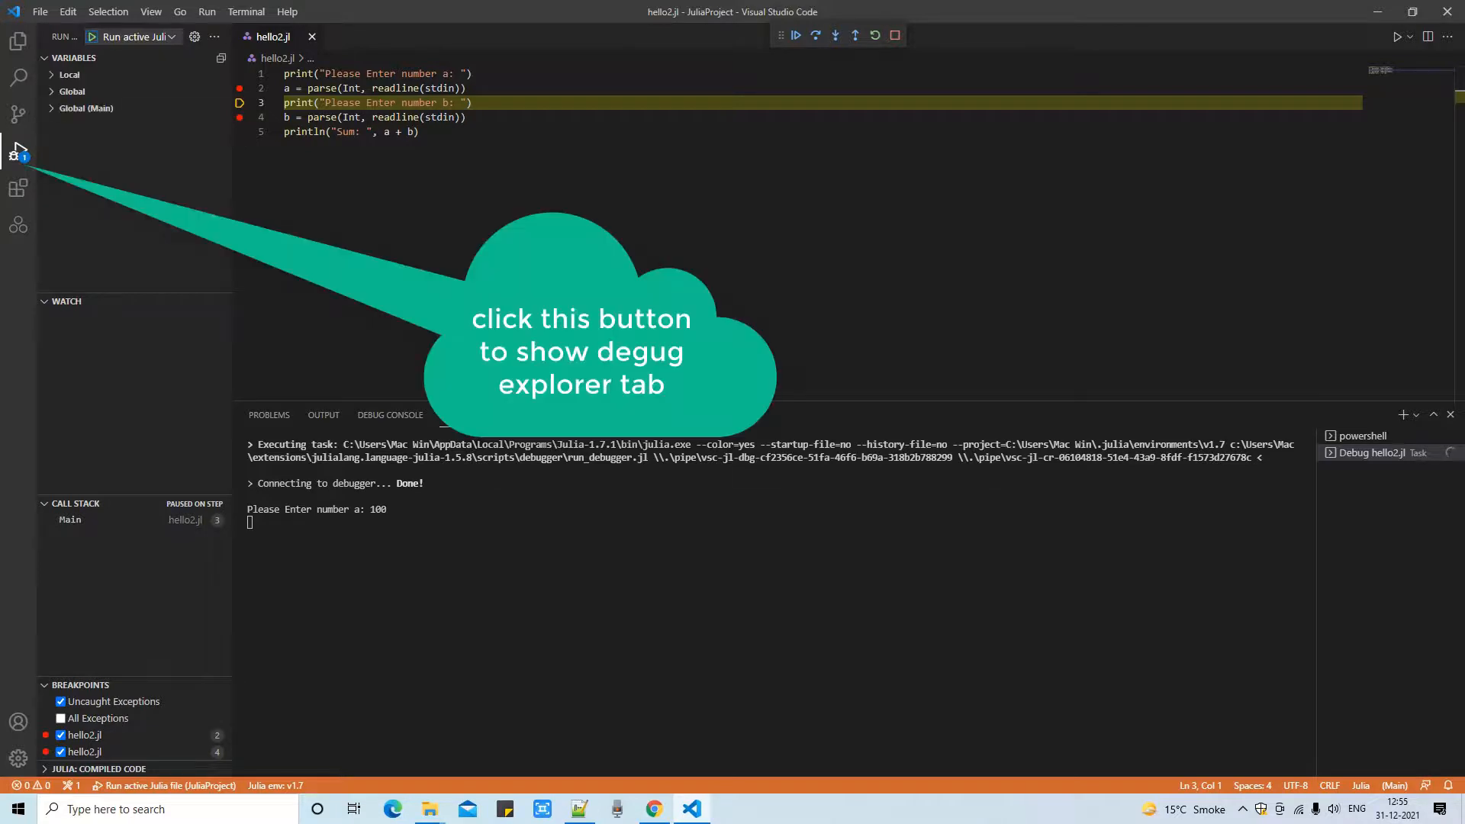
pyautogui.click(86, 108)
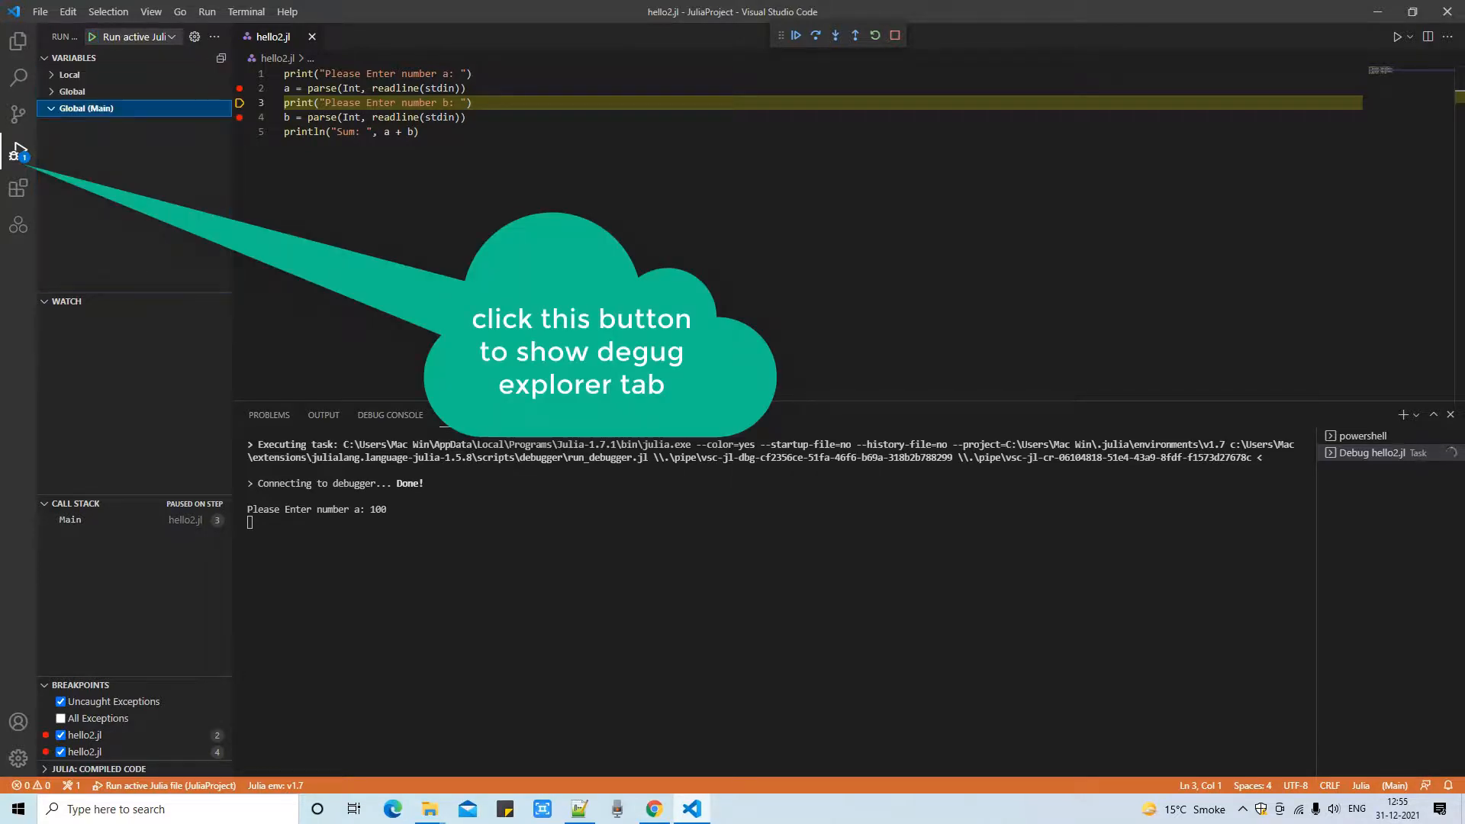
pyautogui.click(87, 108)
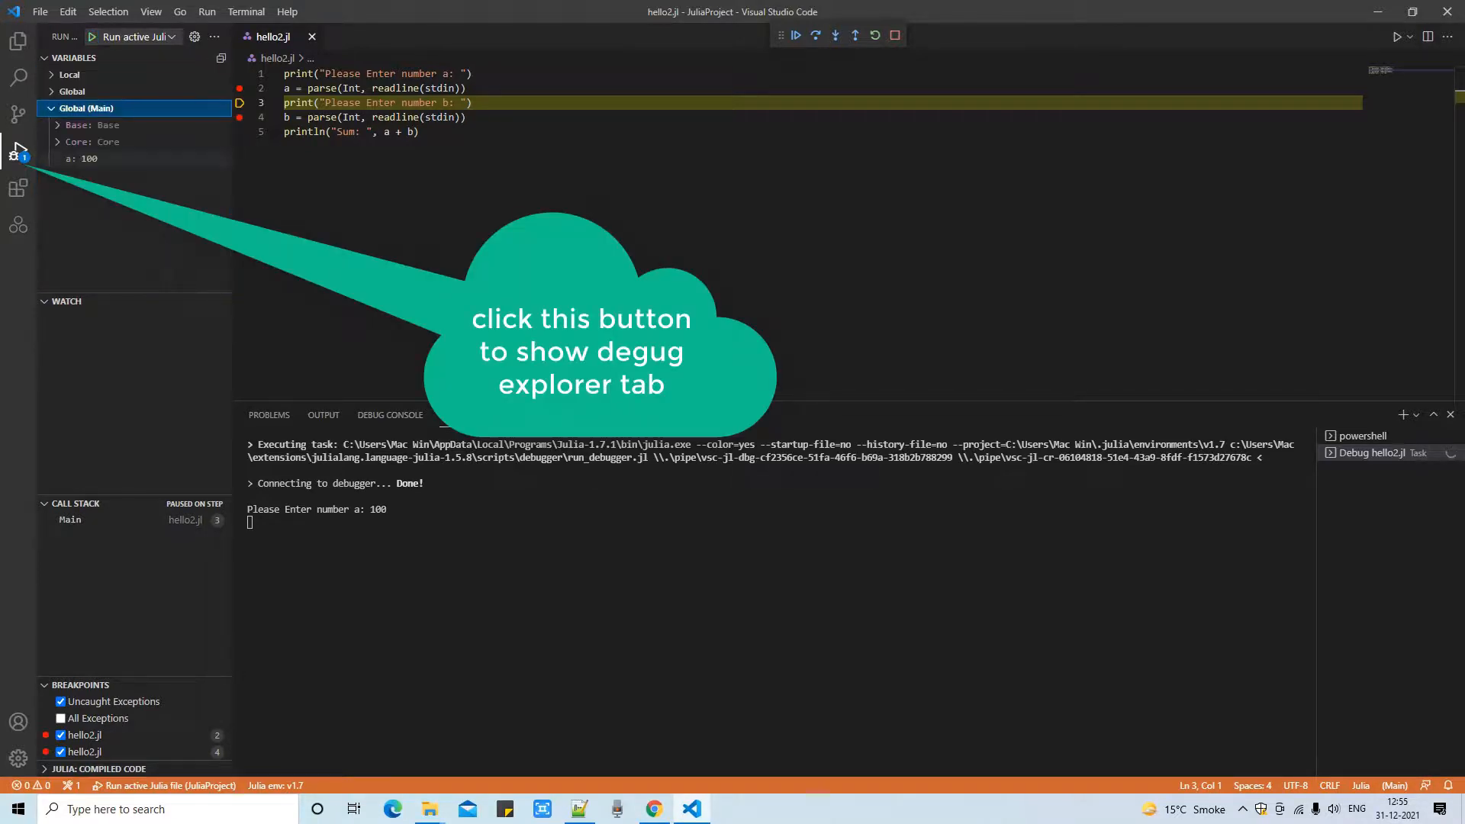
pyautogui.click(459, 415)
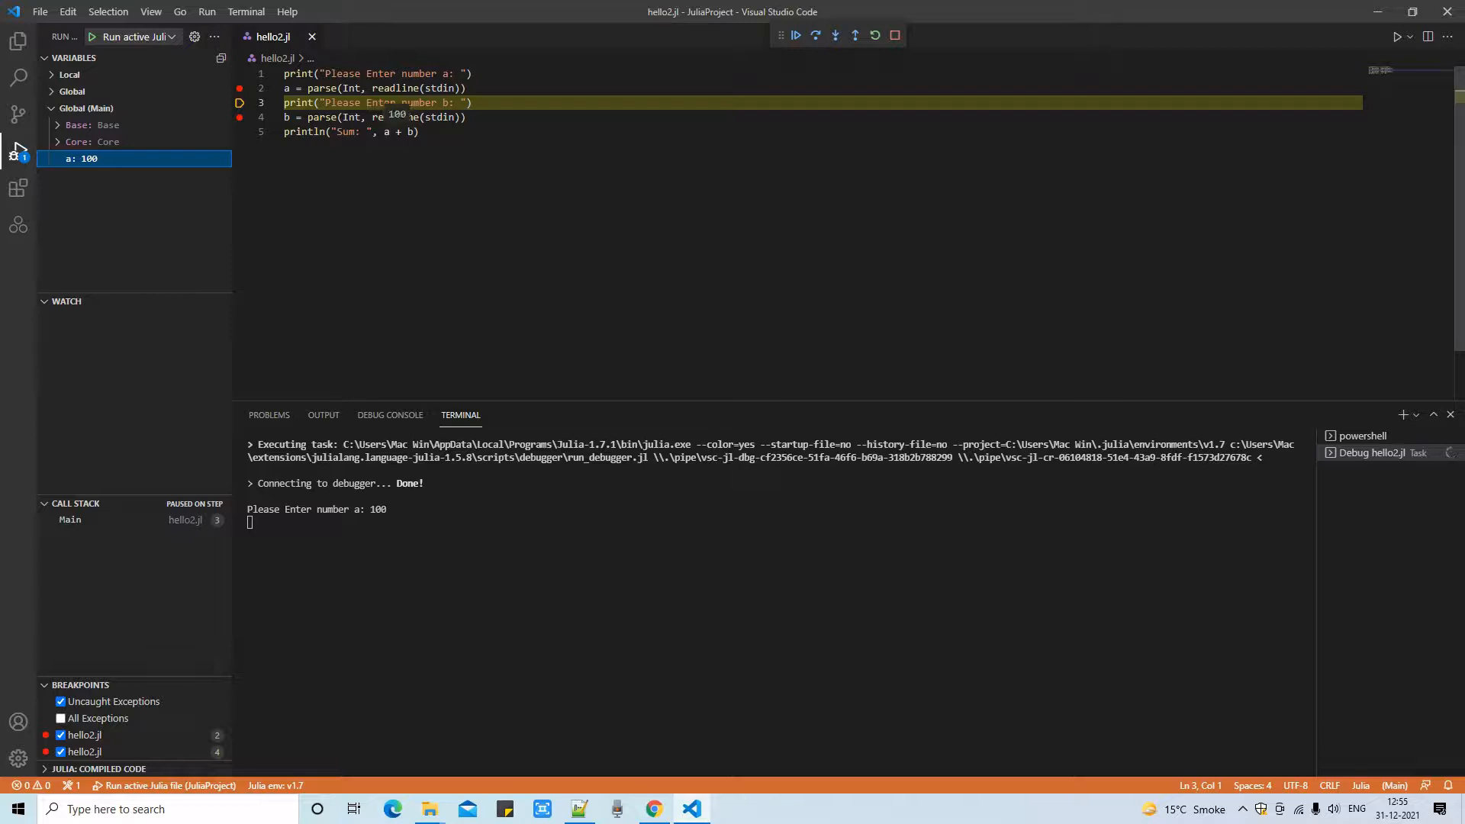
# Step: Step to line 4, enter 200 as number b, and inspect b: 200 in Variables
pyautogui.click(814, 35)
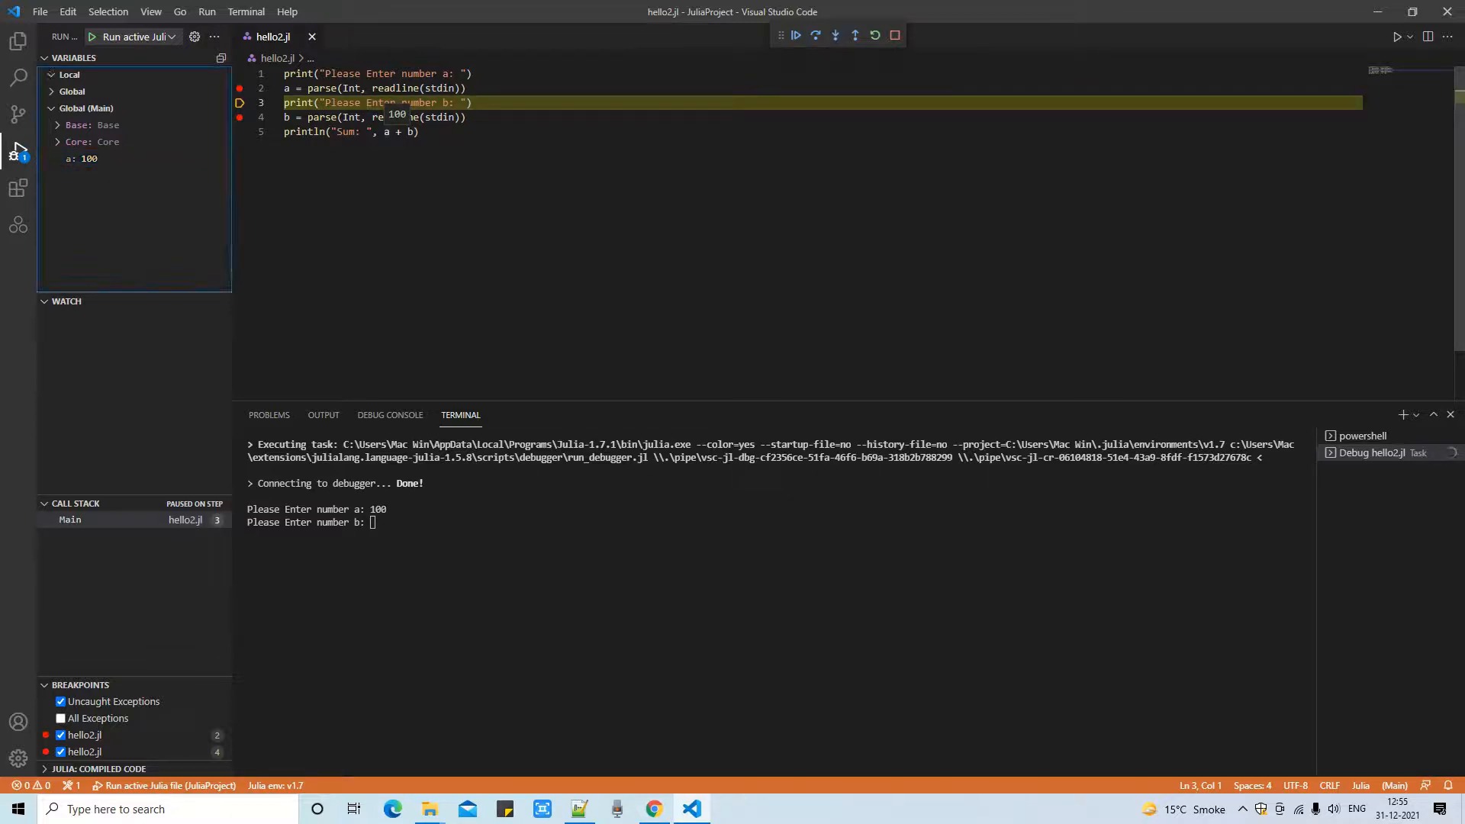
pyautogui.click(815, 36)
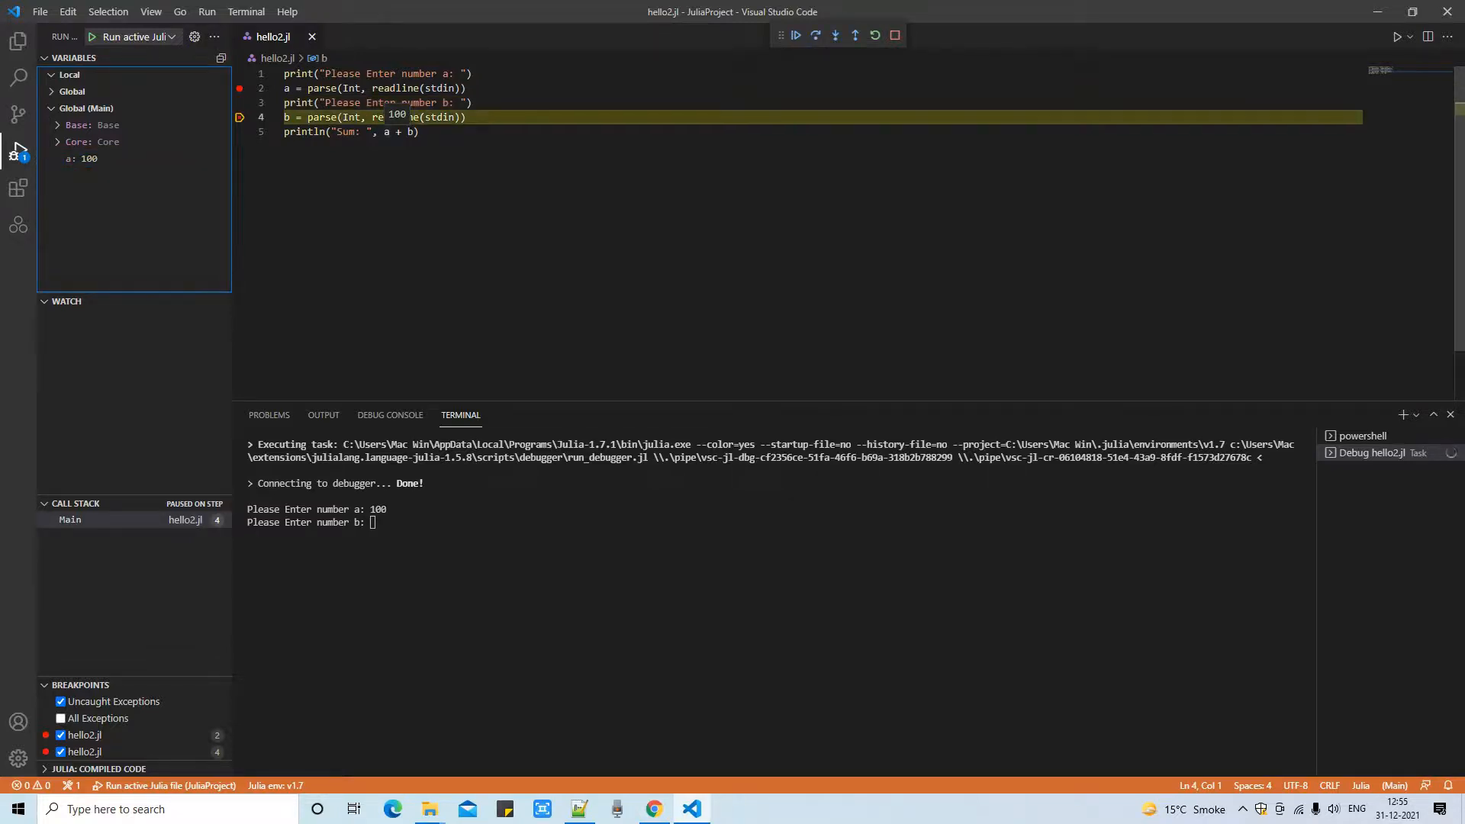
pyautogui.click(795, 36)
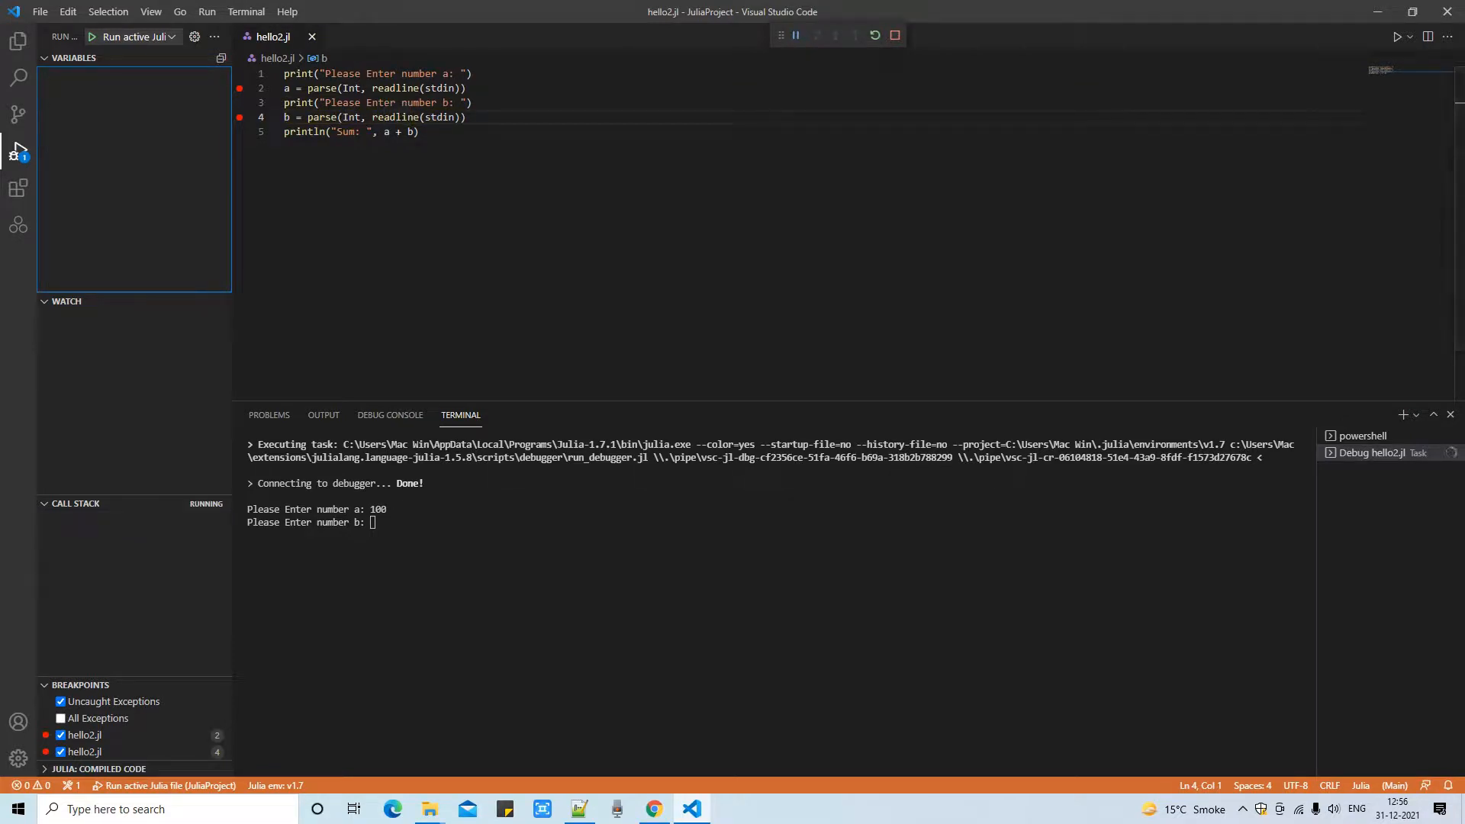
pyautogui.write('200')
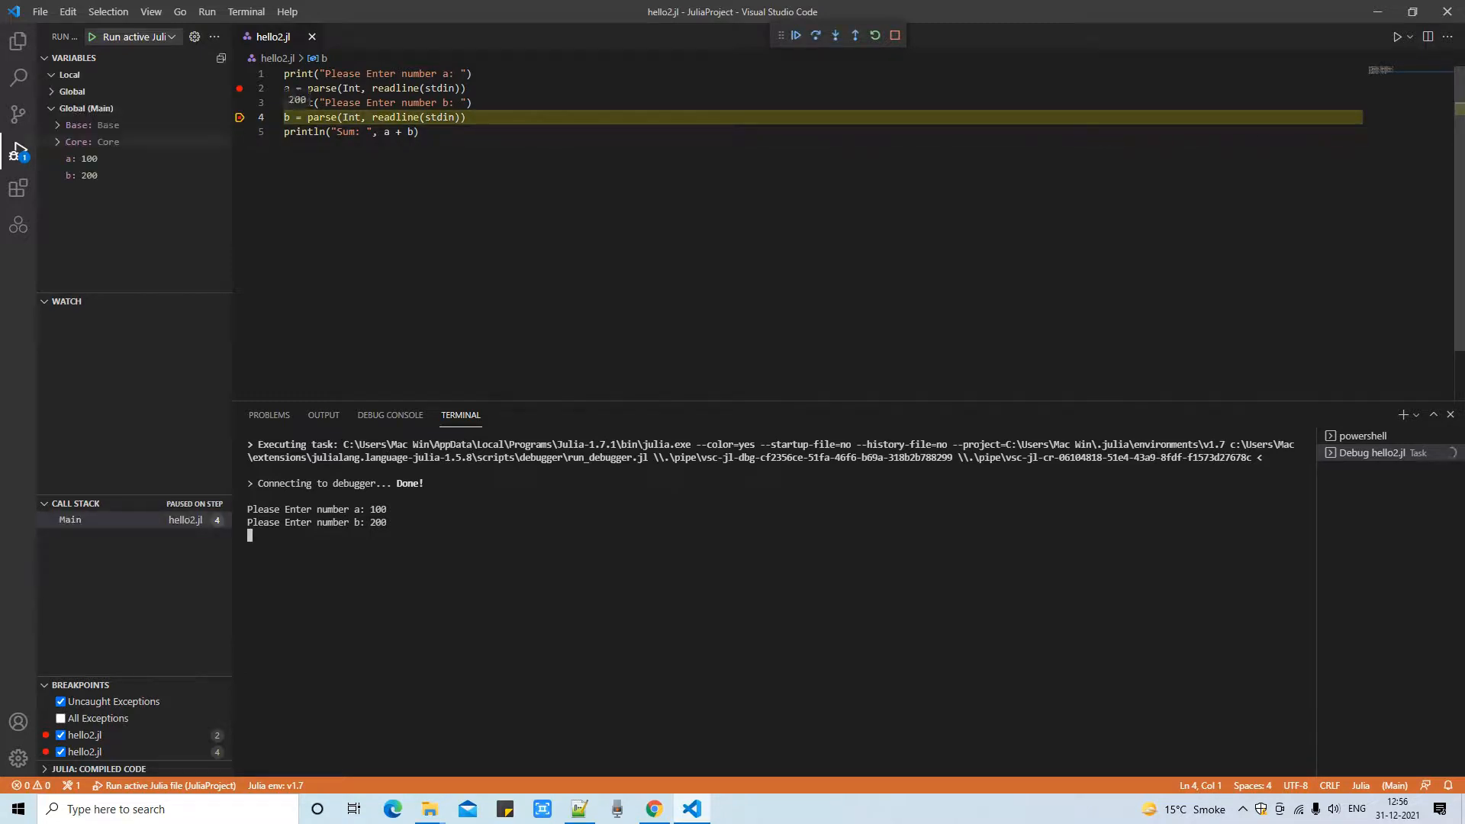
pyautogui.click(89, 176)
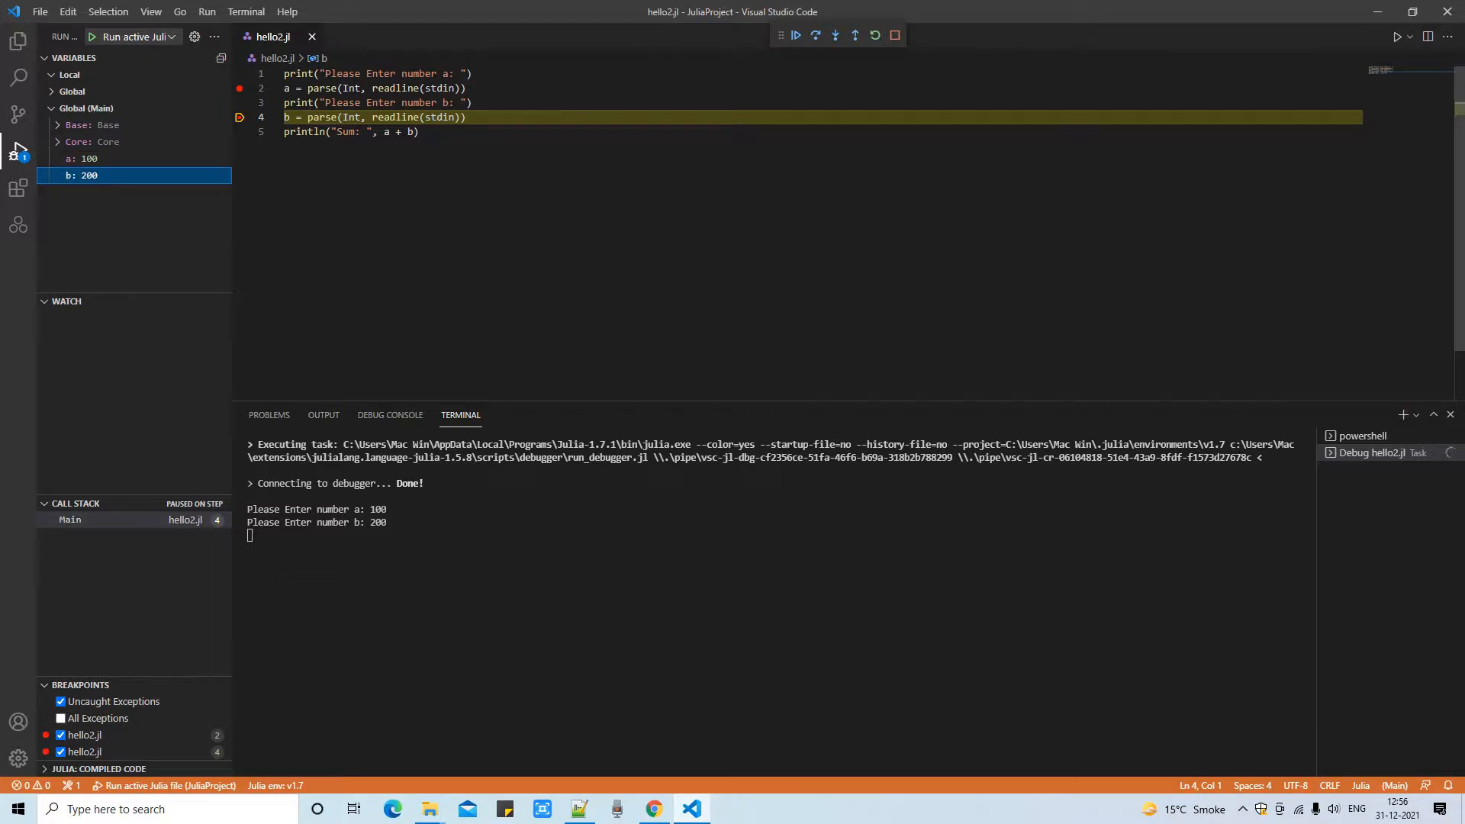
# Step: Step through line 5 to print Sum: 300, then continue to end the session
pyautogui.click(814, 36)
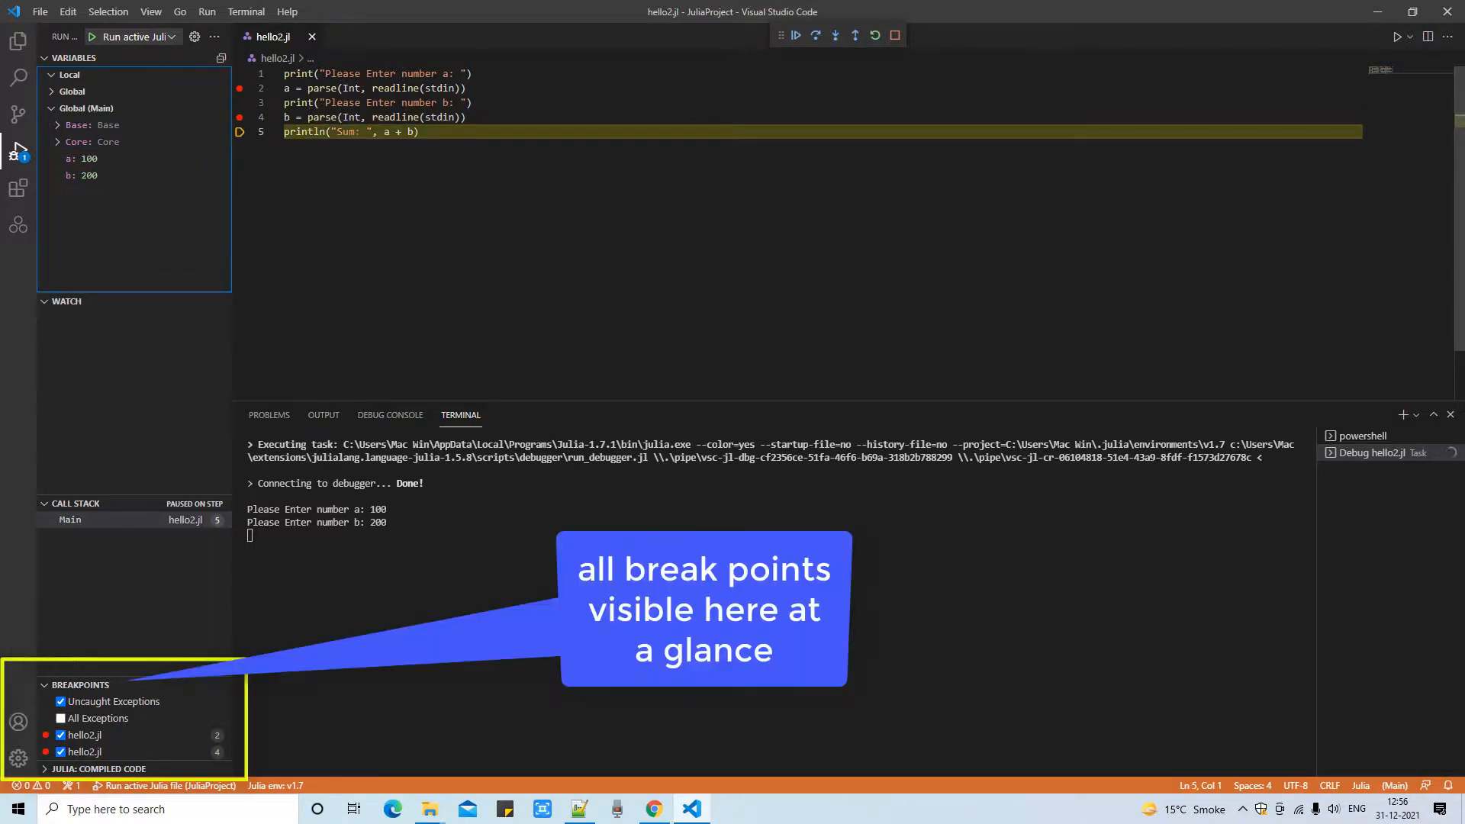
pyautogui.click(793, 35)
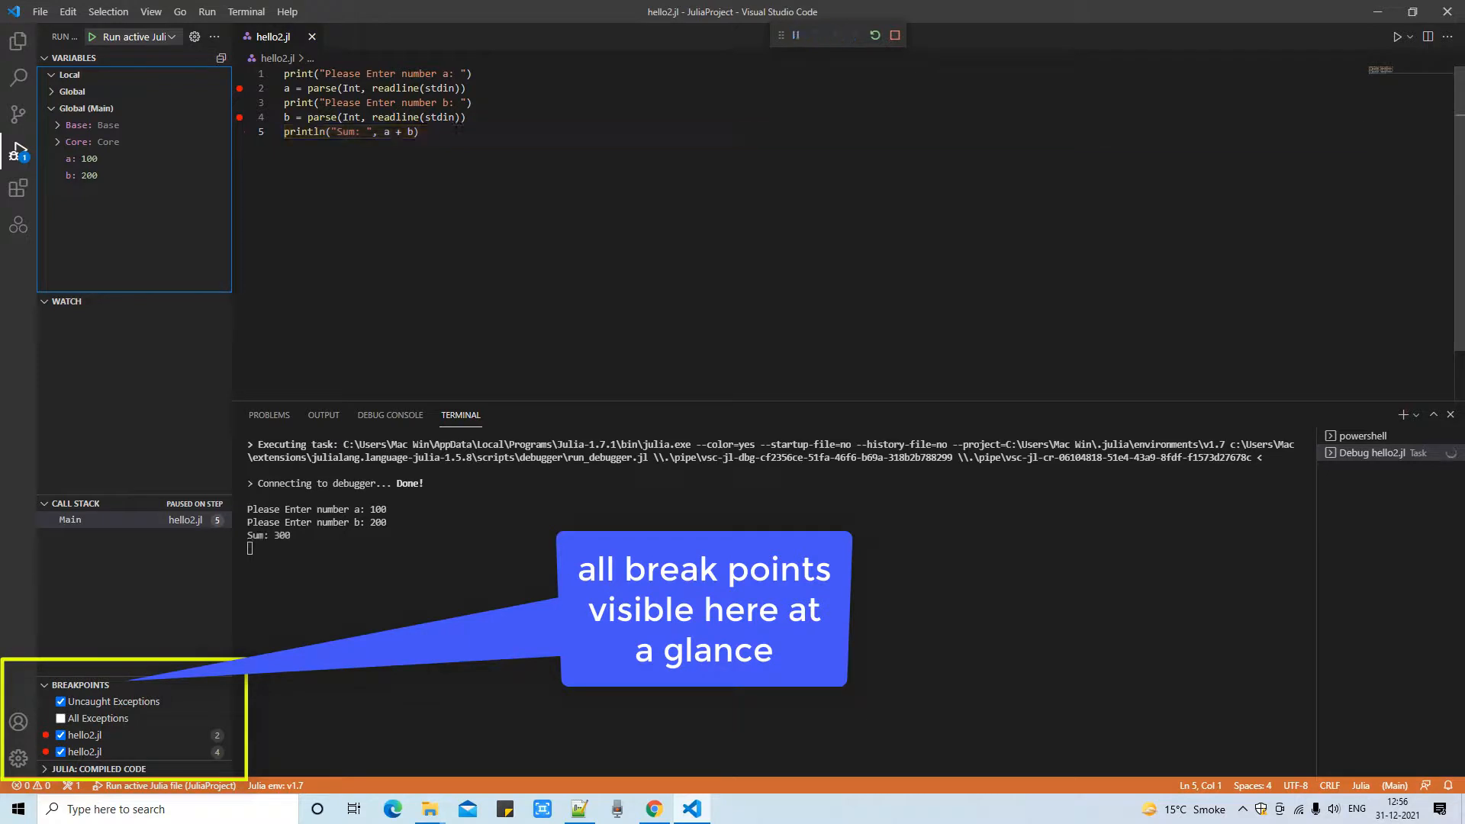
pyautogui.click(795, 34)
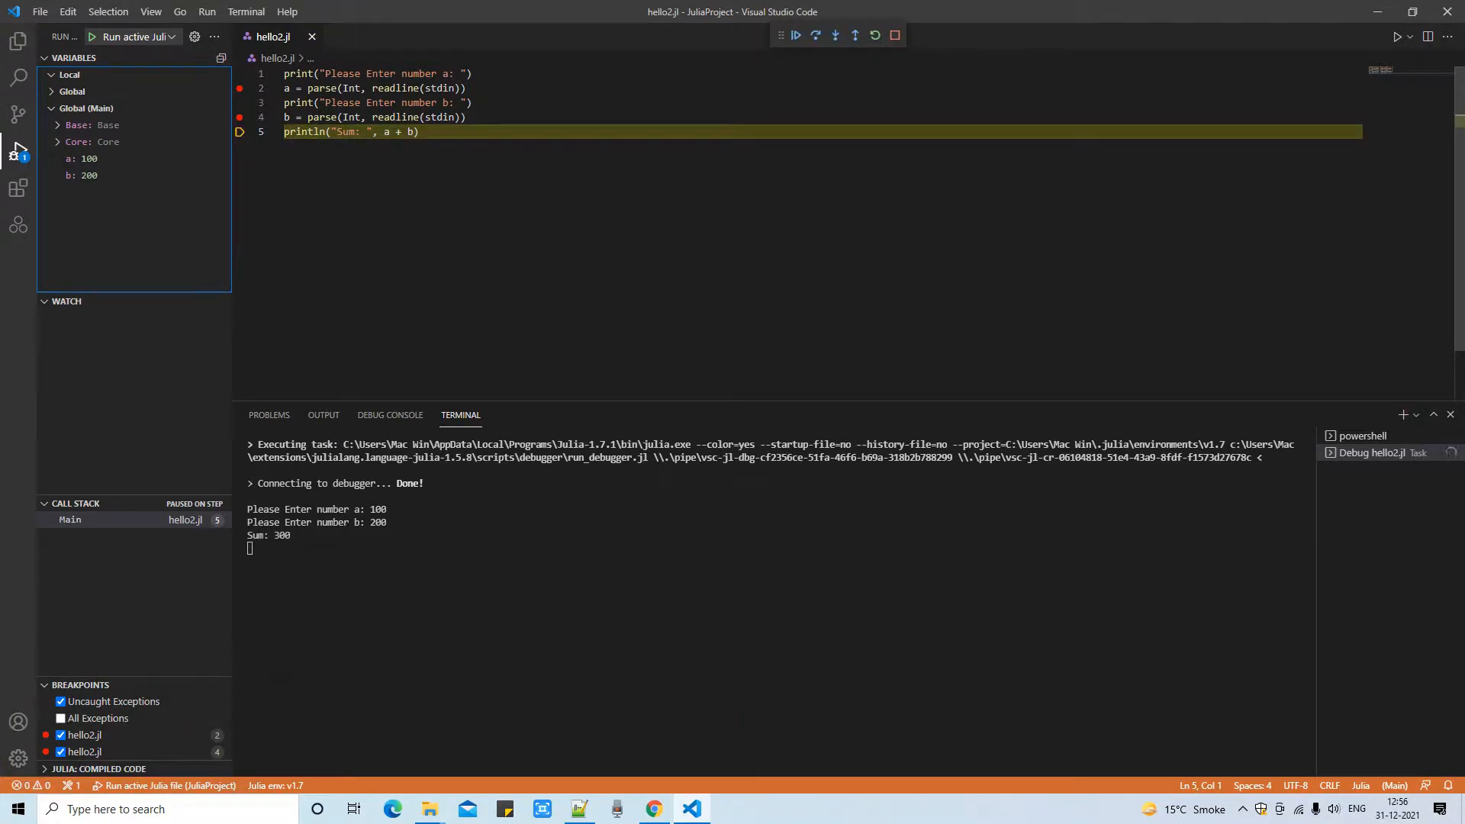
pyautogui.doubleClick(391, 132)
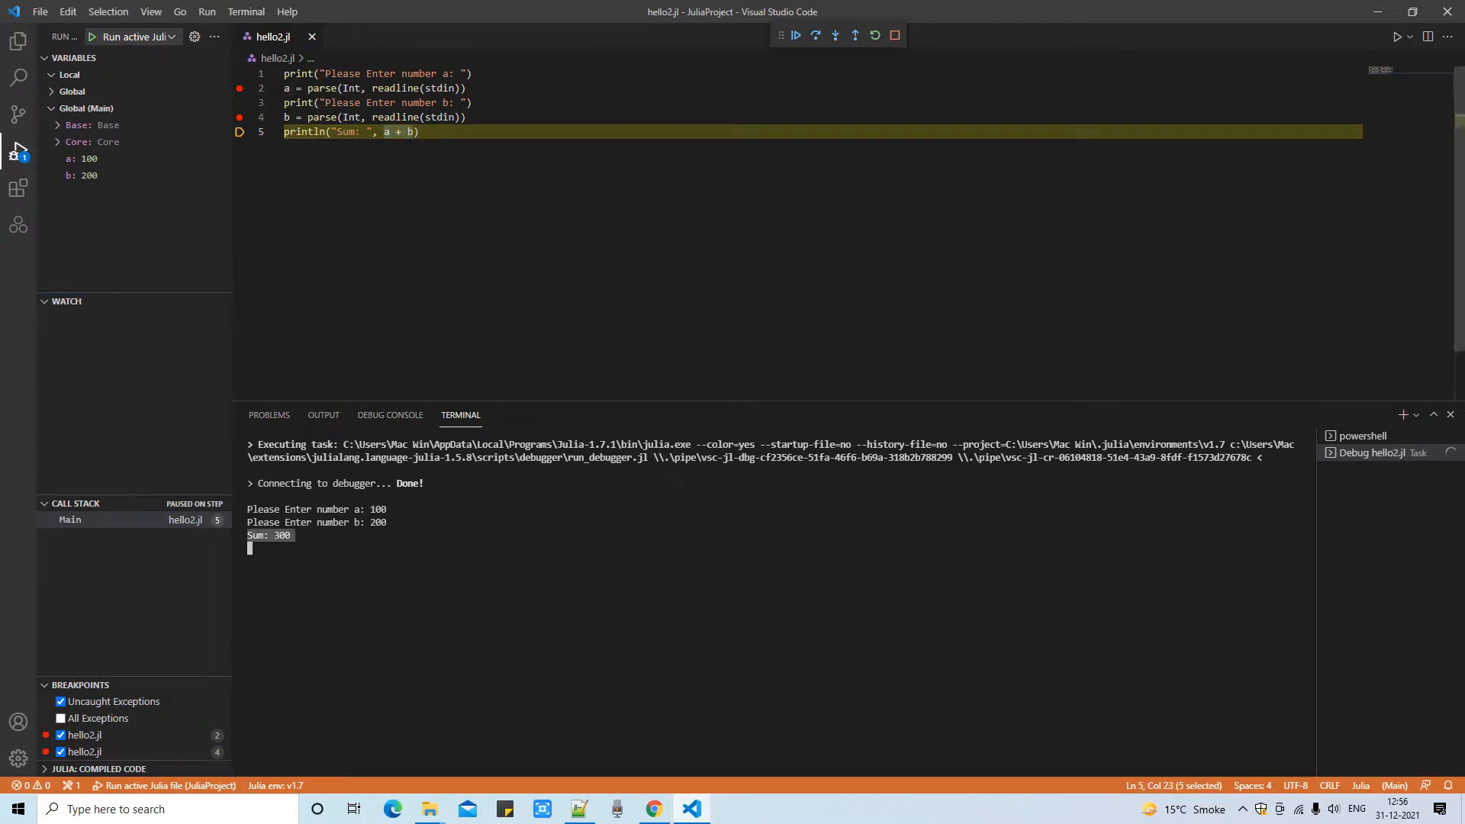
pyautogui.click(891, 36)
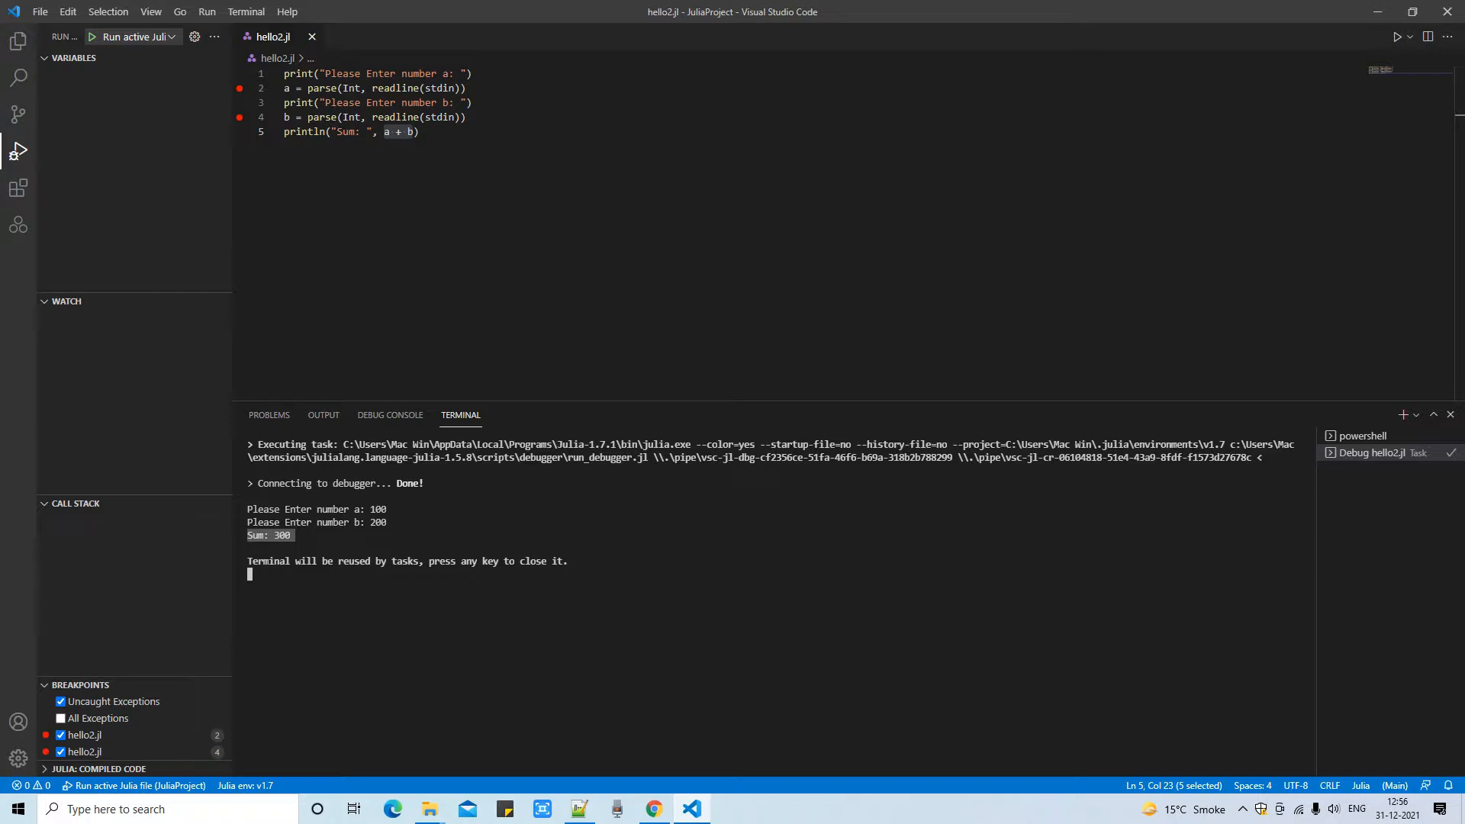
# Step: Close the finished debug terminal and bring the Notepad++ setup notes forward
pyautogui.click(1361, 435)
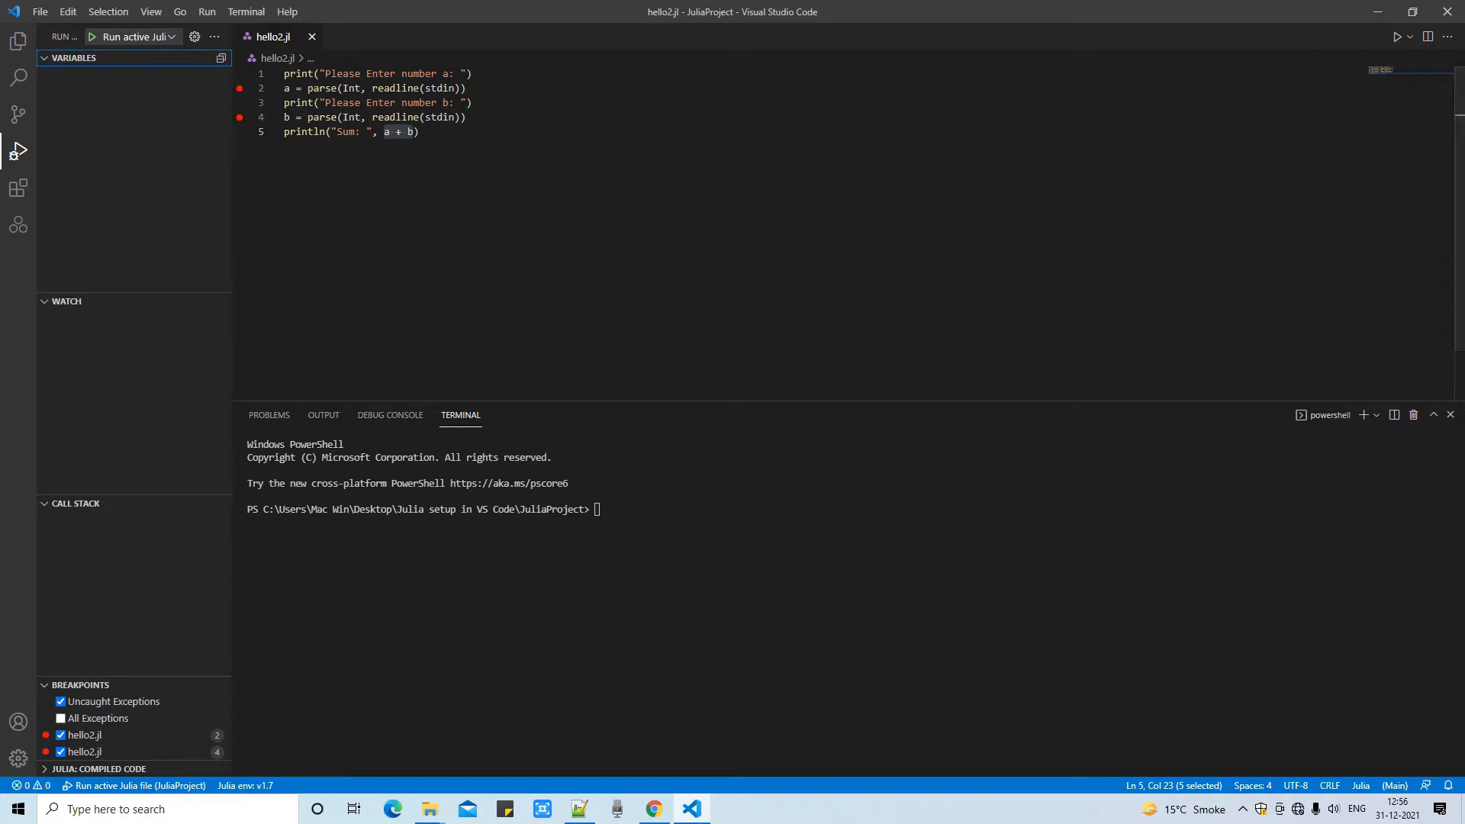
pyautogui.click(579, 808)
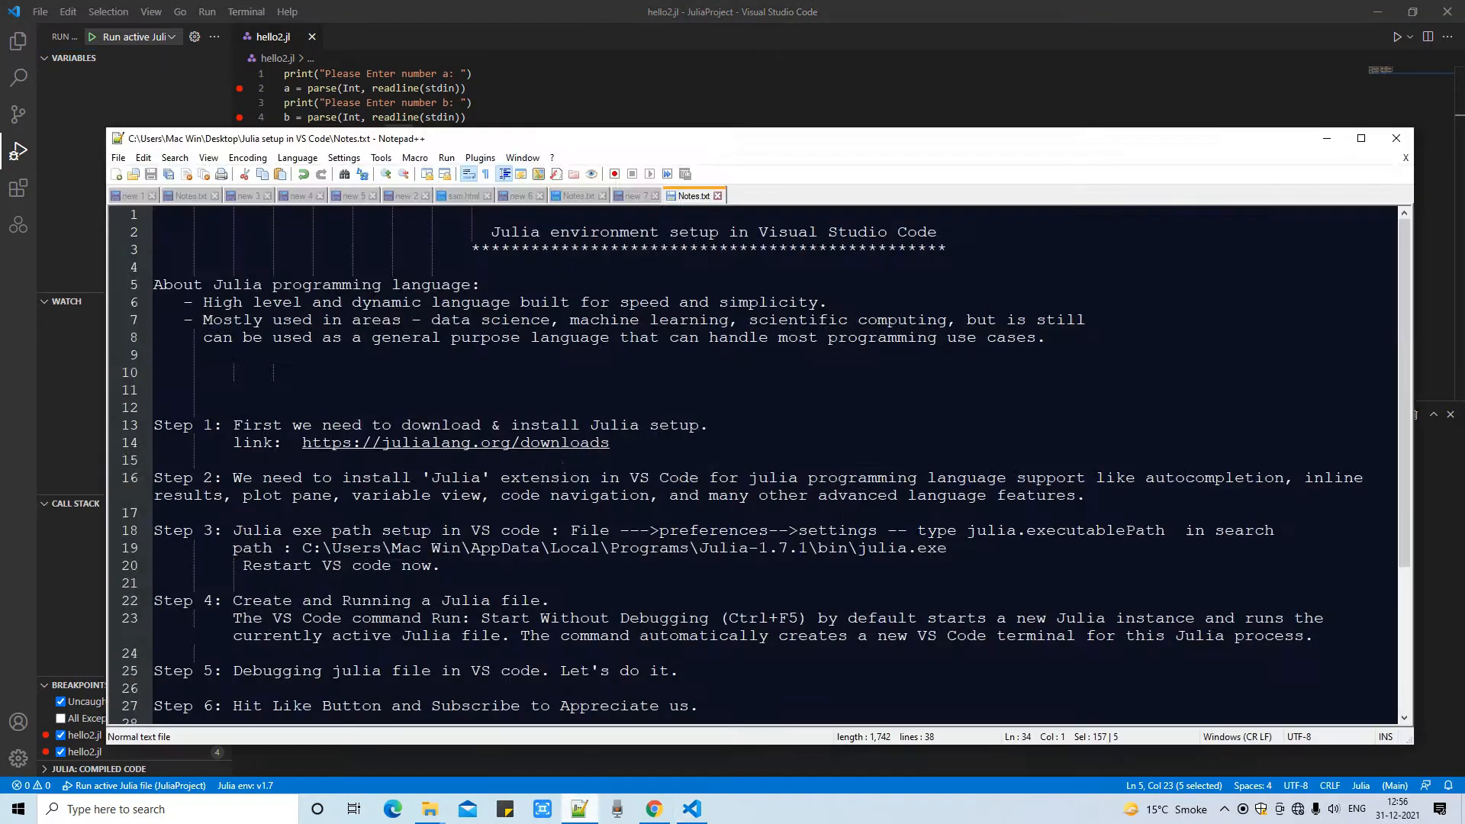